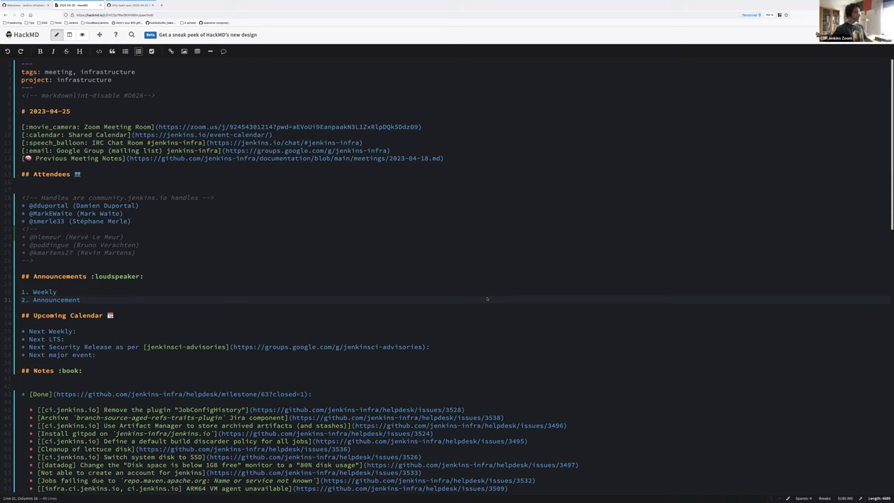
pyautogui.moveTo(344, 254)
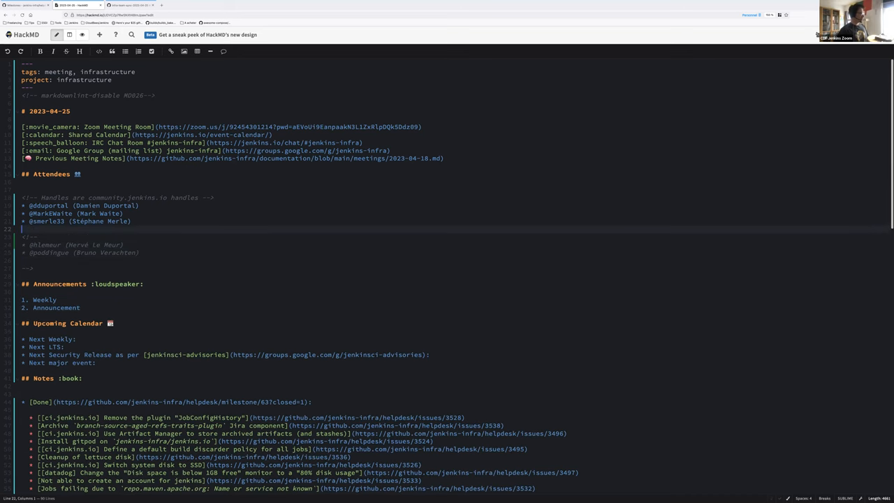
pyautogui.write('@kmartens27 (Kevin Martens)')
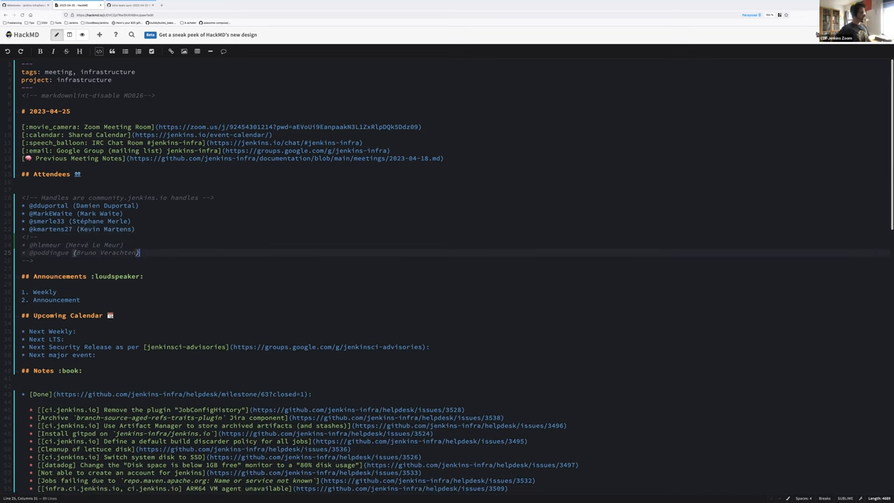
pyautogui.scroll(-3)
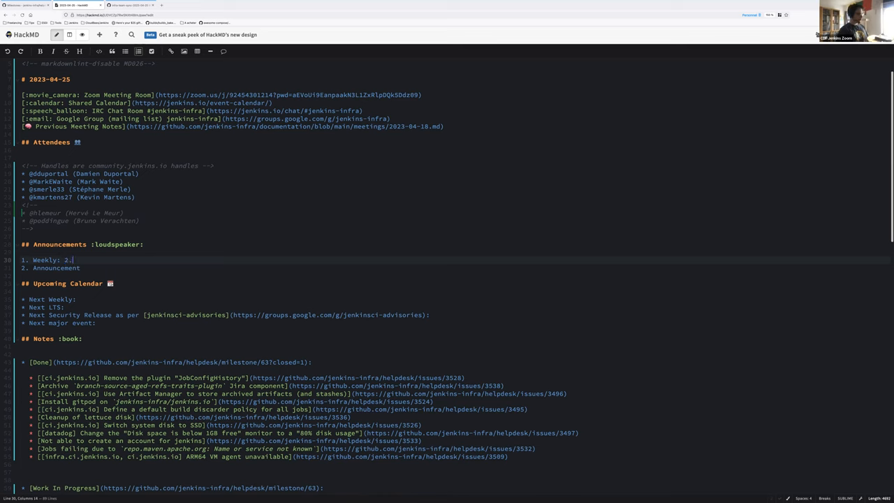
# Step: Write the Weekly announcement as '2.402 release OK, package and Docker image incoming'
pyautogui.write('402')
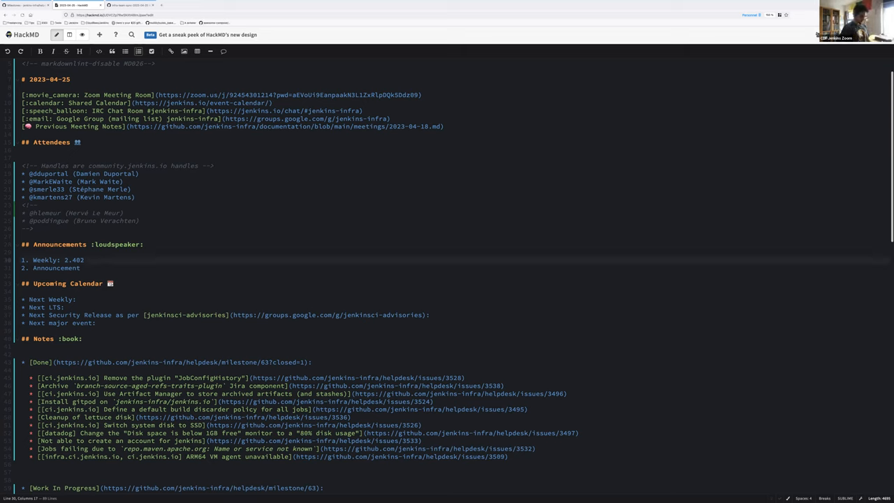
pyautogui.write('release OK')
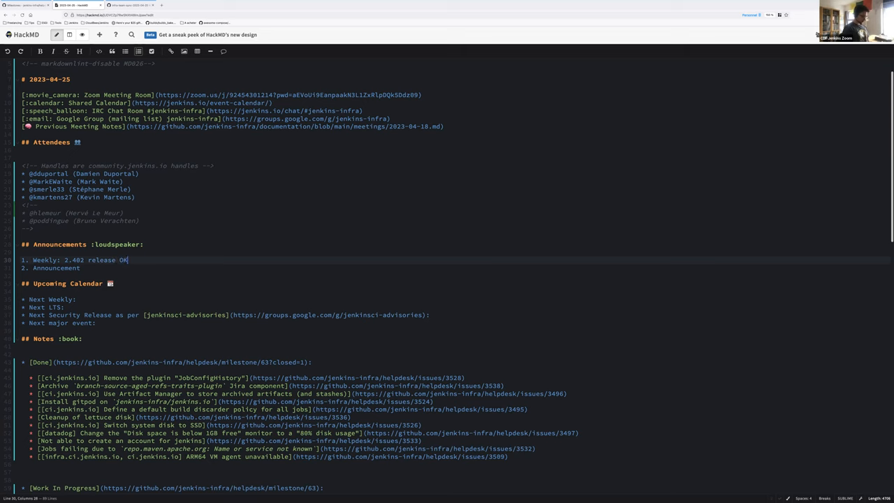
pyautogui.write(', packag')
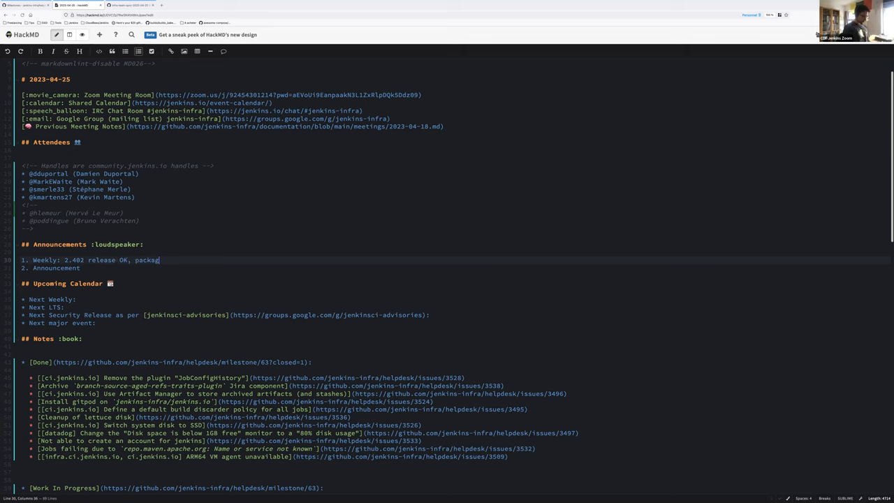
pyautogui.write('e and Docker image')
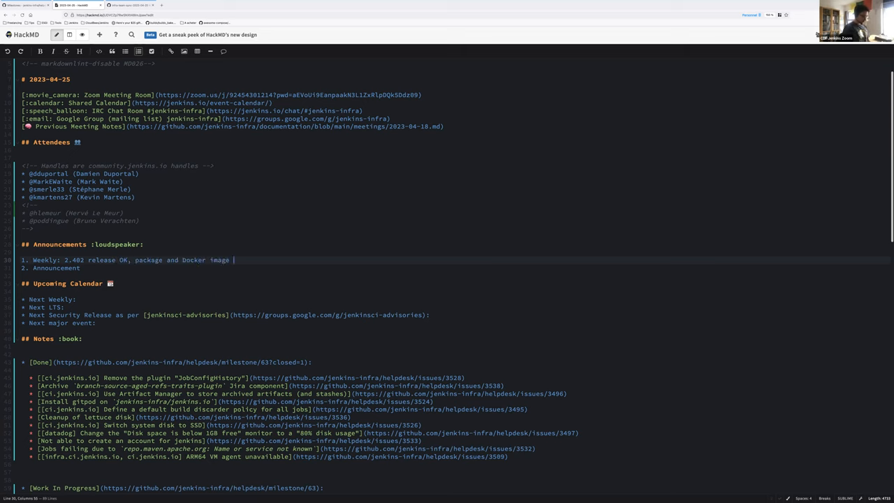
pyautogui.write('incoming')
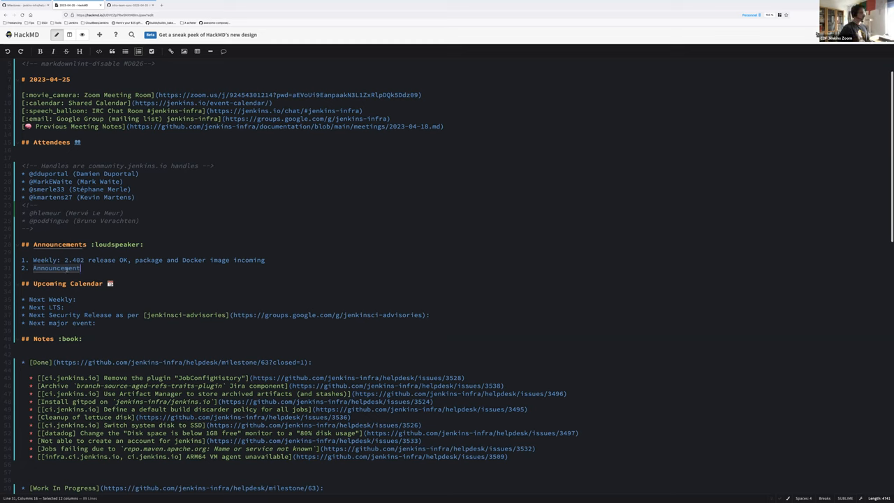
# Step: Type announcement 2: 'ci.jenkins.io agent outage today: switched to DigitalOcean for container agents'
pyautogui.write('ci.jenkins.io ag')
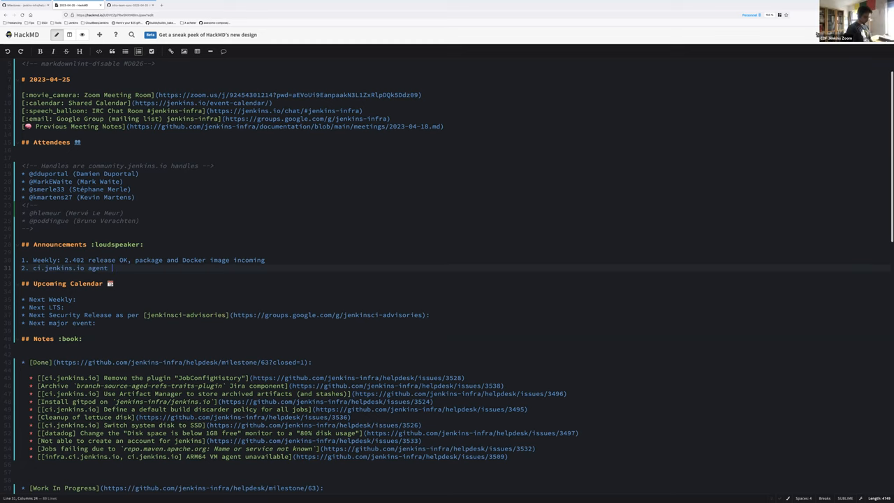
pyautogui.write('outage topday: switched')
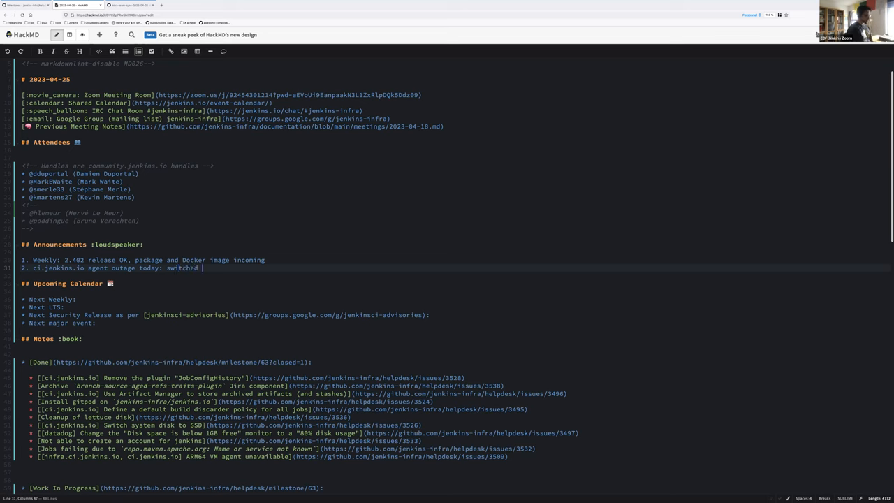
pyautogui.write('to DigitalOcean for contai')
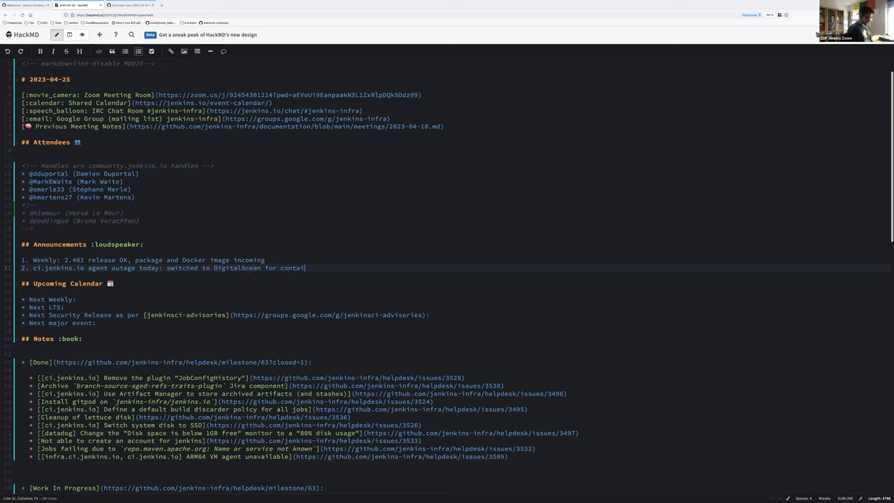
pyautogui.write('ner agents')
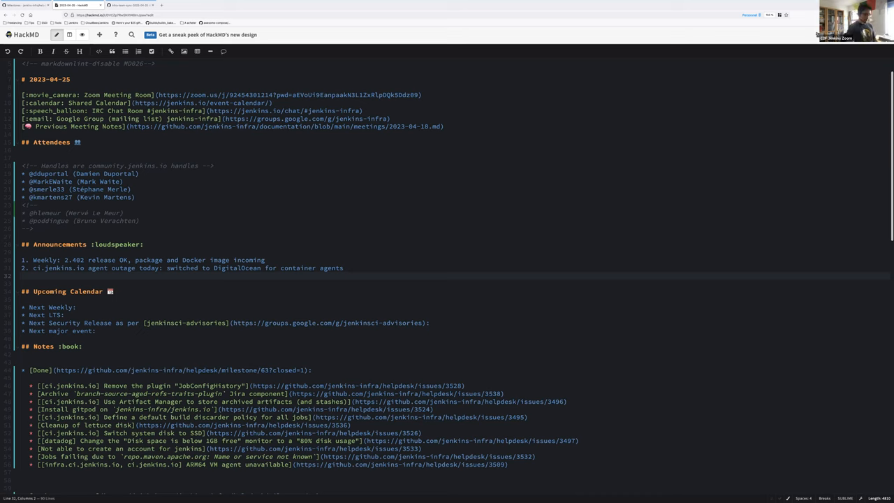
# Step: Add announcement 3, 'Digital Ocean SSH bruteforce attack reported from one of our IPs', and begin item 4
pyautogui.press('Enter')
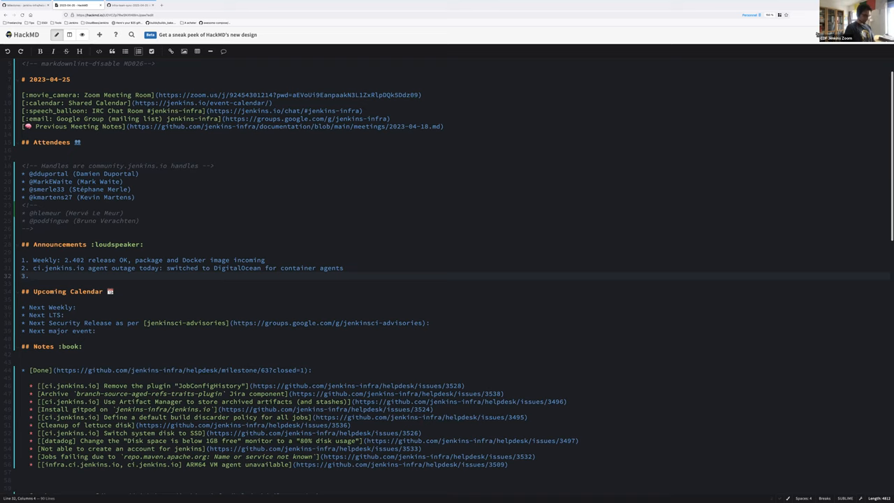
pyautogui.write('Digital Ocean SSH b')
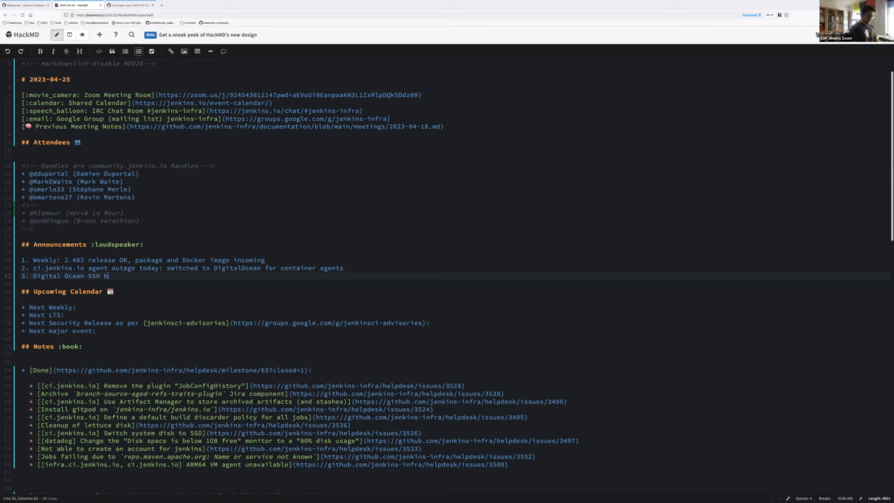
pyautogui.write('ruteforce')
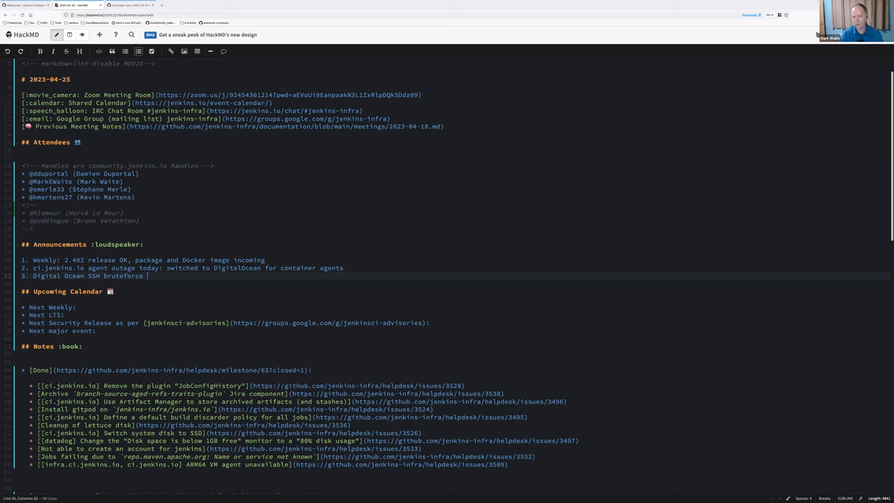
pyautogui.write('attack reported from one of')
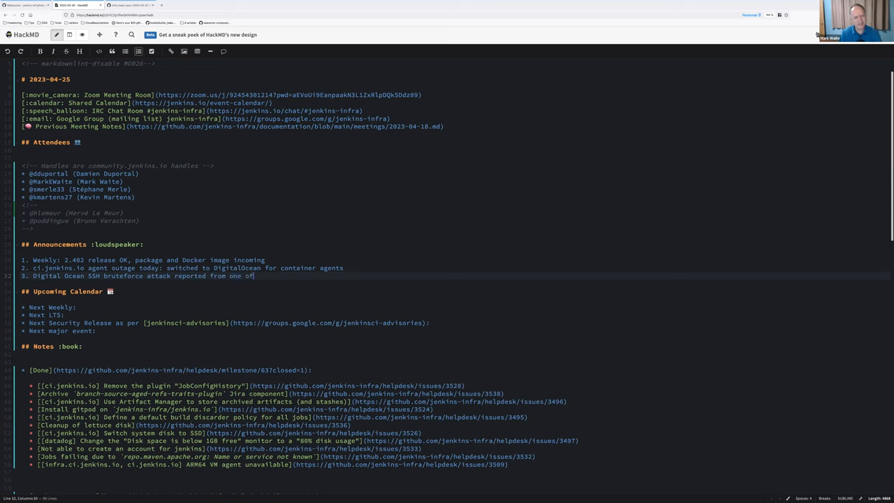
pyautogui.write('our IP')
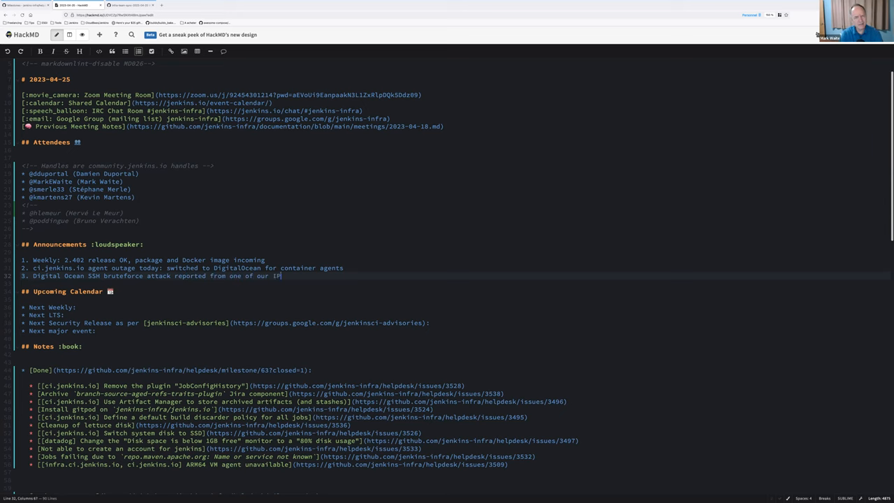
pyautogui.press('Enter')
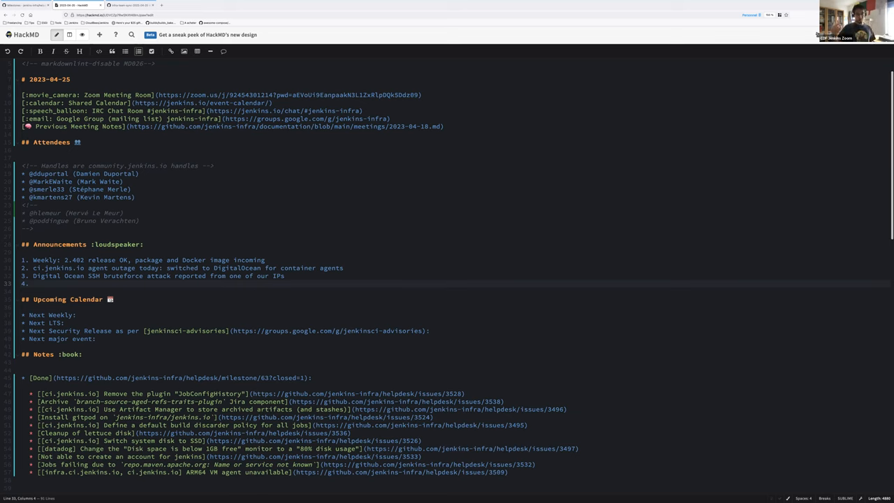
# Step: Turn the empty fourth item into an indented sub-bullet under the bruteforce announcement
pyautogui.click(34, 296)
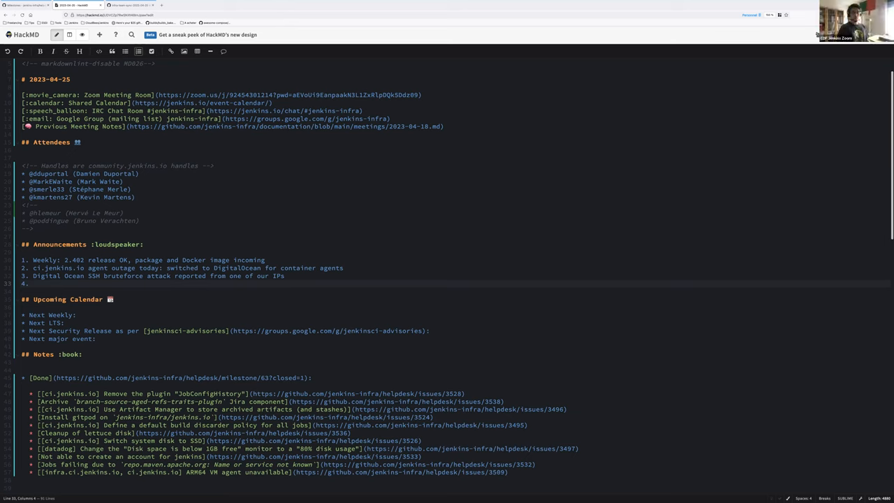
pyautogui.click(33, 287)
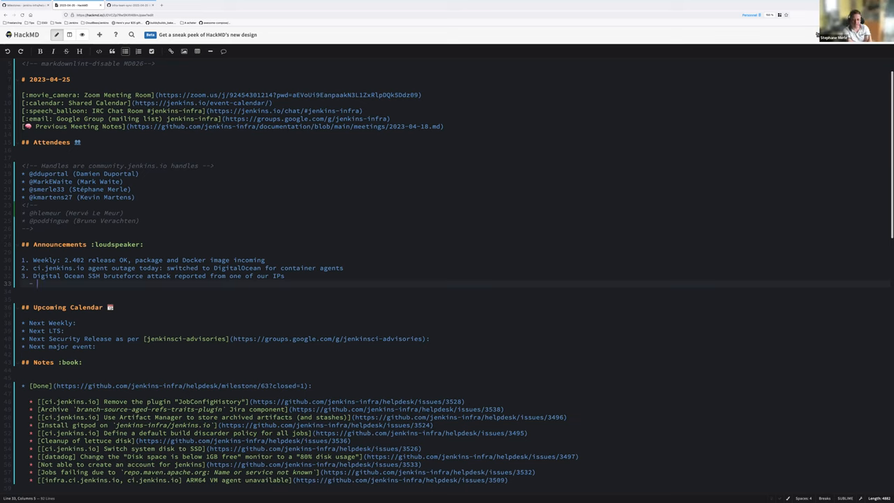
# Step: Add bruteforce sub-bullets: issue opening this week, likely false positive, VMs over Kubernetes in DO
pyautogui.write('issue with details t')
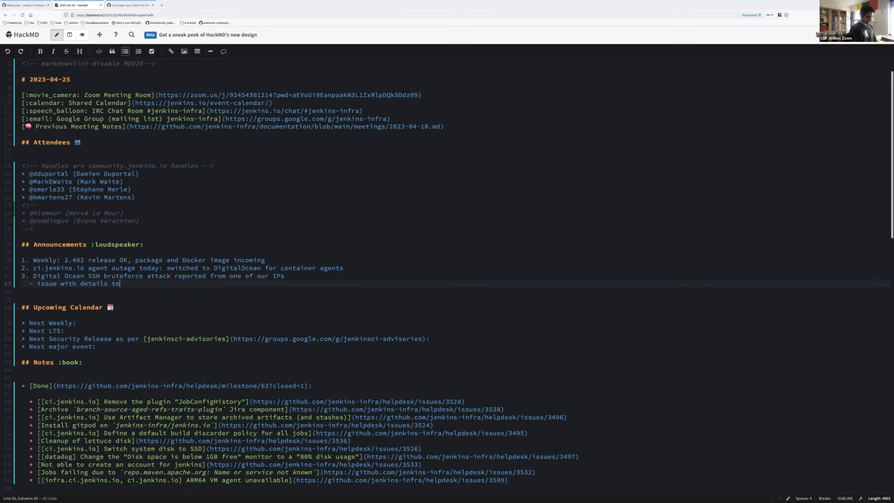
pyautogui.write('open this week')
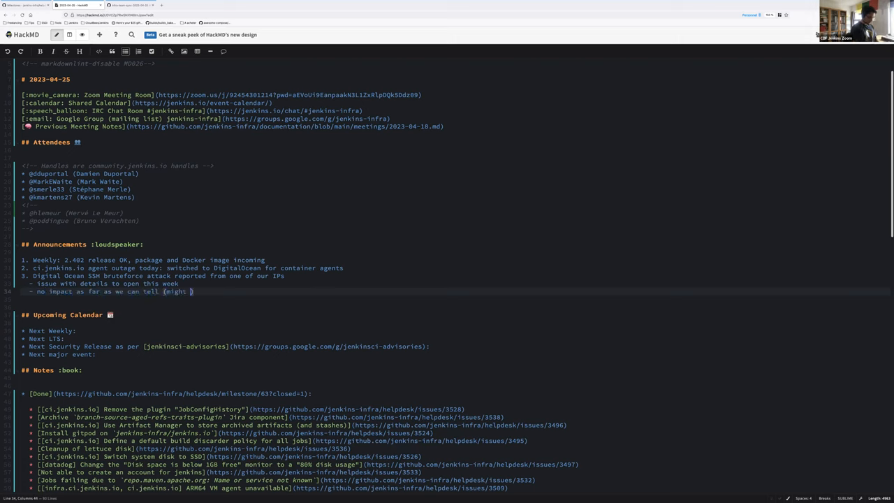
pyautogui.write('be a false positive)')
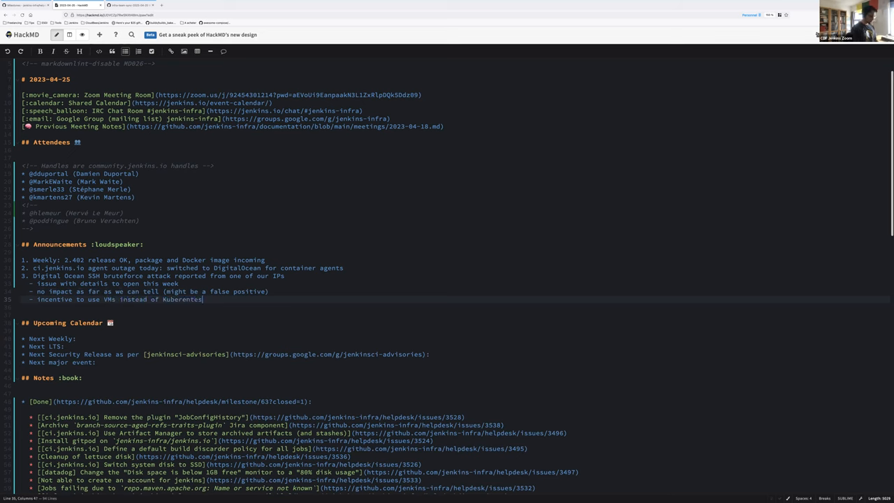
pyautogui.write('in DO')
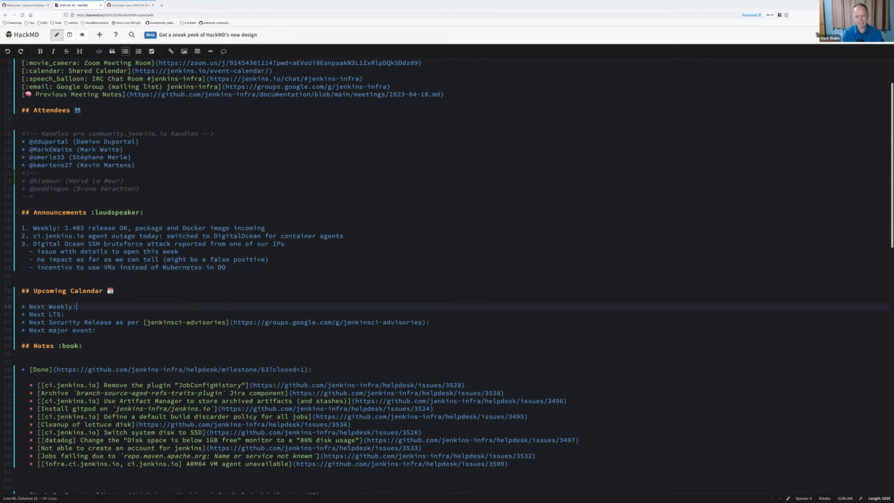
# Step: Fill the calendar: Next Weekly '2.403, 2 of May', LTS 2.387.3 on May 3, security release 'None'
pyautogui.write('2.403,')
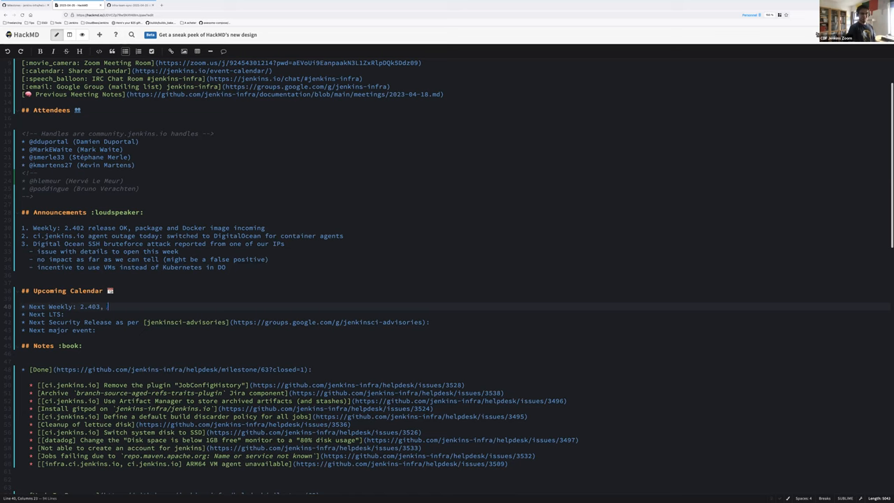
pyautogui.write('2')
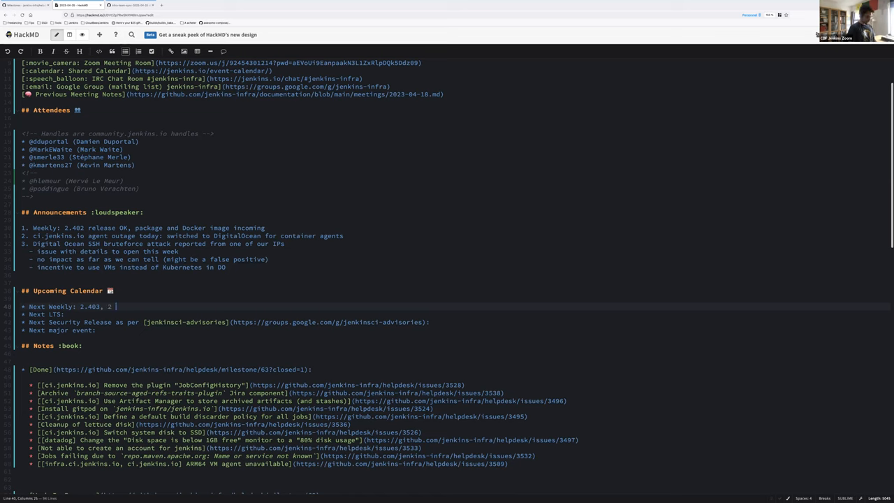
pyautogui.write('of May')
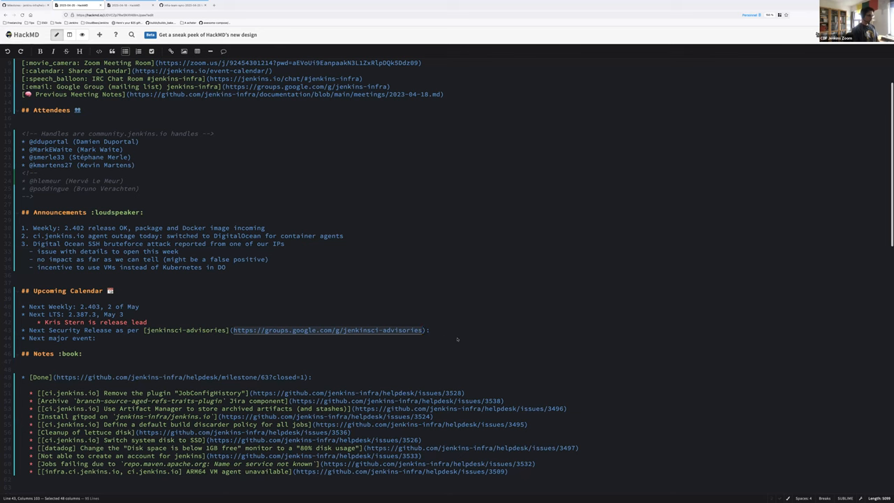
pyautogui.write('Non')
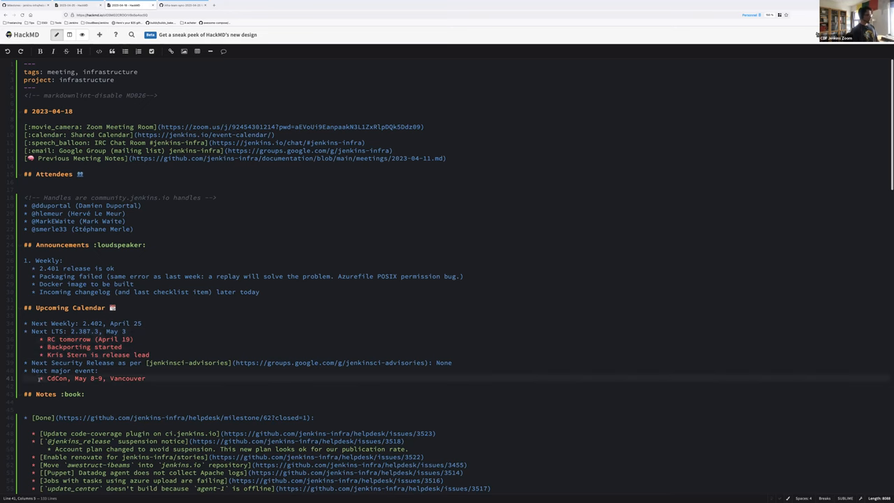
# Step: Back in the 2023-04-25 notes, add 'CdCon, May 8-9, Vancouver' under Next major event
pyautogui.click(122, 4)
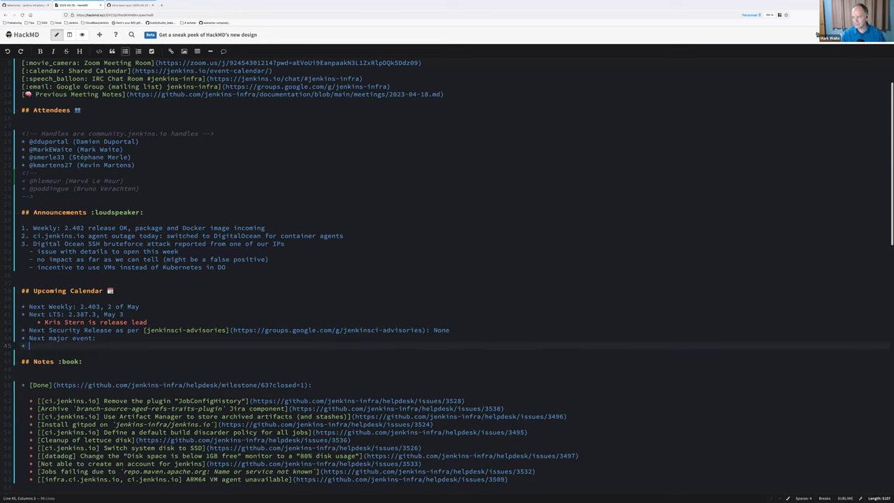
pyautogui.write('CdCon, May 8-9, Vancouver')
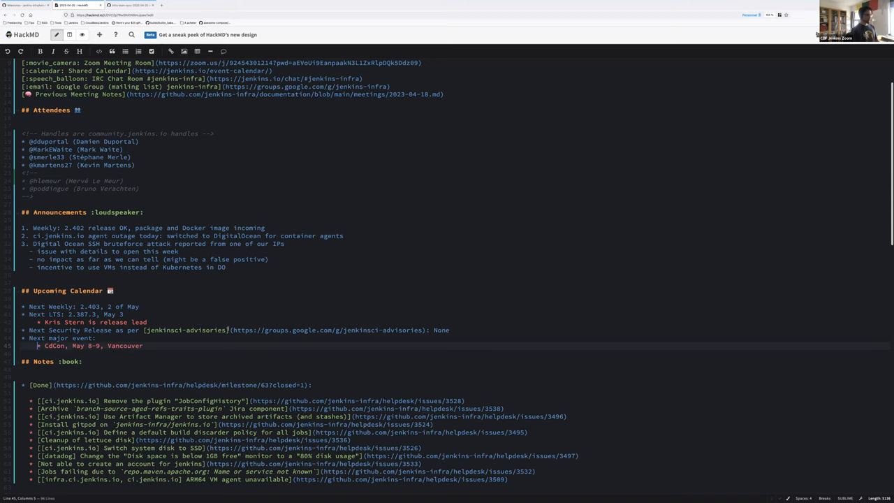
# Step: Scroll down through the notes to review the Done and Work In Progress issue lists
pyautogui.scroll(-3)
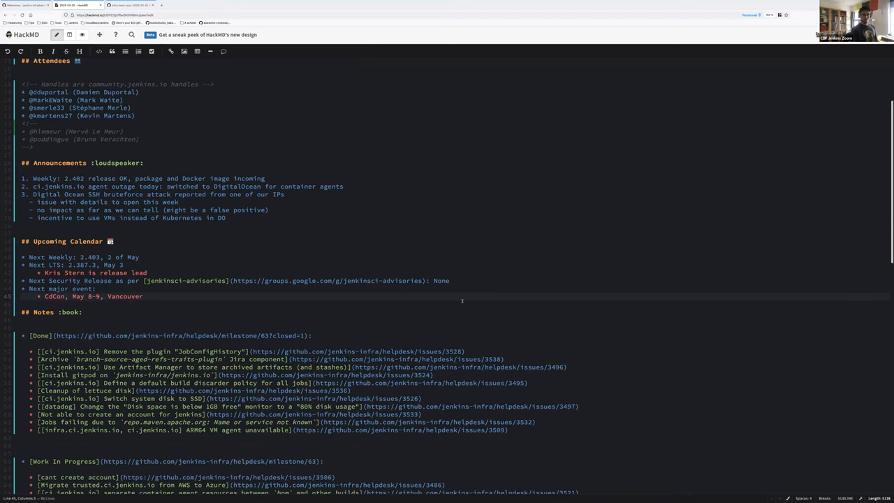
pyautogui.scroll(-3)
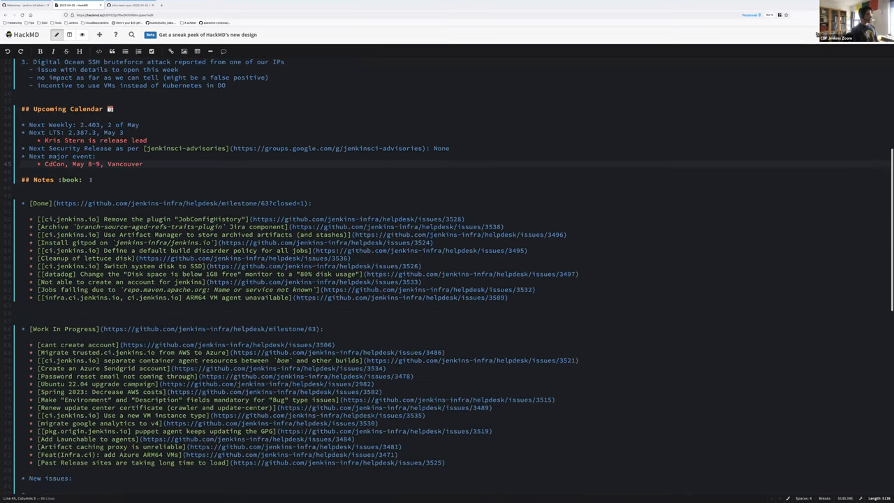
pyautogui.scroll(-3)
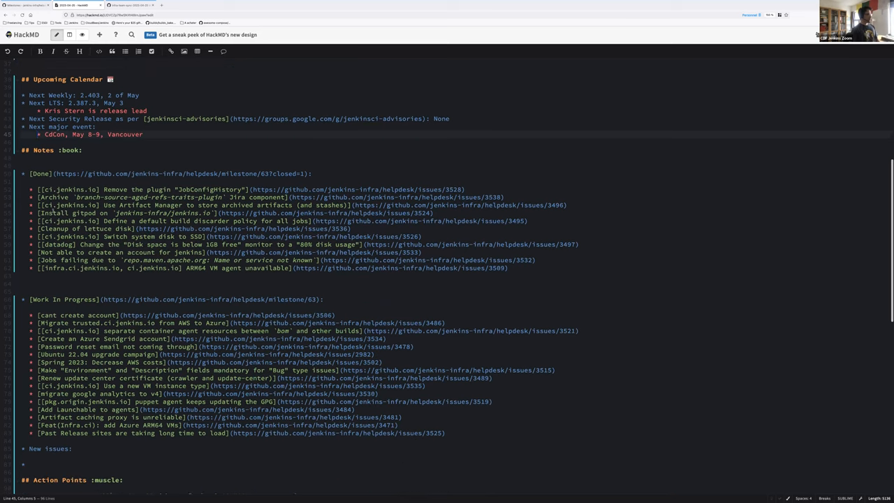
pyautogui.scroll(-3)
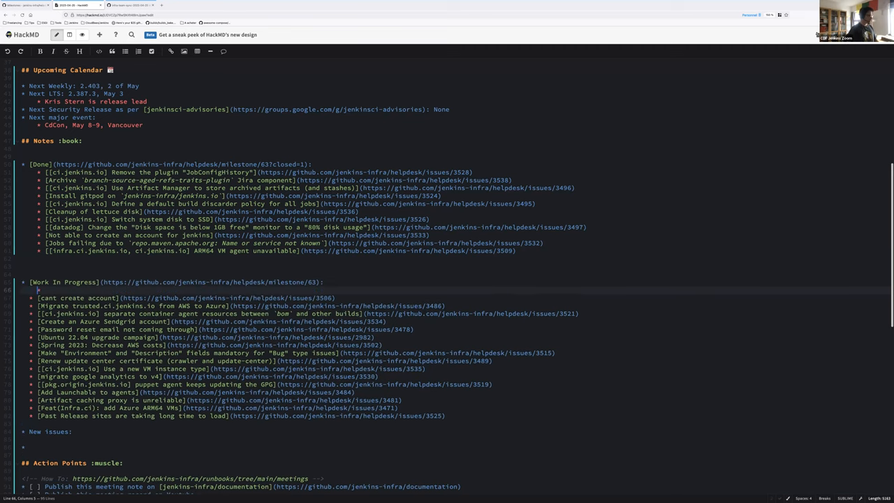
# Step: Group the account creation, password reset email and Azure Sendgrid issues under 'accounts.jenkins.io and email errors:'
pyautogui.write('acco')
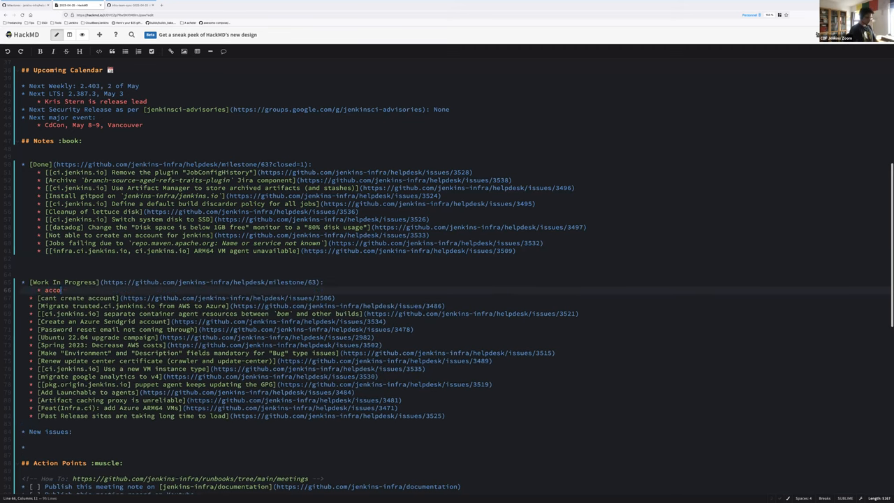
pyautogui.write('unts.jenkins.io and email s')
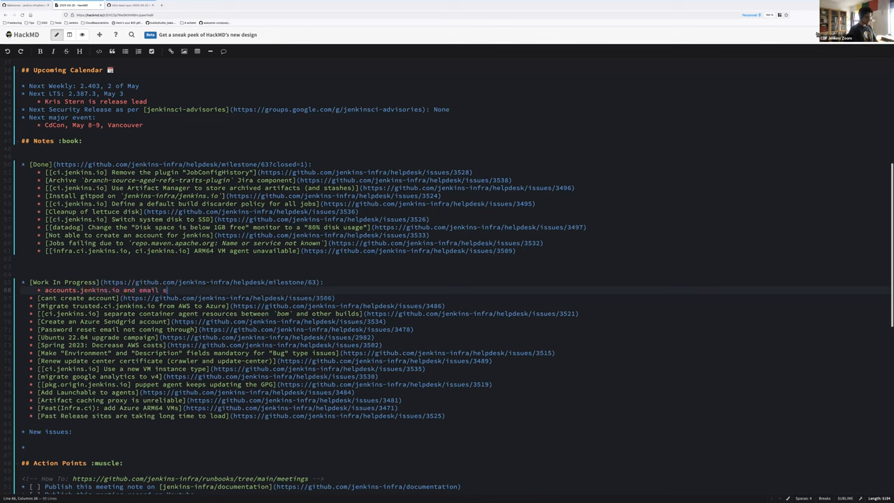
pyautogui.write('rrors:')
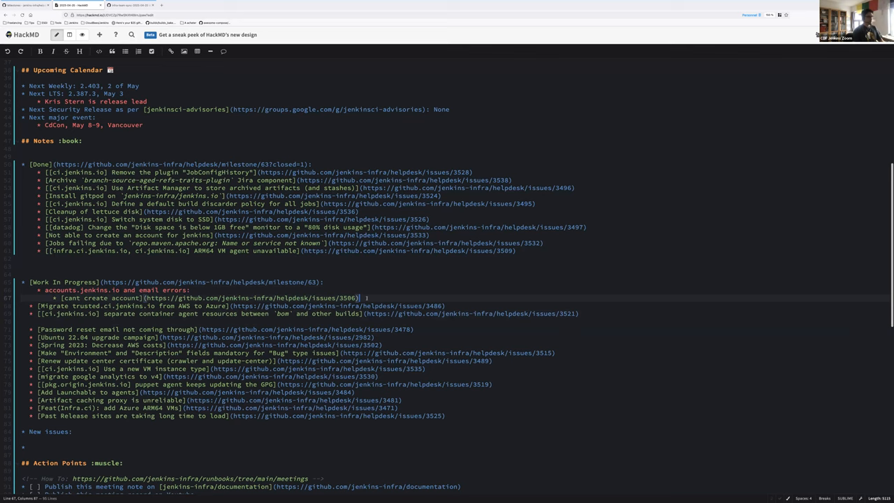
pyautogui.write('[Create an Azure Sendgrid account](https://github.com/jenkins-infra/helpdesk/issues/3534)')
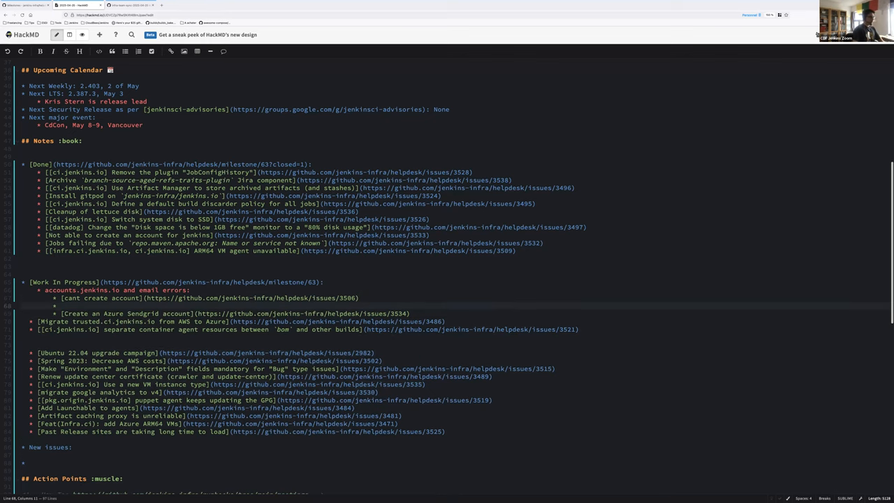
pyautogui.write('[Password reset email not coming through](https://github.com/jenkins-infra/helpdesk/issues/3478)')
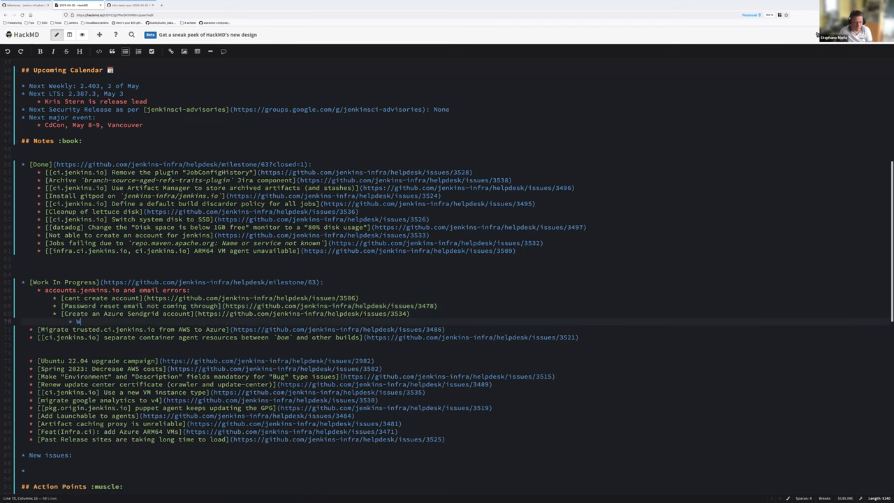
# Step: Note that Mailgun hit a DMARC issue with Gmail, so it was reverted to old Sendgrid for now
pyautogui.write('WIP:')
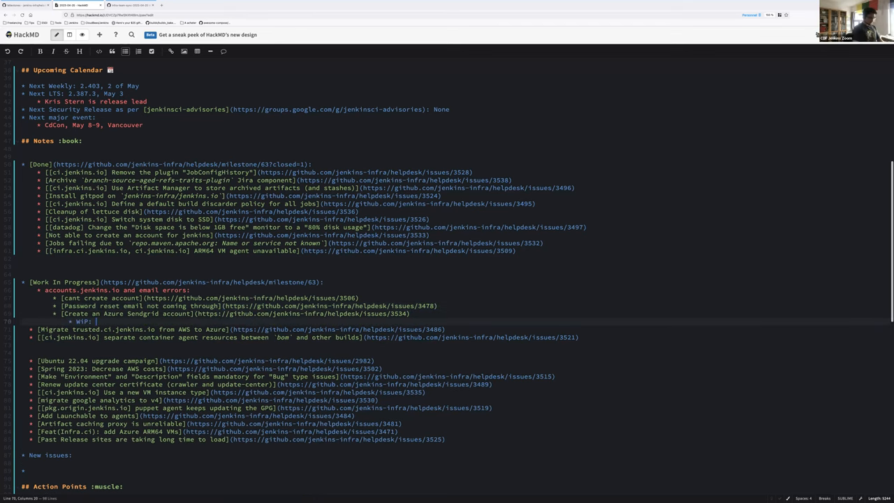
pyautogui.write('tried with')
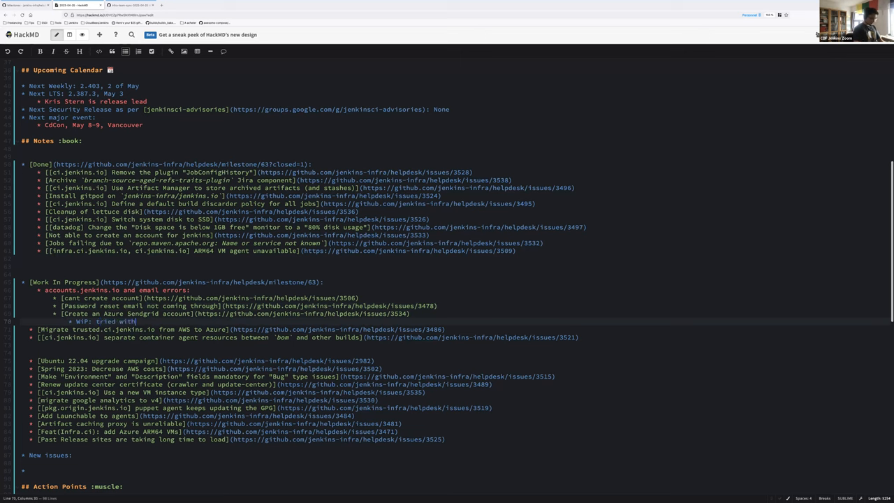
pyautogui.write('mailgun but')
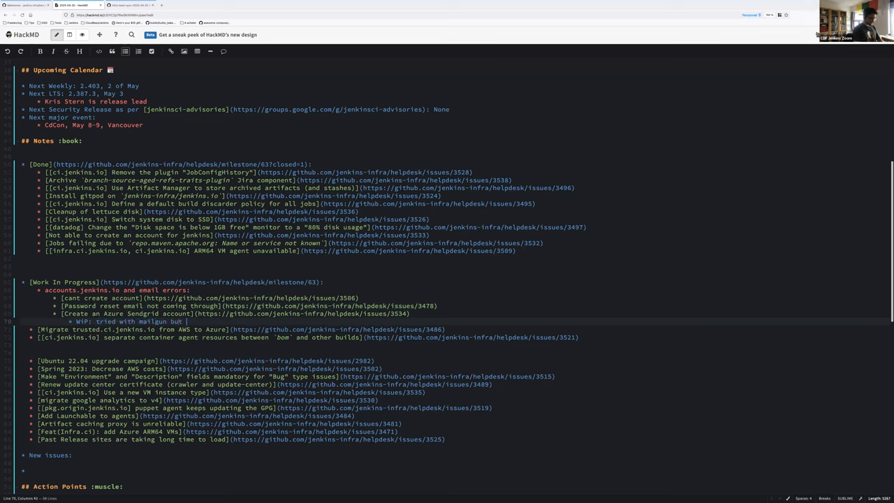
pyautogui.write('hit a DMARC')
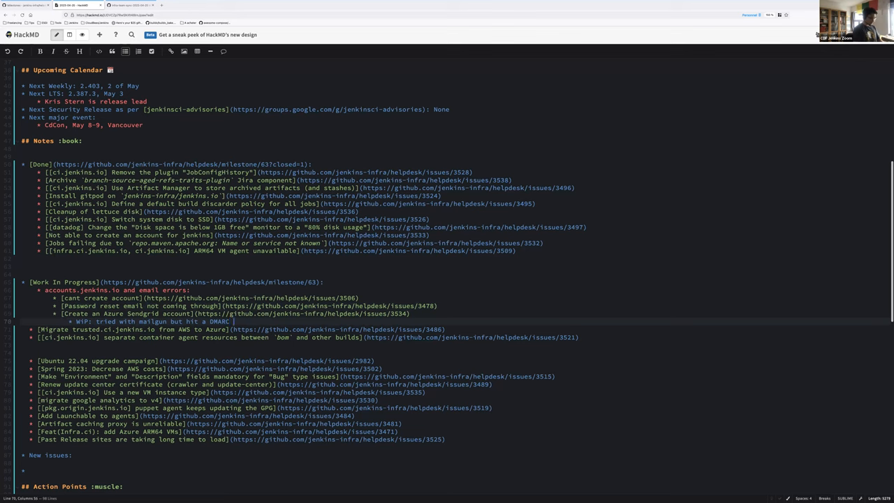
pyautogui.write('issue with gmail')
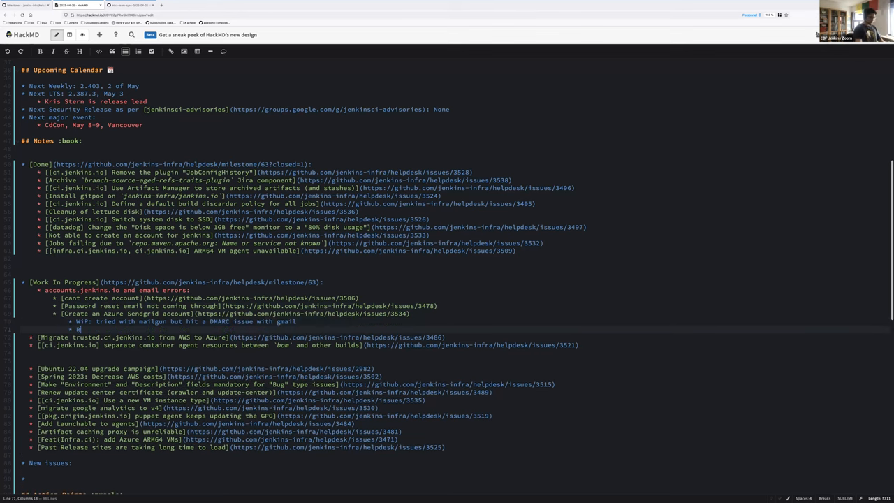
pyautogui.write('Reverted to old send')
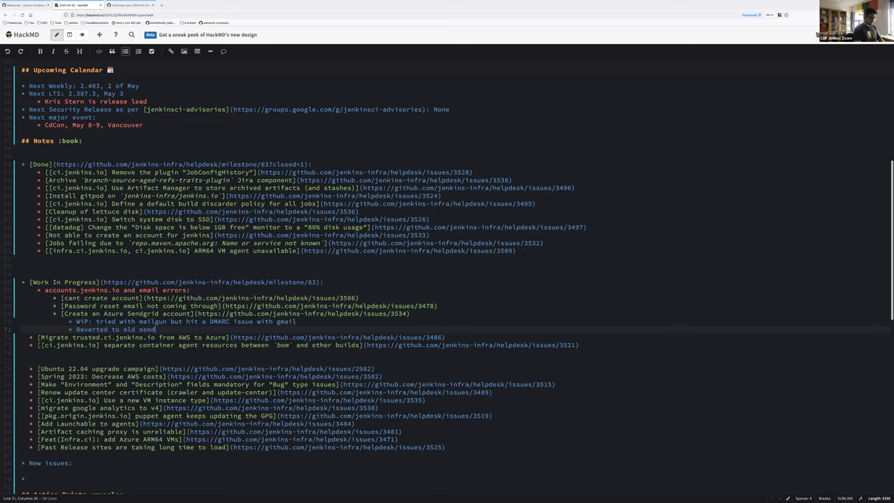
pyautogui.write('grid')
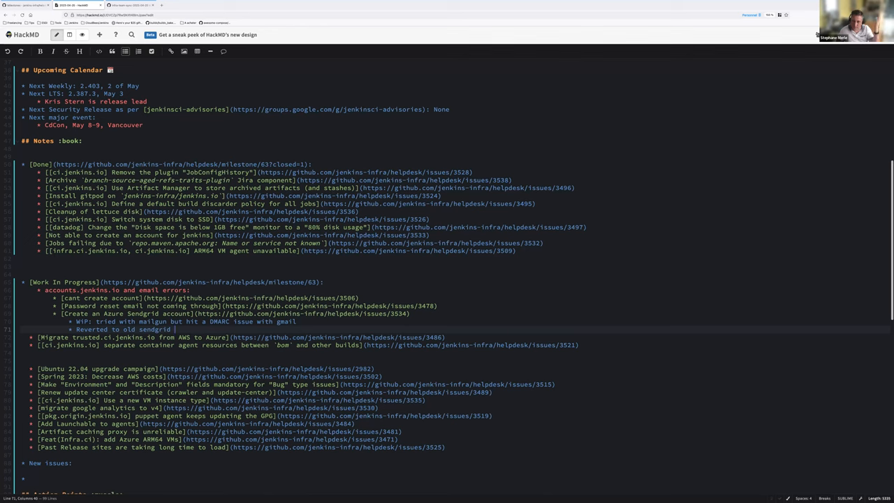
pyautogui.write('for now')
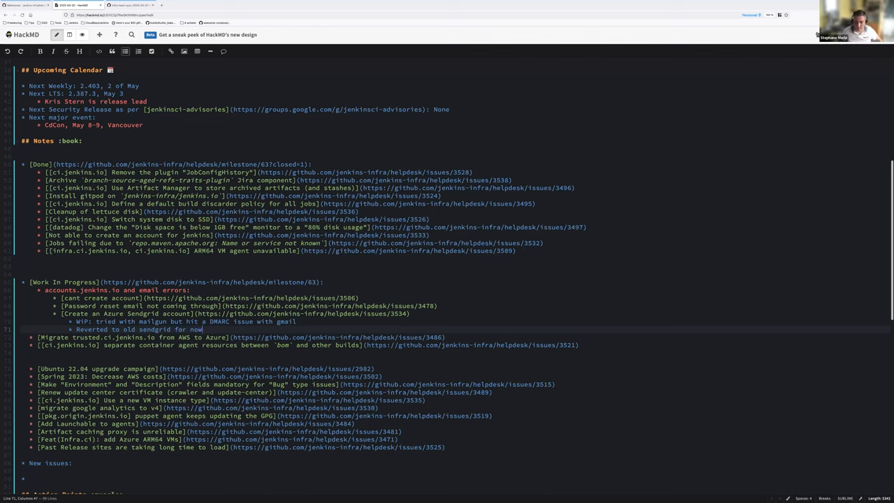
# Step: Add a sub-bullet: diagnose DMARC and DNS records before trying sendgrid -> mailgun again
pyautogui.press('Enter')
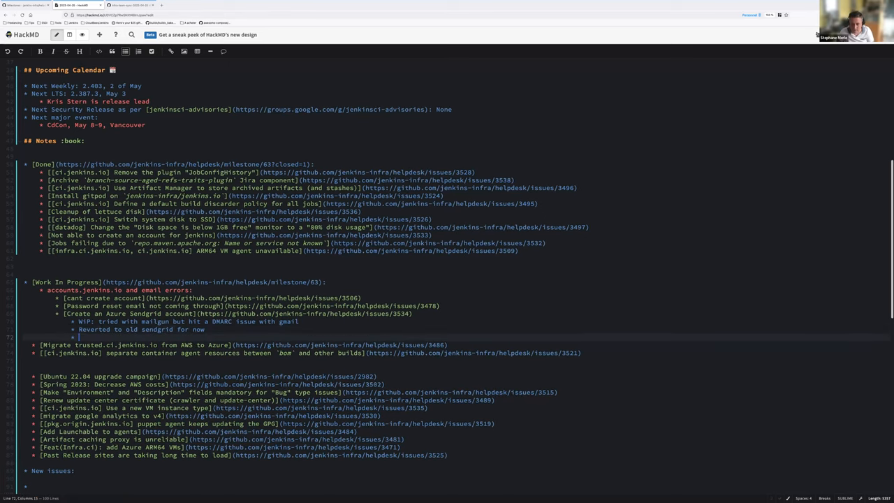
pyautogui.write('Gotta diagnose the D')
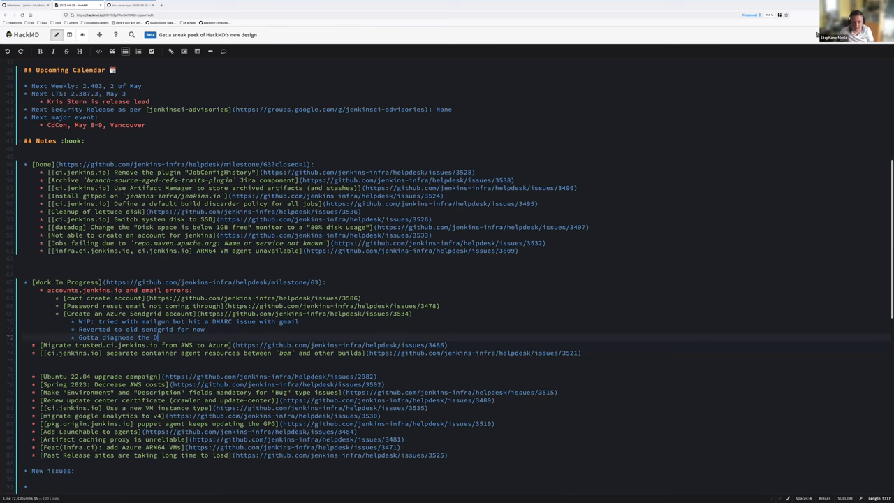
pyautogui.write('MARC and DNS')
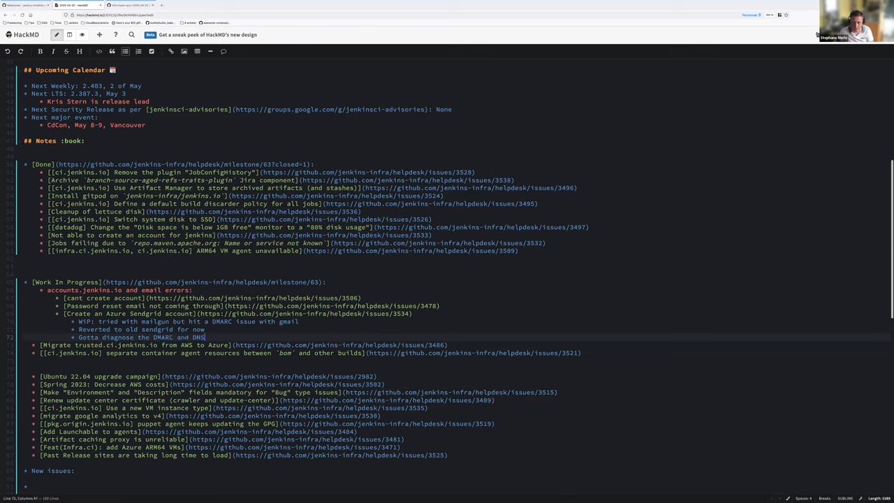
pyautogui.write('records to unblock')
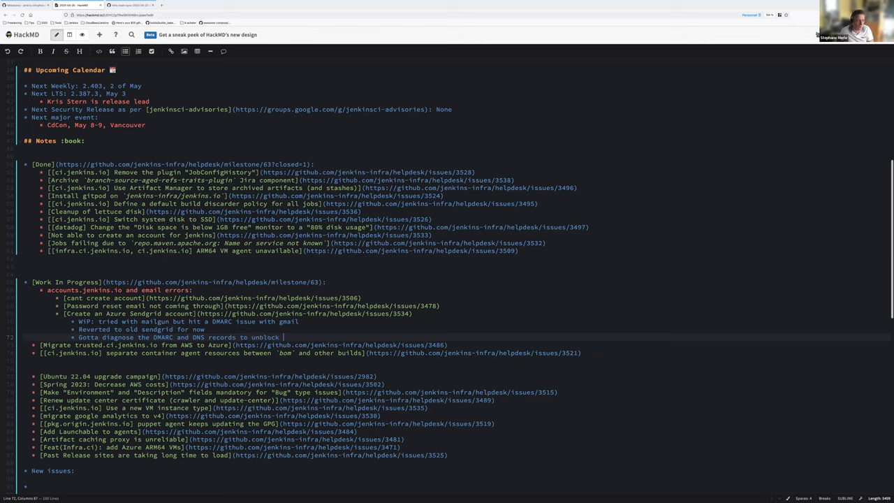
pyautogui.write('this')
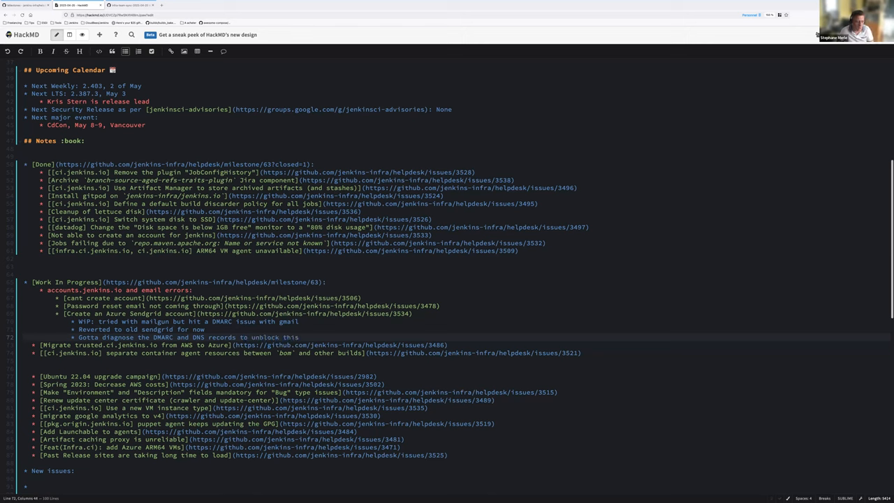
pyautogui.write('(legacy blocking')
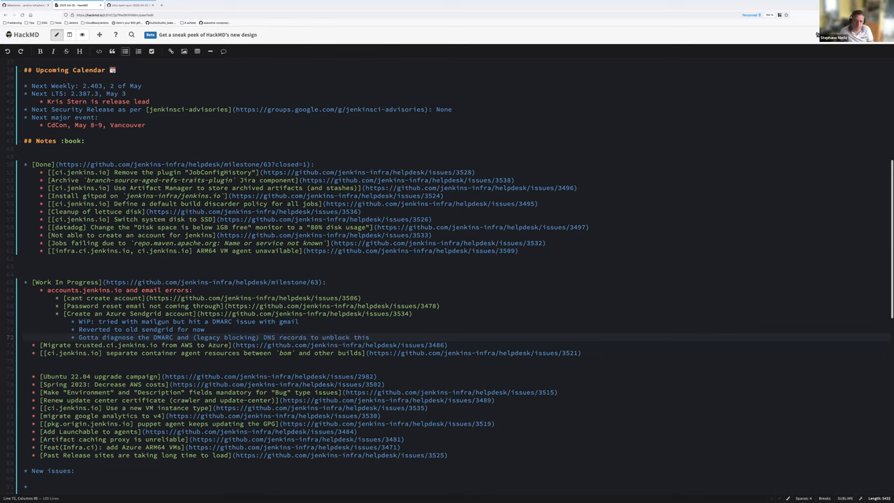
pyautogui.write('subj')
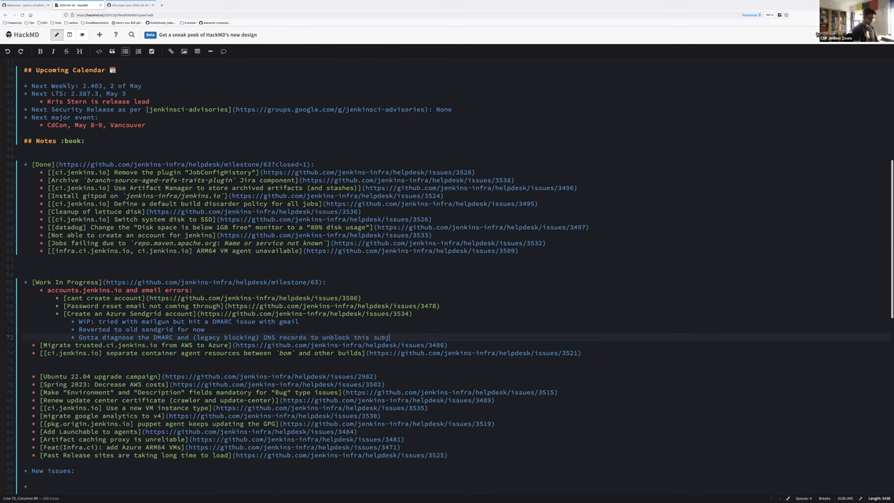
pyautogui.write('ect, test')
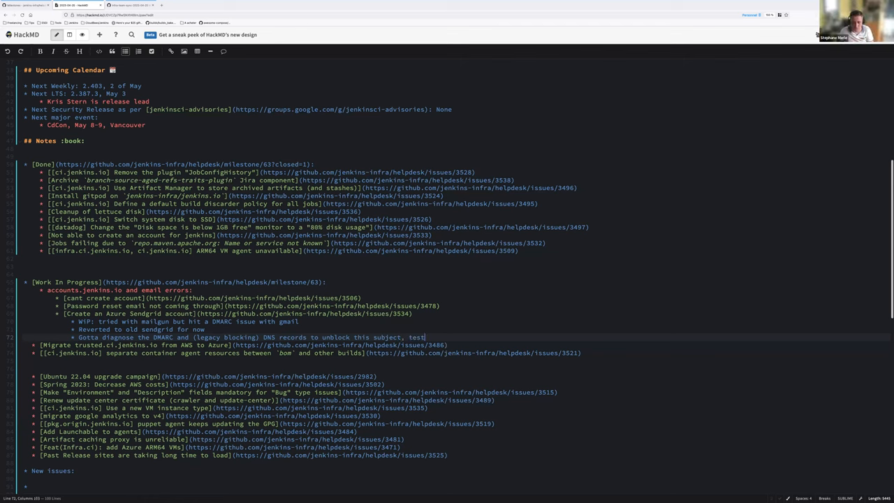
pyautogui.write('indivudually, be')
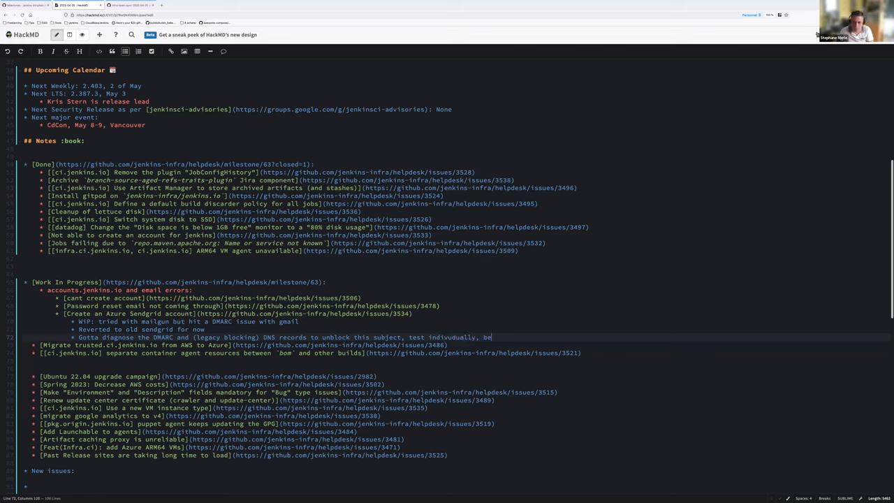
pyautogui.write('fore')
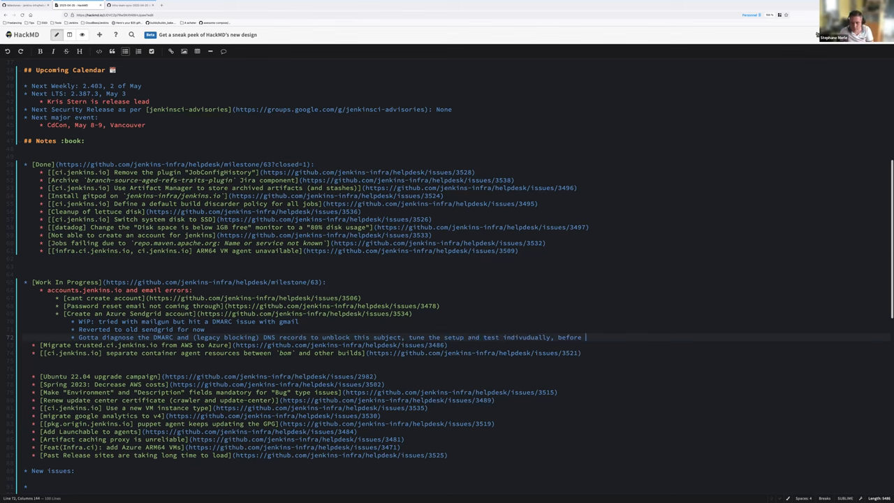
pyautogui.write('trying back')
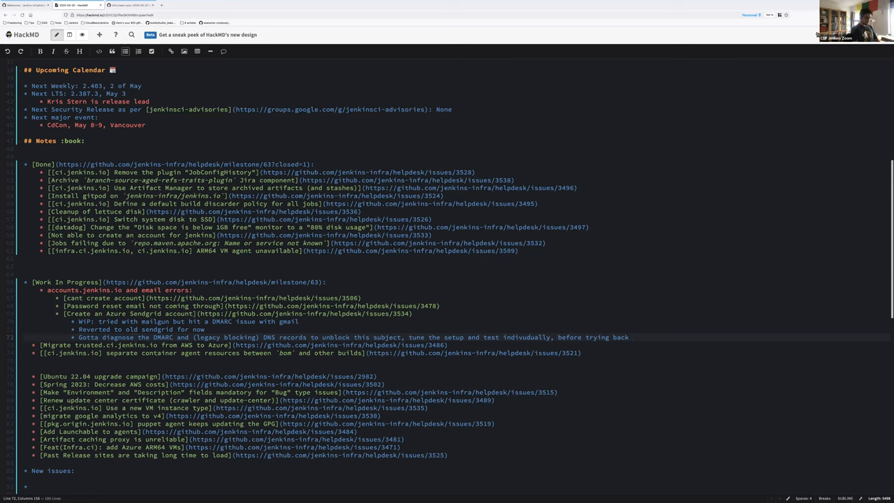
pyautogui.write('sendgrid -> mailgun')
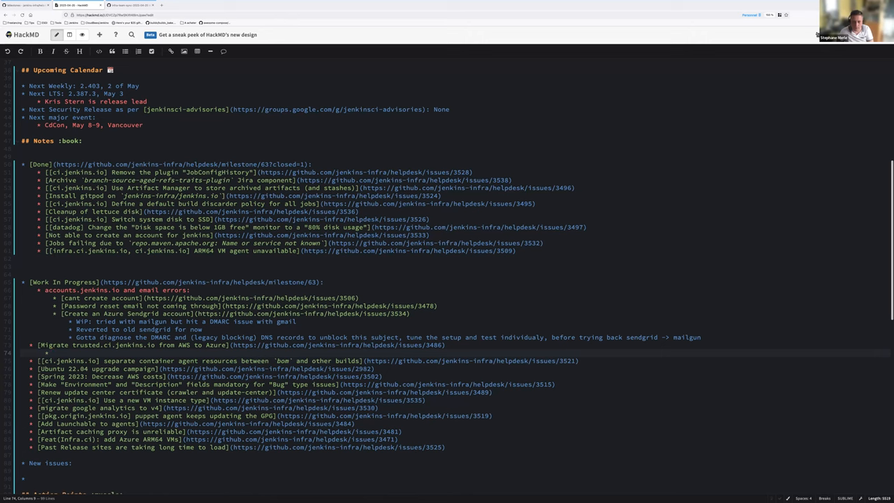
# Step: Note the migration started with the SSH bastion and Terraform setup check, and awaits a 2nd review
pyautogui.write('S')
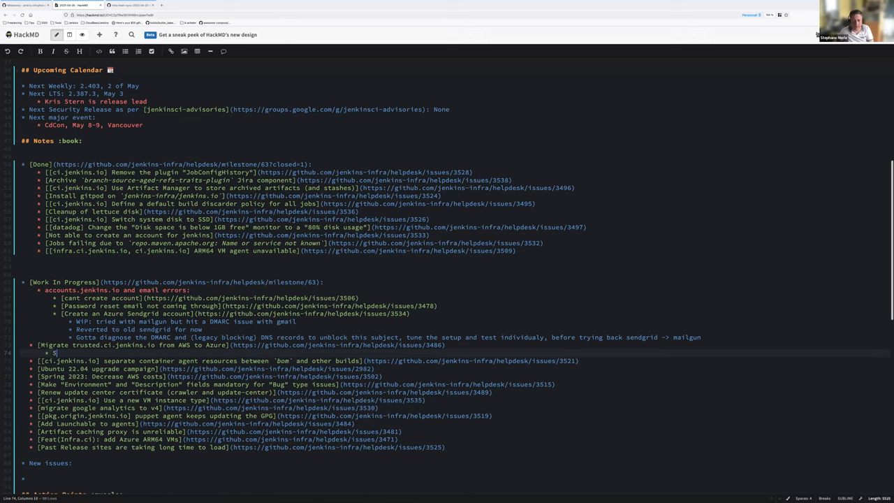
pyautogui.write('tarted with the 1/3 VM (bounc')
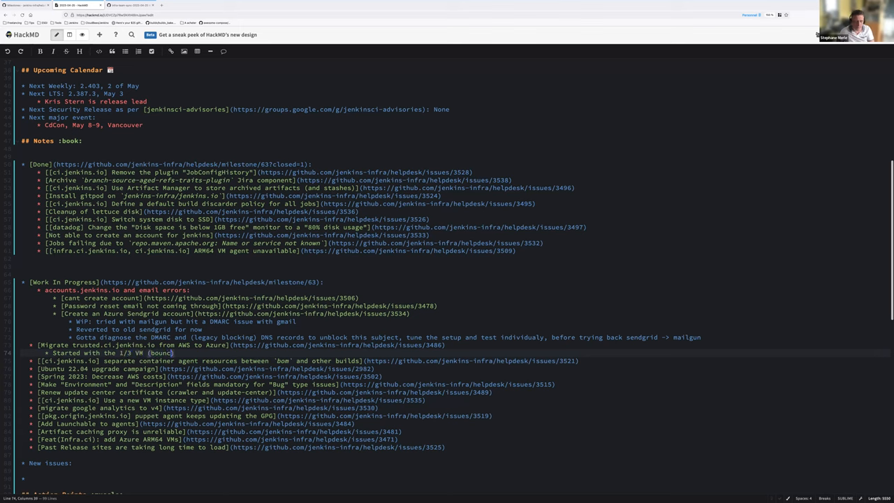
pyautogui.write('the')
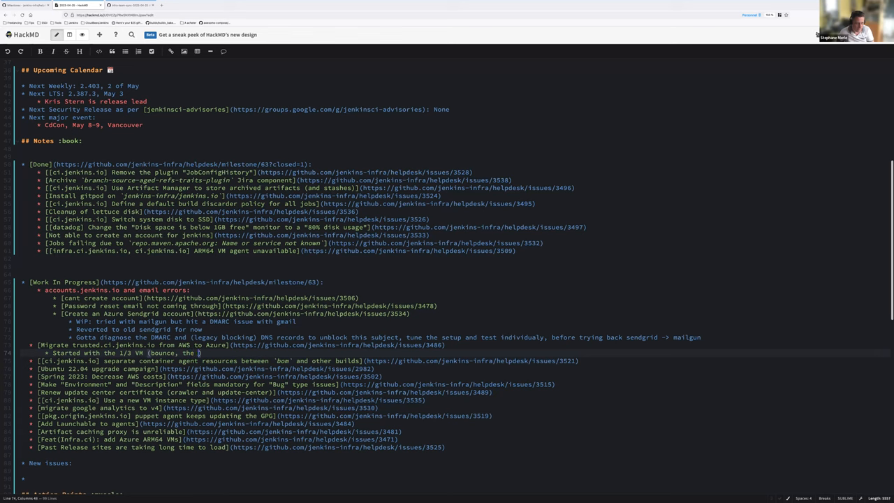
pyautogui.write('SSH bastion}')
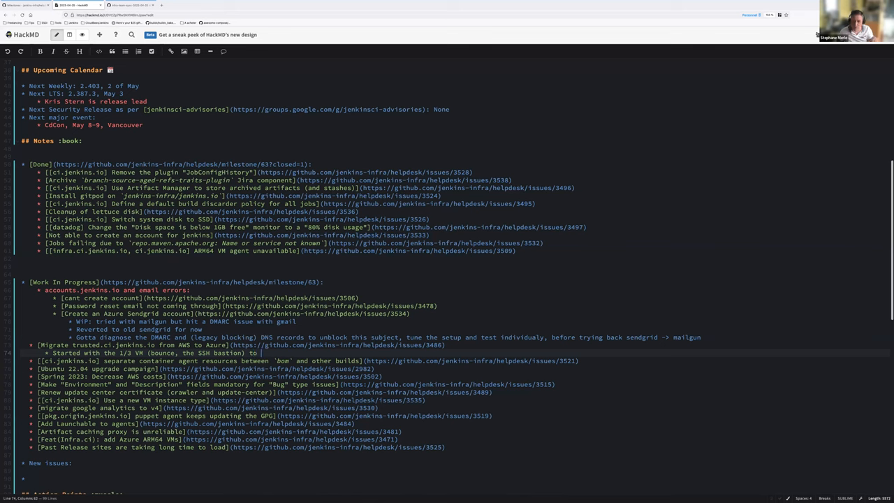
pyautogui.write('check the')
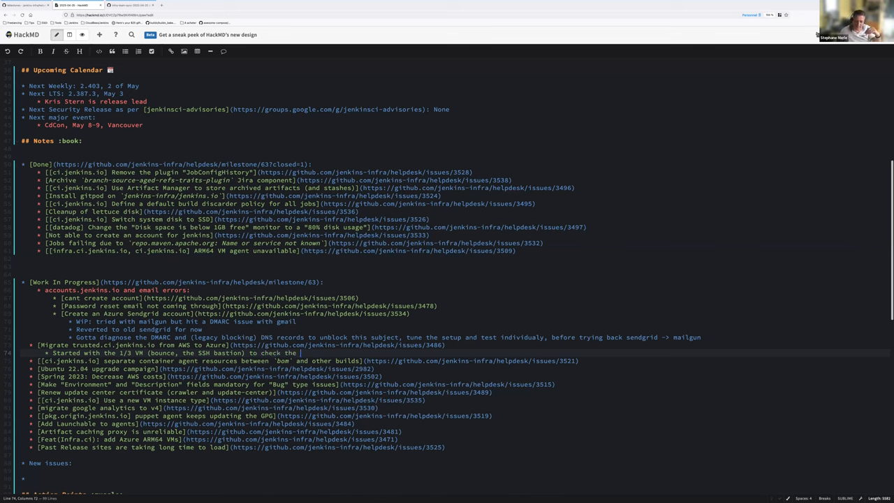
pyautogui.write('Terrafor')
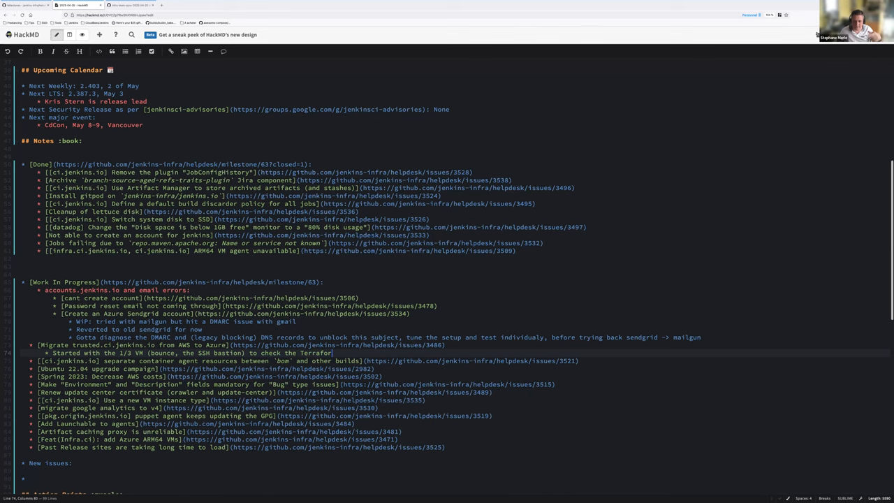
pyautogui.write('setup on a')
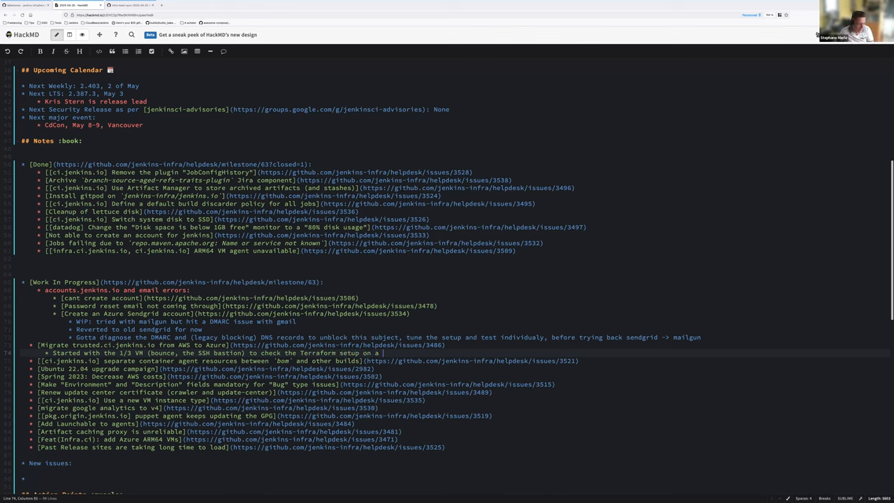
pyautogui.write('closer scope than "3 V')
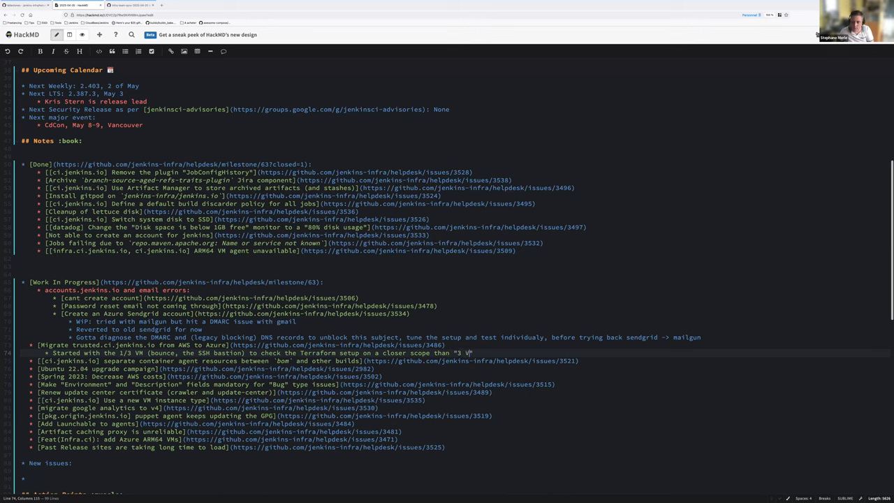
pyautogui.write('Ms at aklla)')
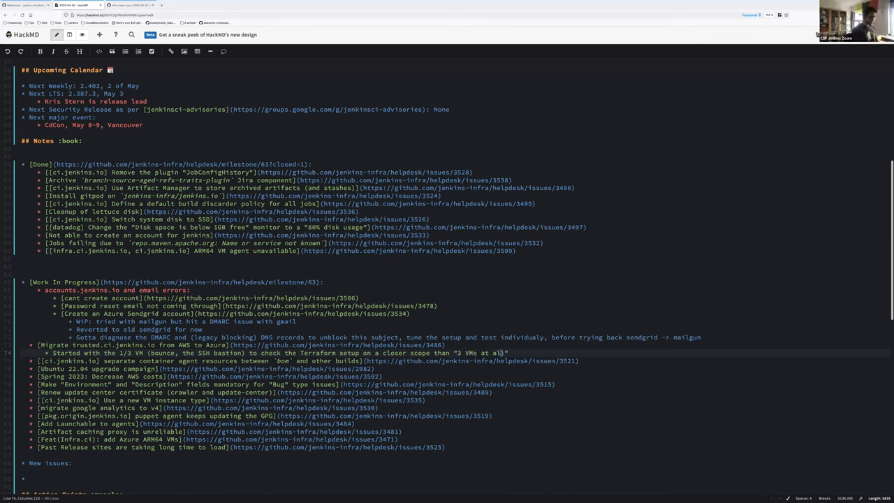
pyautogui.press('Enter')
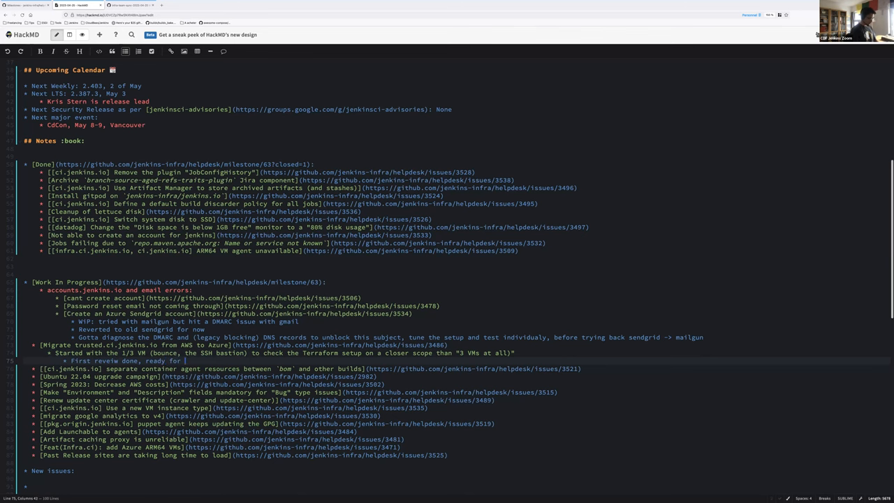
pyautogui.write('2nd')
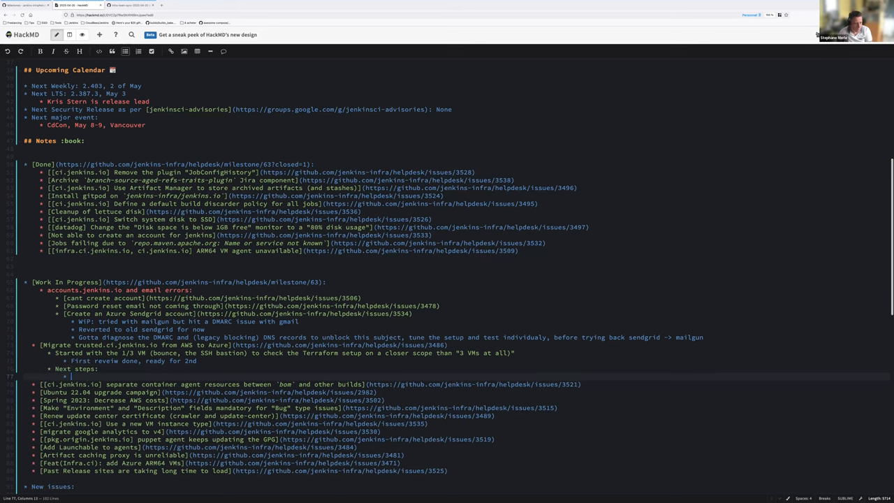
# Step: List next steps: network (firewall rules), then controller VM, then permanent agent VM
pyautogui.write('Newtork (f')
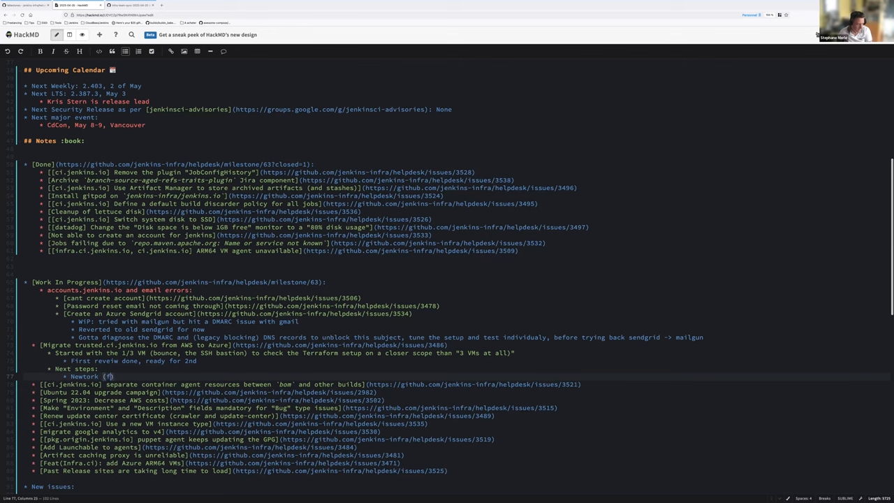
pyautogui.write('firewall rules)')
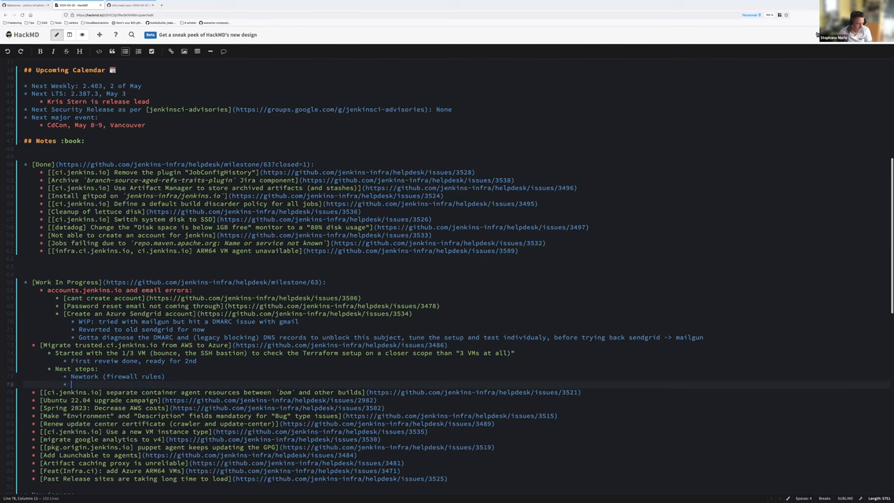
pyautogui.write('Then')
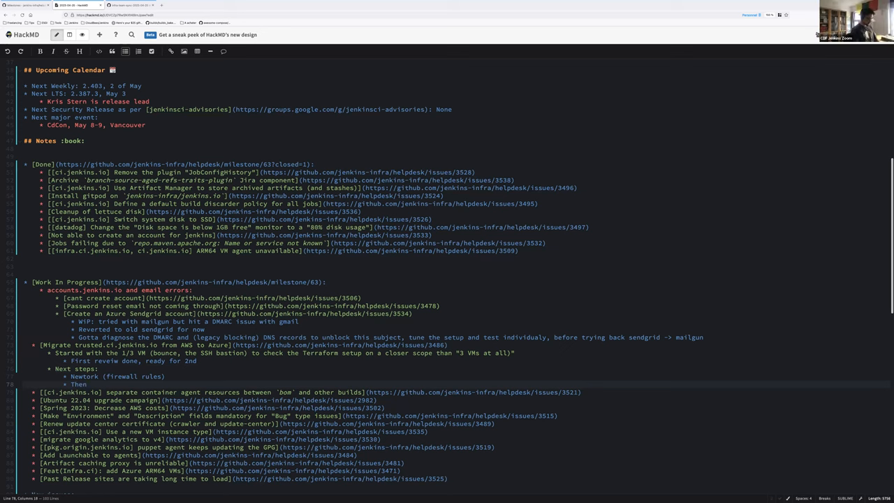
pyautogui.write('controller VM')
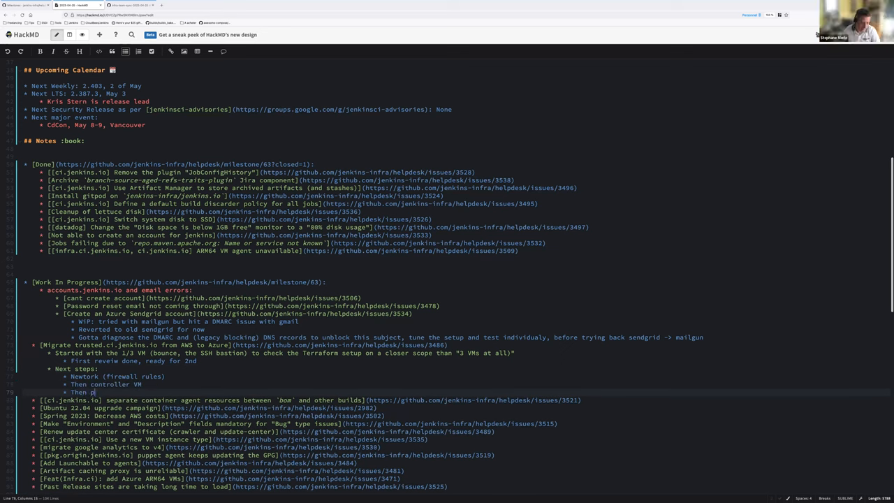
pyautogui.write('ermanent agent VM')
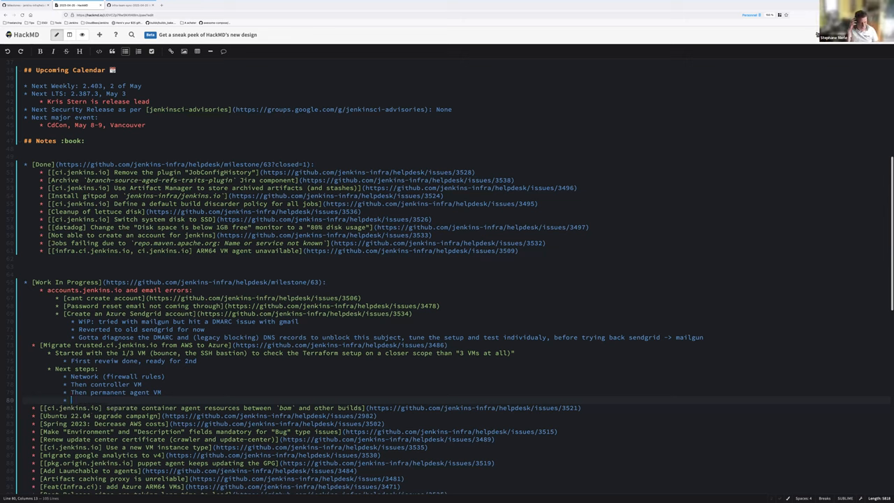
# Step: Add the bullet "(new) Change region to US East 2 for the (currently used) ephemeral agents"
pyautogui.write('Change')
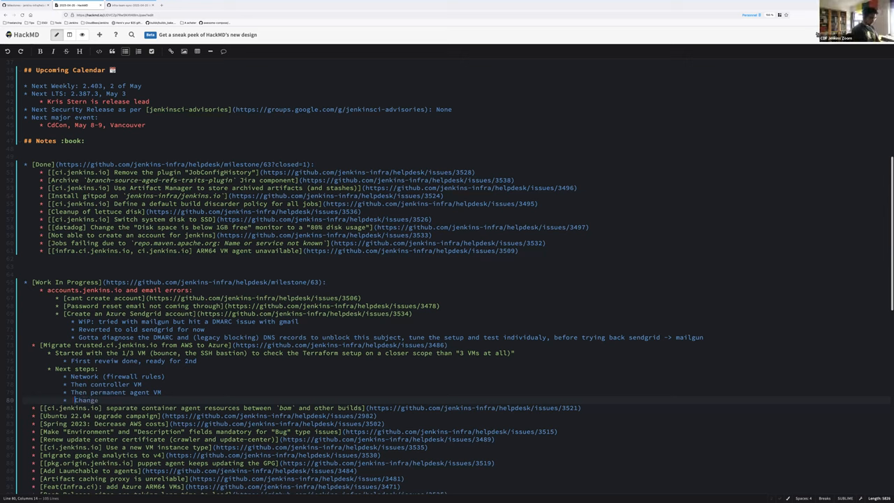
pyautogui.write('(new) Change region to US')
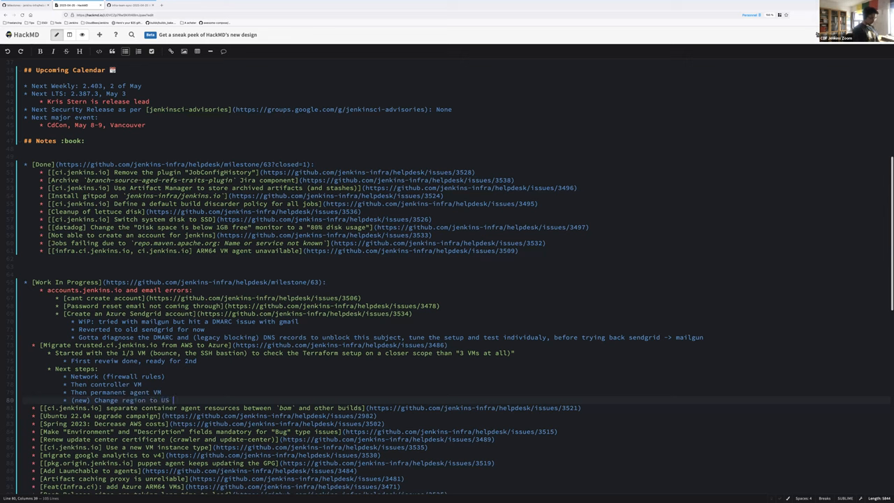
pyautogui.write('East 2 for the (currently used) ephemeral')
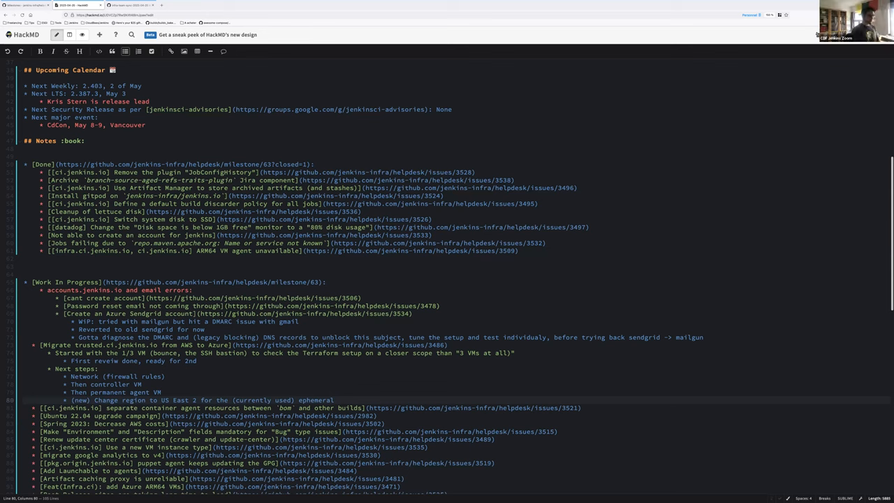
pyautogui.write('agents')
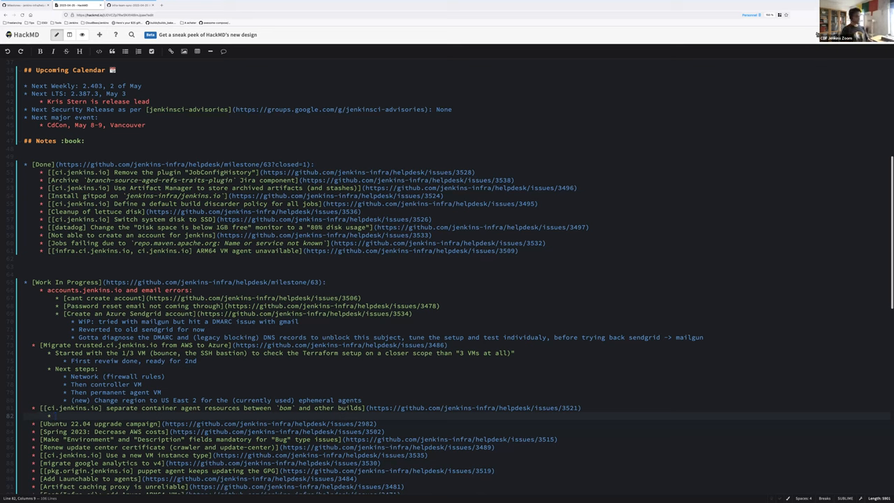
# Step: Note the plan of a 1 node pool to deliver the "split"
pyautogui.write('1')
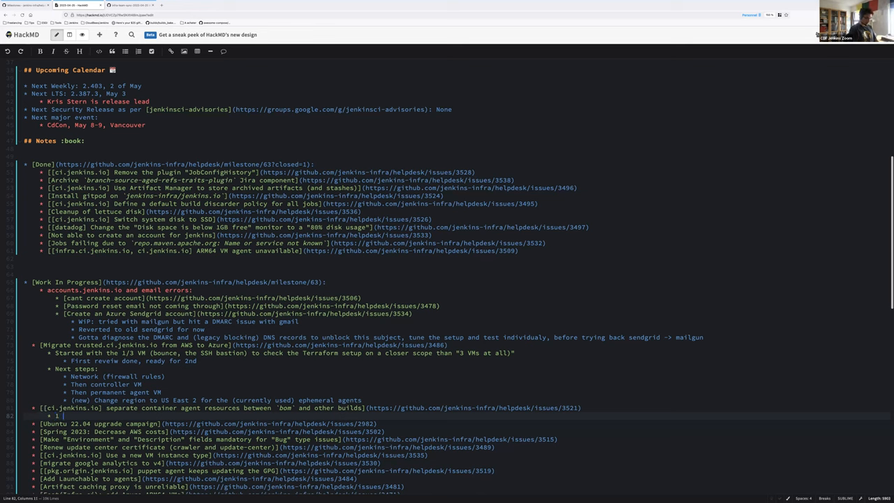
pyautogui.write('node pool, identical at the current one,')
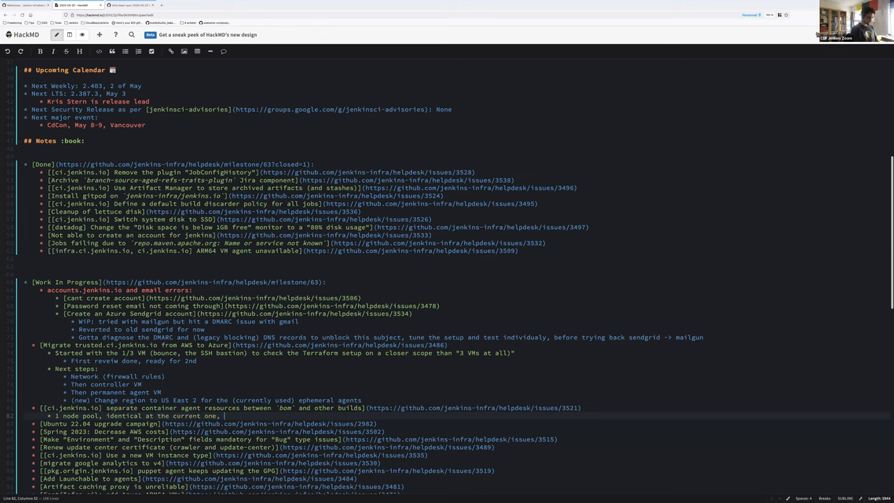
pyautogui.write('to d')
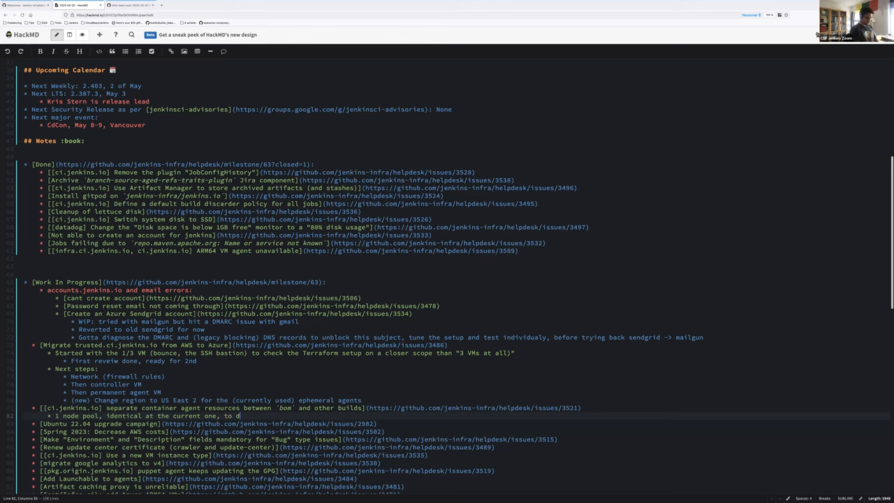
pyautogui.write('eliver the "split"')
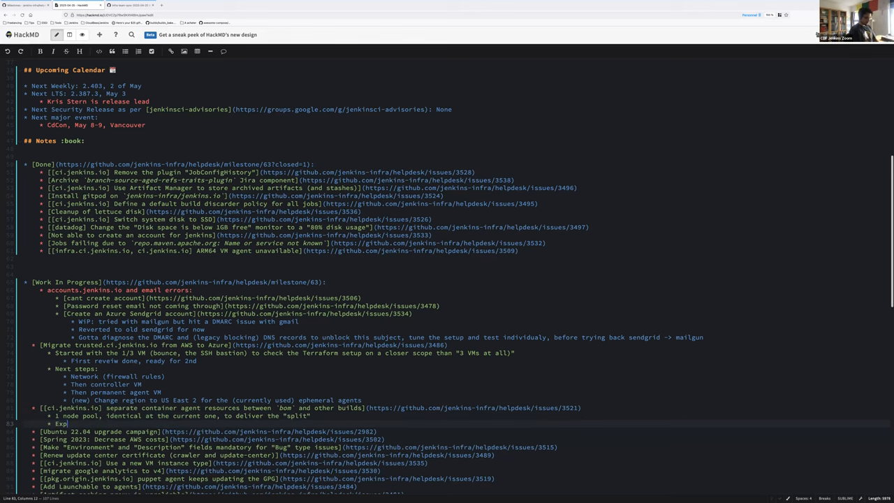
# Step: Note bigger nodepool experiments aren't delivering it, blocked by the ci.jenkins.io cluster lock-out
pyautogui.write('xpriments with')
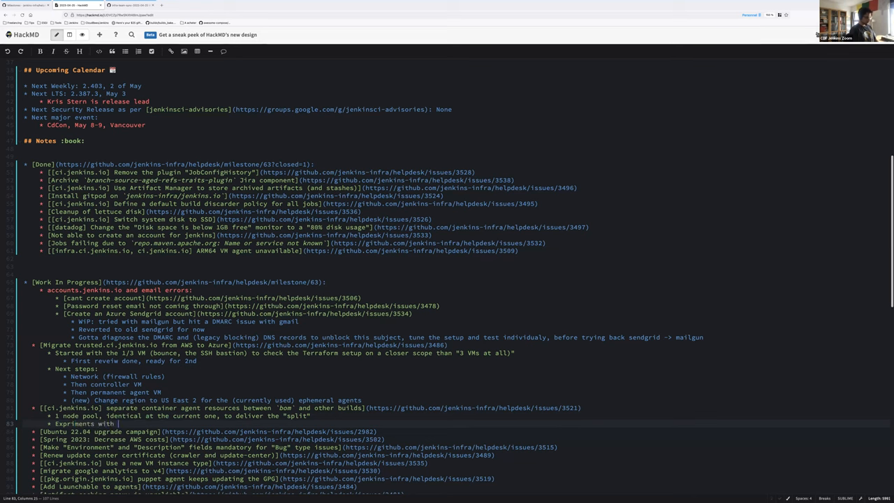
pyautogui.write('bi')
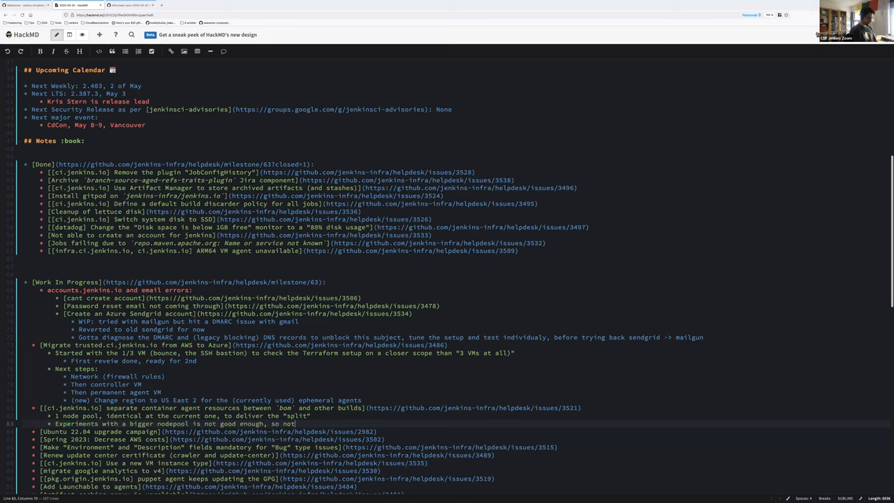
pyautogui.write('delivering it for now')
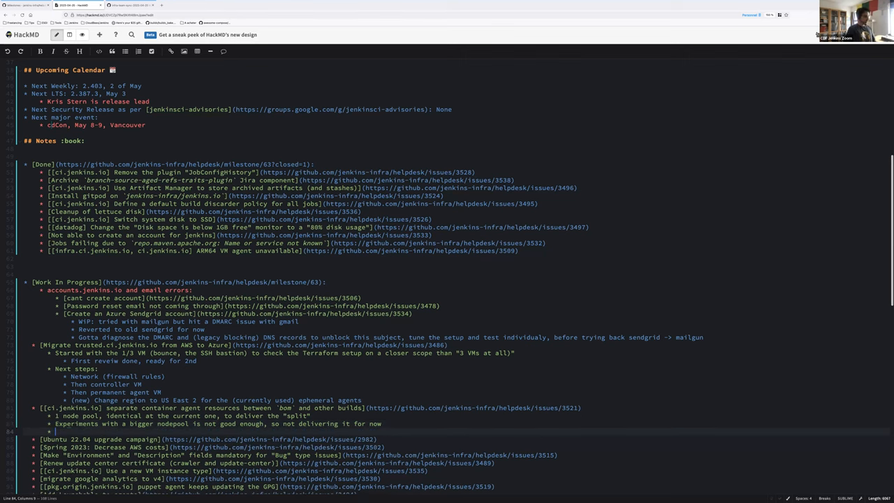
pyautogui.write('Blocked by')
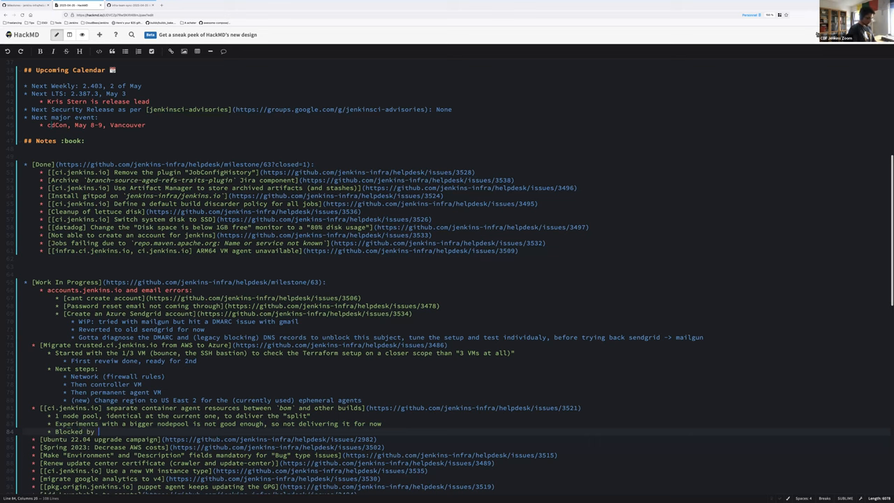
pyautogui.write('the ci.jenkins.io cluste')
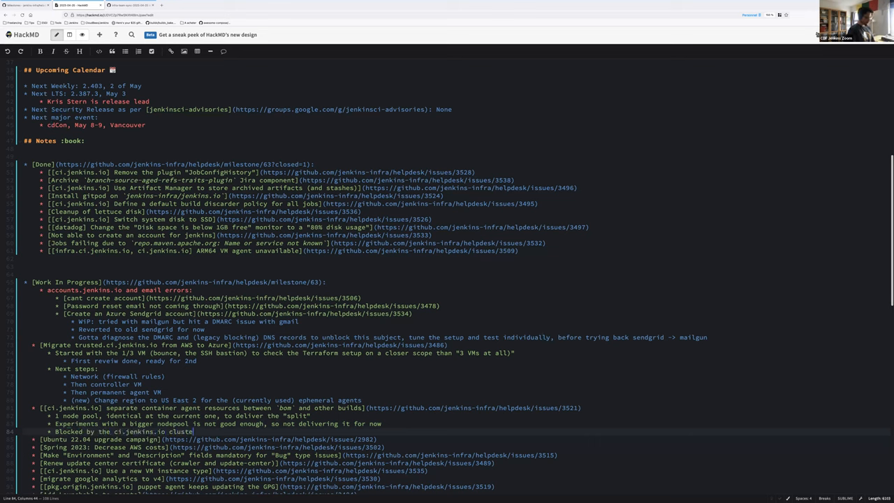
pyautogui.write('lock-out')
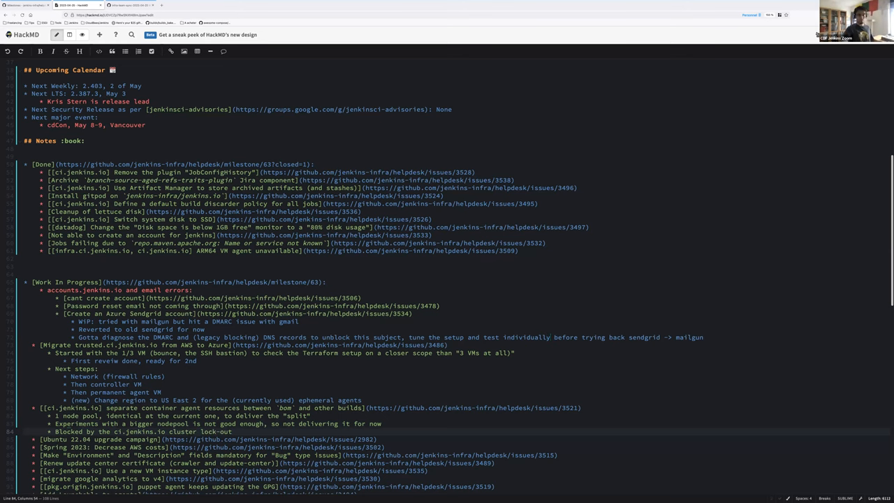
pyautogui.scroll(-3)
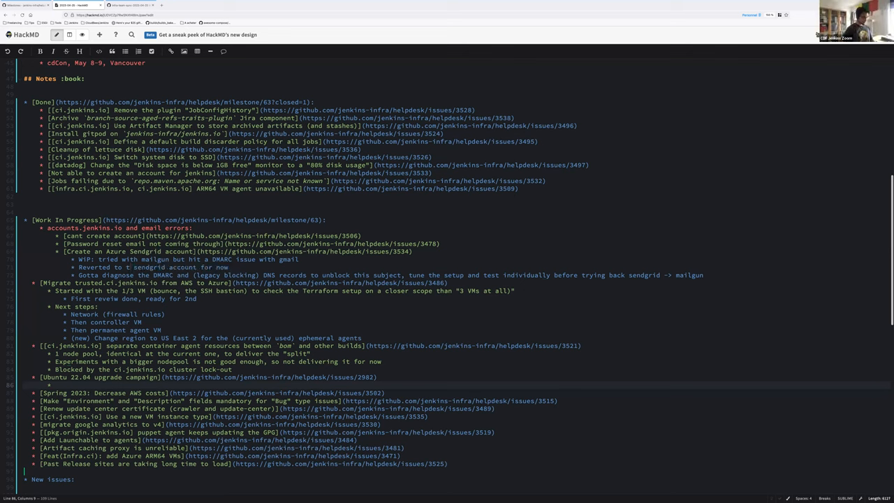
# Step: Add to 'docker-openvpn image': "(had to fix minor issues because openssl went from 1.1.1 to 3.x)"
pyautogui.write('docker-openvpn ima')
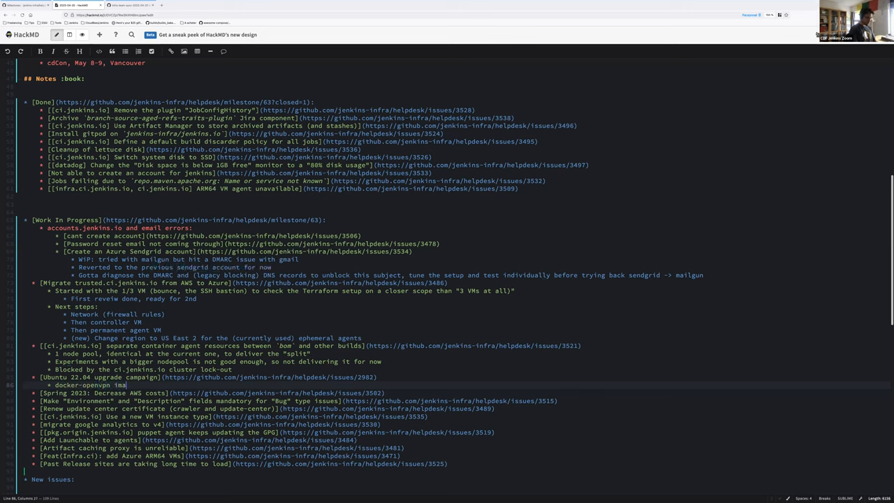
pyautogui.write('ge')
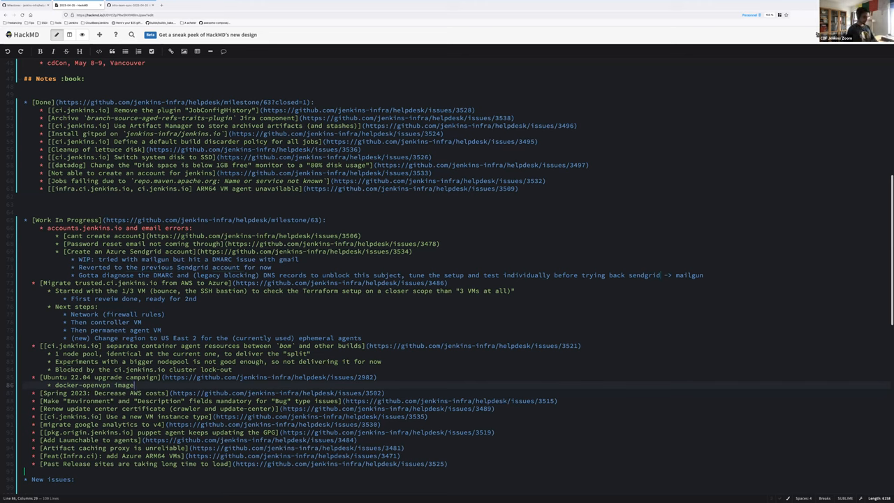
pyautogui.write('(had to')
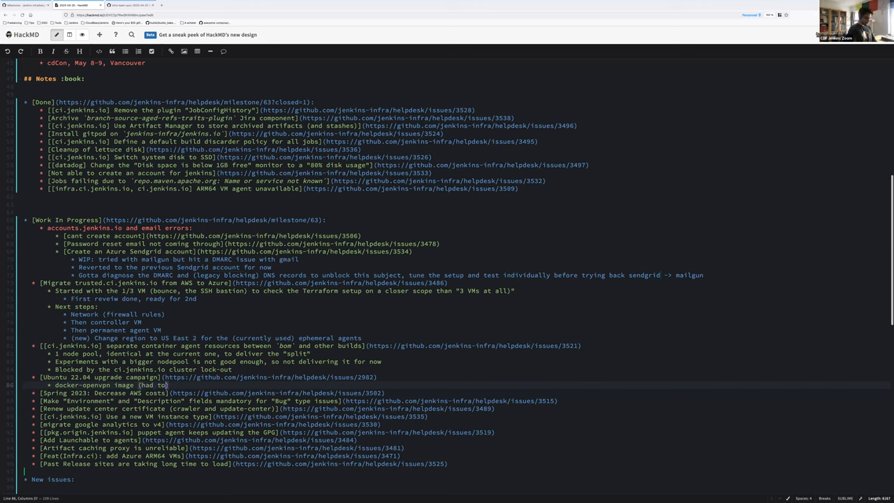
pyautogui.write('fix minor is')
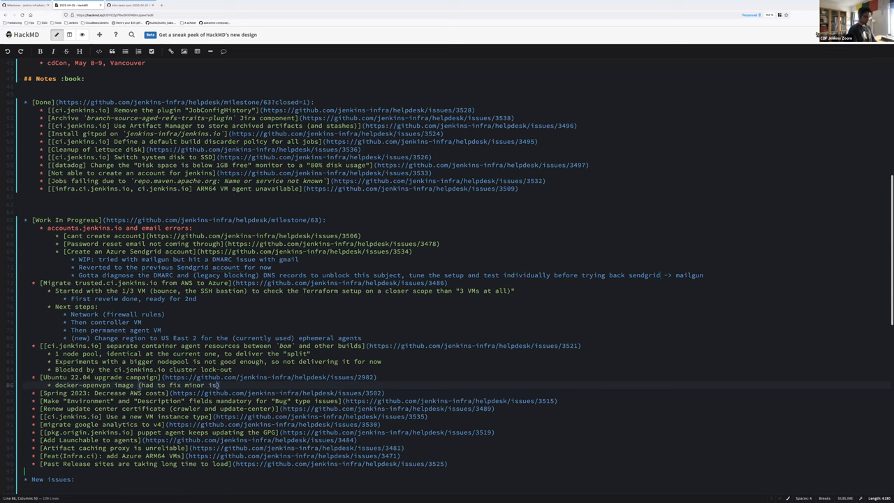
pyautogui.write('sue')
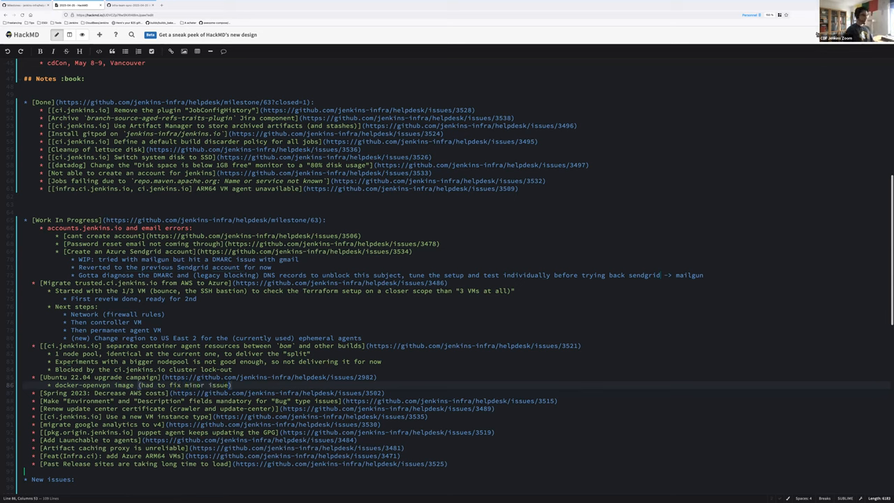
pyautogui.write('because openssl went')
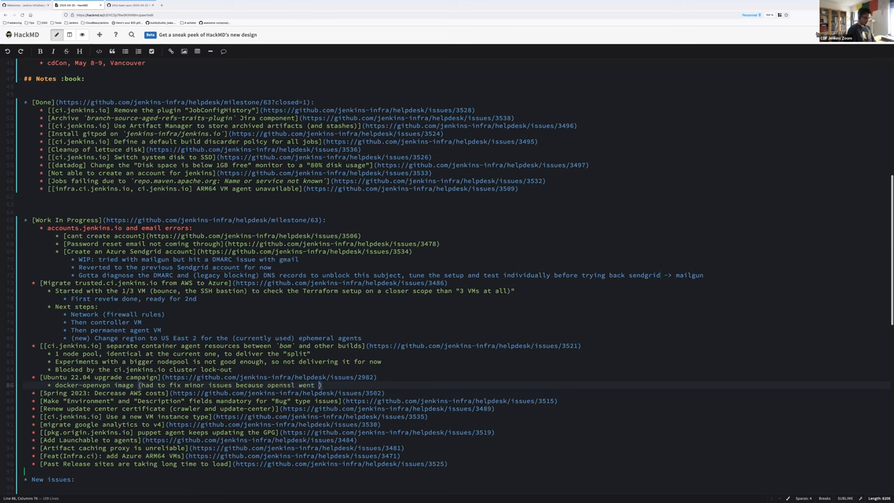
pyautogui.write('from 1.1.1 to 3.x')
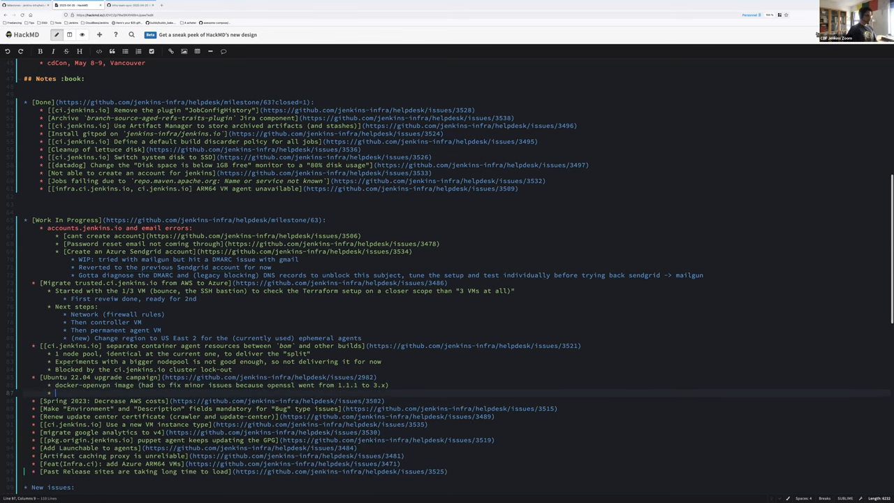
# Step: Add 'Next steps:' with bullets trusted.ci, ci.j, and eventually the AKS node pools
pyautogui.write('Next step')
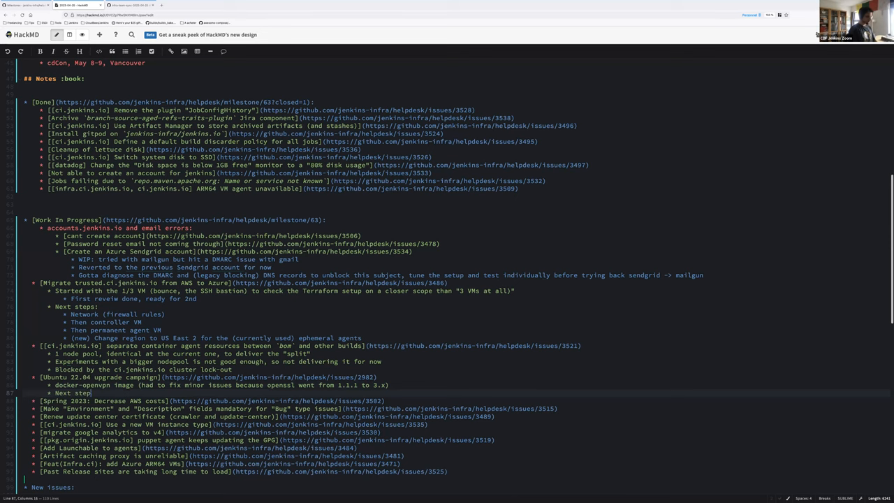
pyautogui.write('trusted.ci')
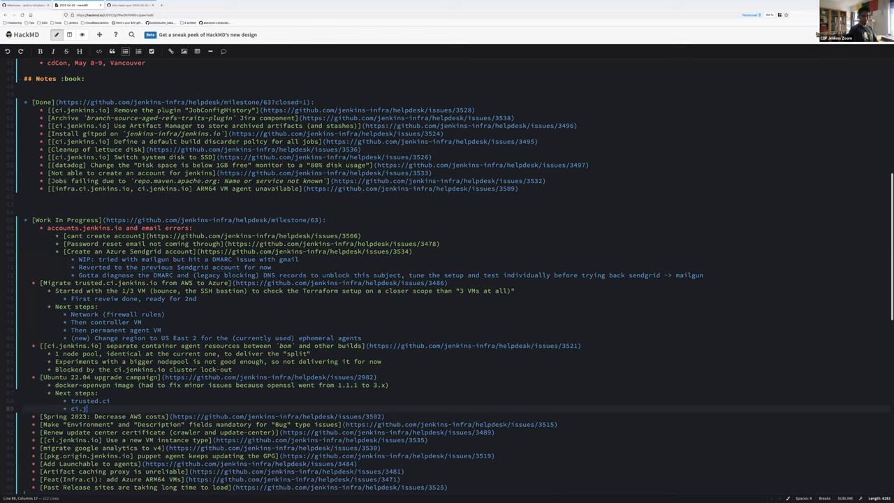
pyautogui.write('eventually the AKS node pools')
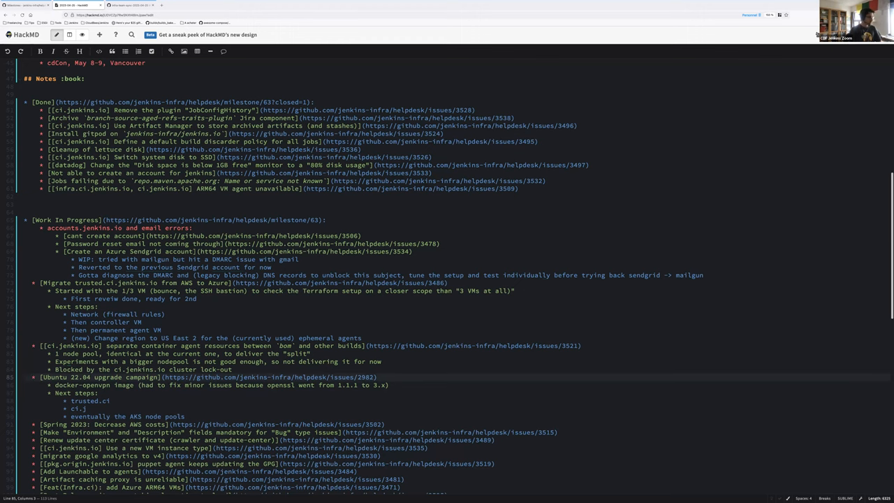
pyautogui.scroll(-3)
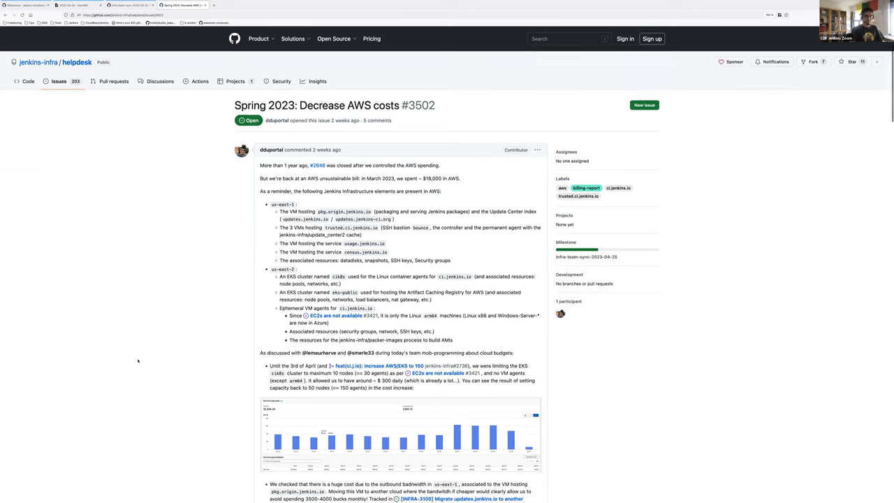
pyautogui.scroll(-3)
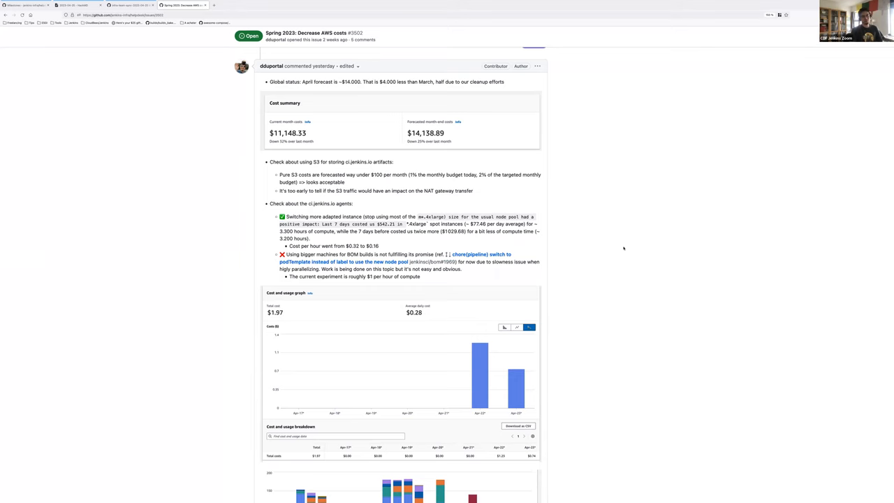
pyautogui.moveTo(598, 316)
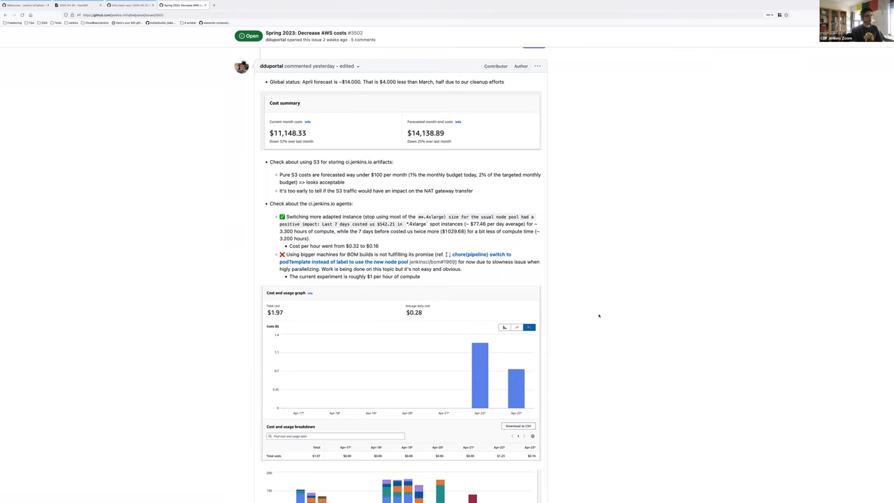
pyautogui.scroll(-3)
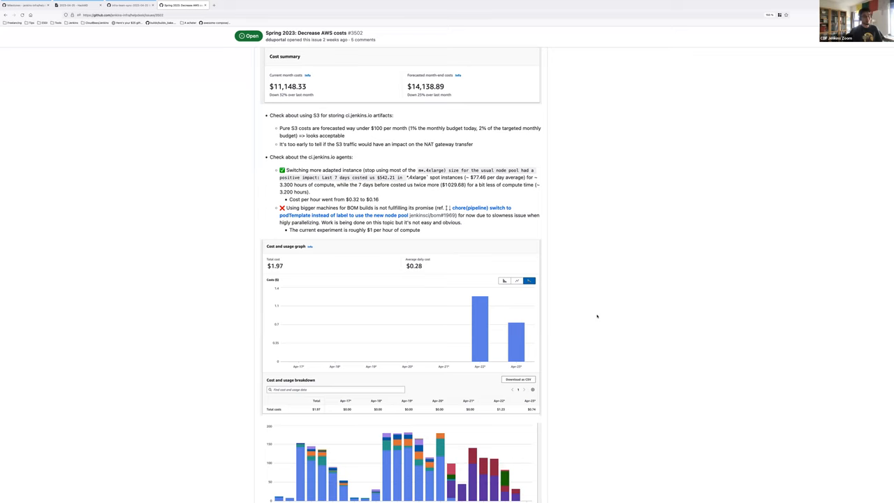
pyautogui.scroll(-3)
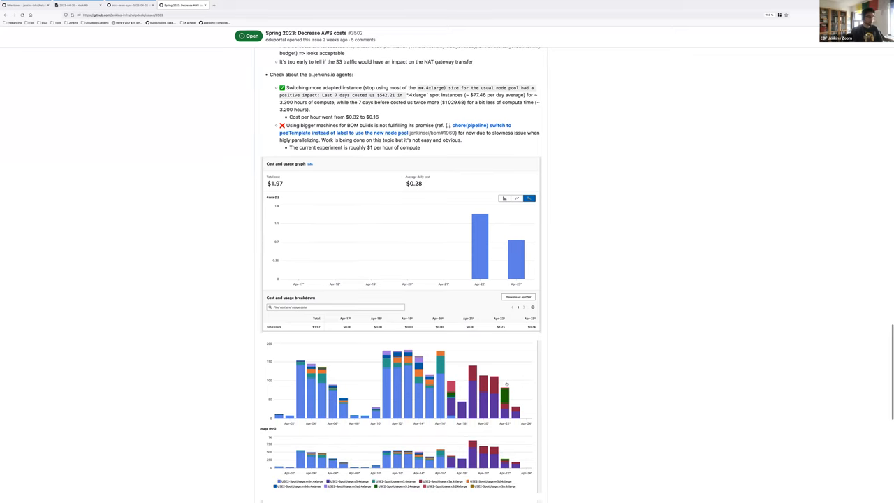
pyautogui.moveTo(601, 402)
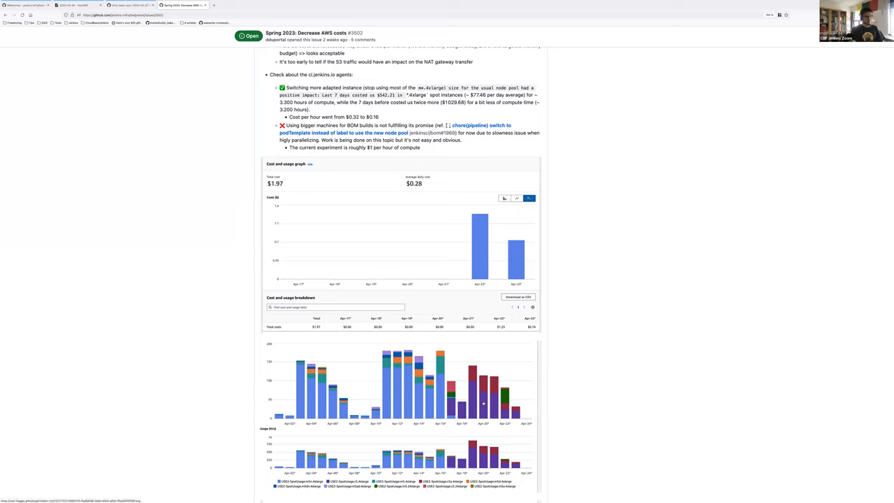
pyautogui.moveTo(651, 393)
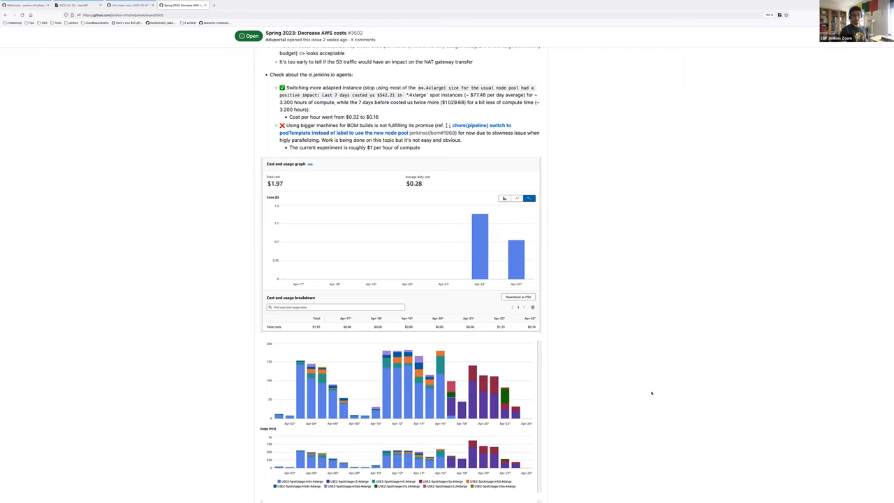
pyautogui.scroll(-3)
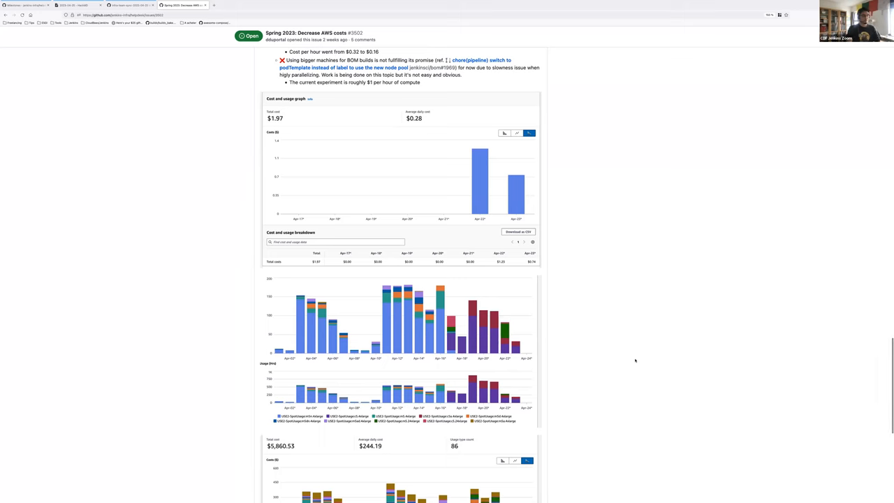
pyautogui.scroll(-3)
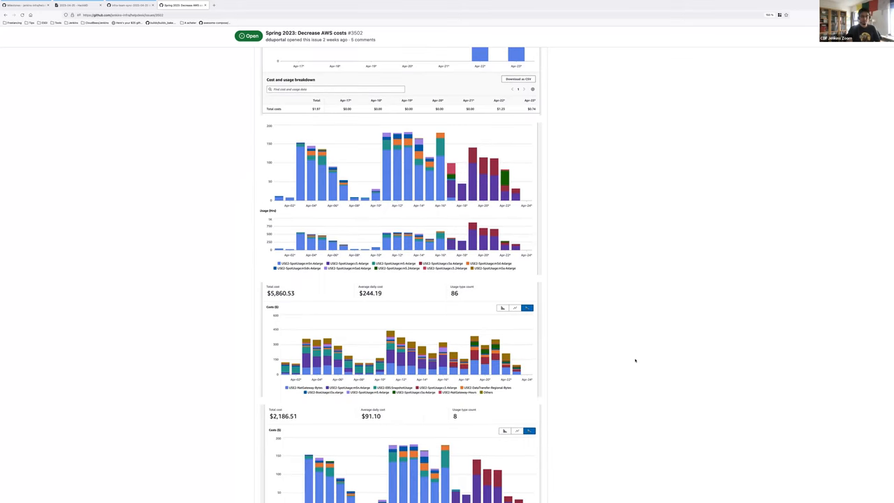
pyautogui.scroll(-3)
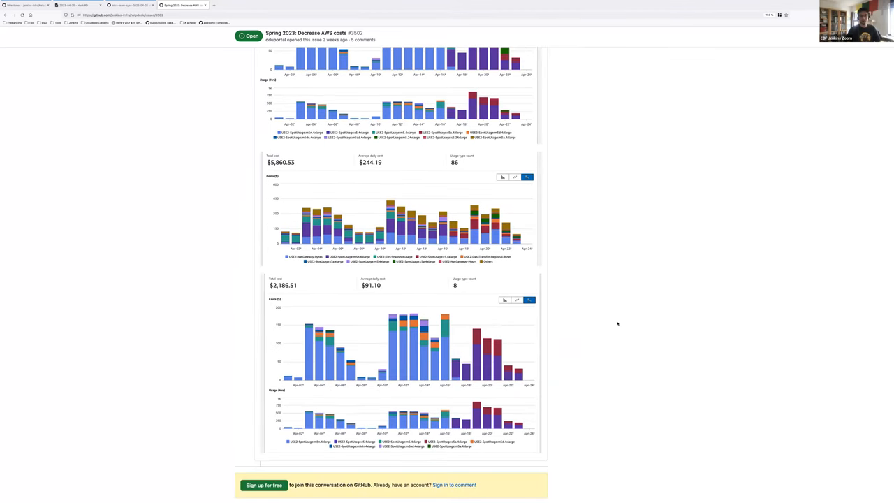
pyautogui.moveTo(612, 313)
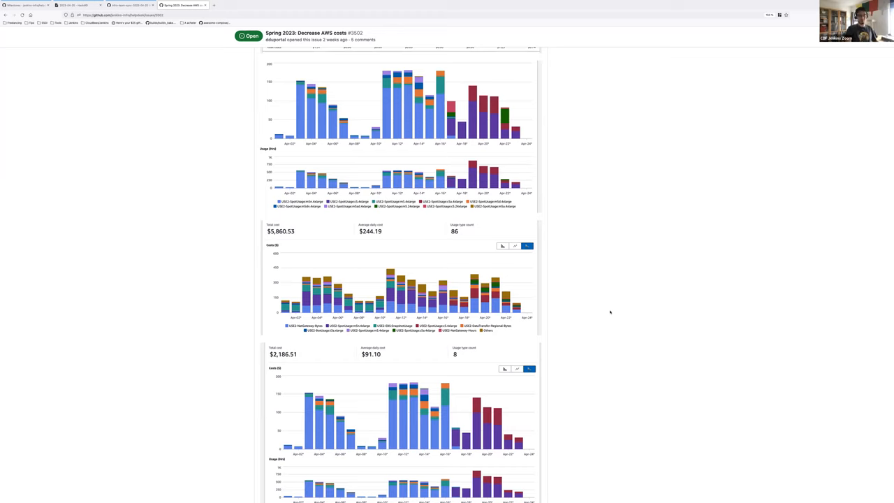
pyautogui.moveTo(137, 152)
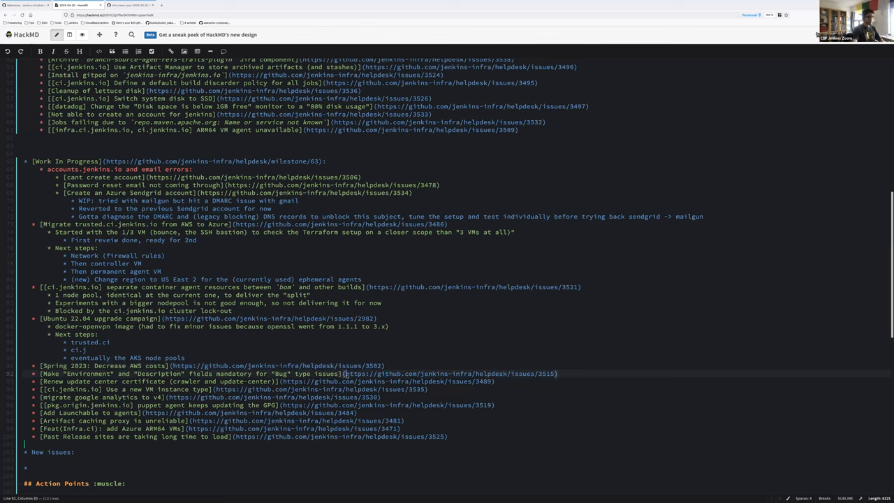
# Step: Note under the mandatory Environment/Description fields item: might need help, check and ask in the issue
pyautogui.moveTo(346, 374); pyautogui.dragTo(557, 374)
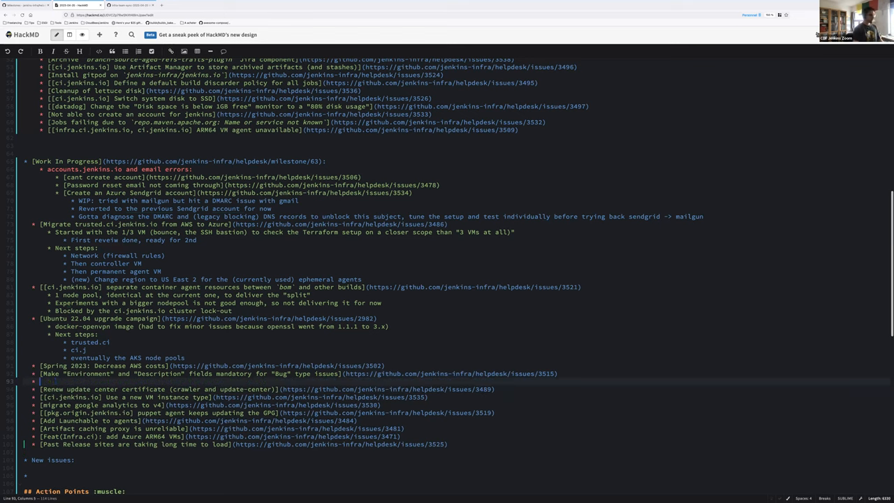
pyautogui.write('Might need')
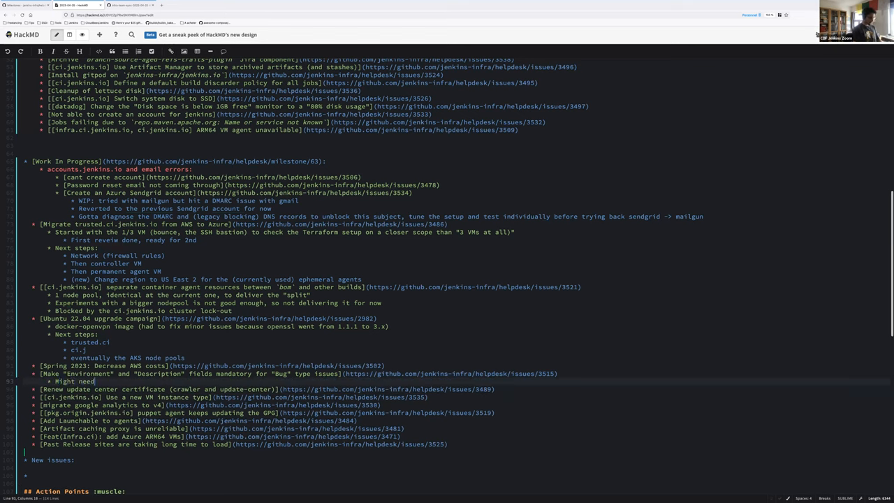
pyautogui.write('help from @mar')
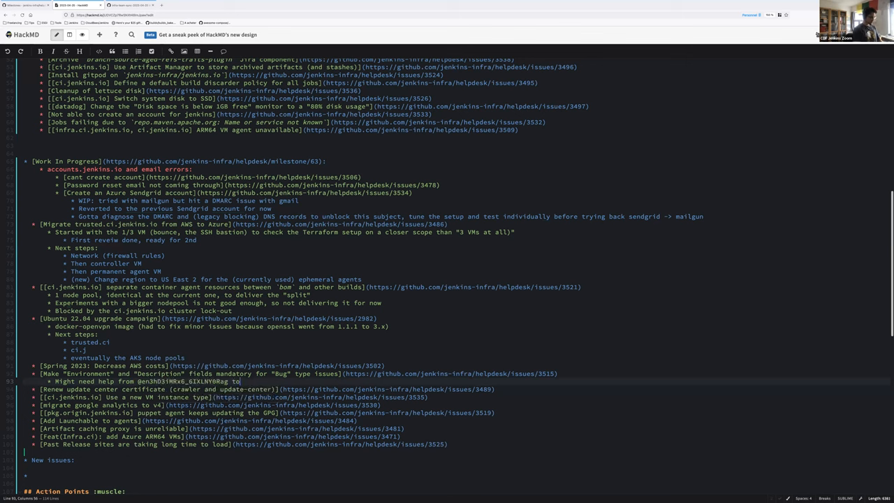
pyautogui.write('apply this setup, gotta')
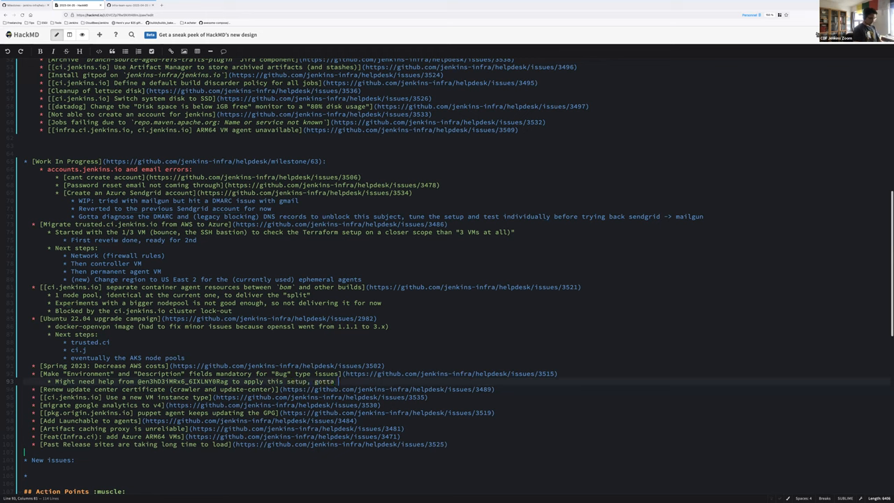
pyautogui.write('check and ask 1')
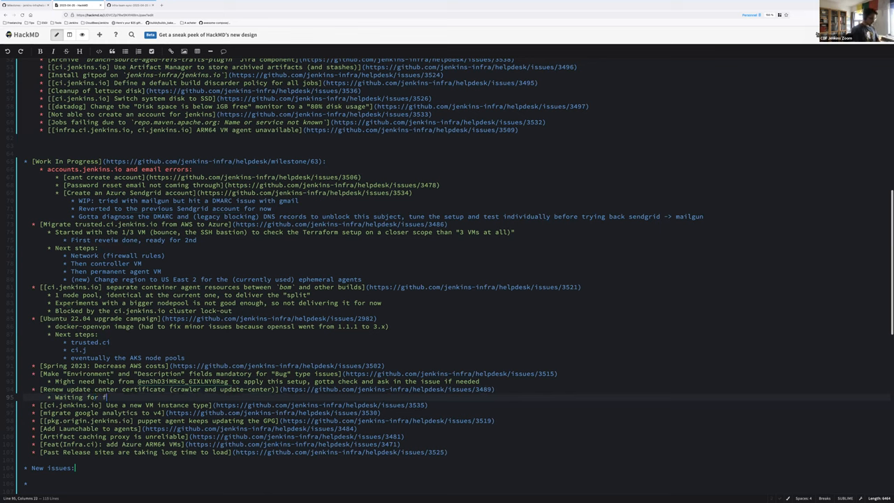
# Step: Complete the certificate renewal note: waiting for new cert and next board for the key
pyautogui.write('new cert. from Olivier')
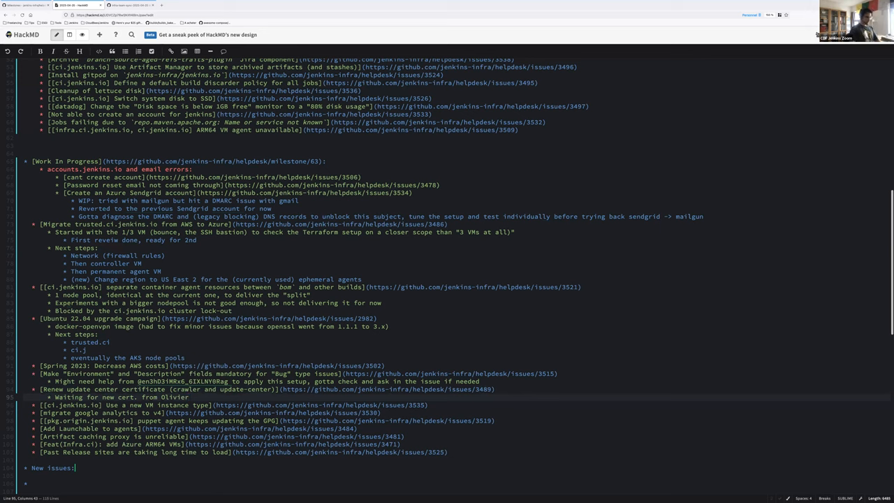
pyautogui.write('(and next board )')
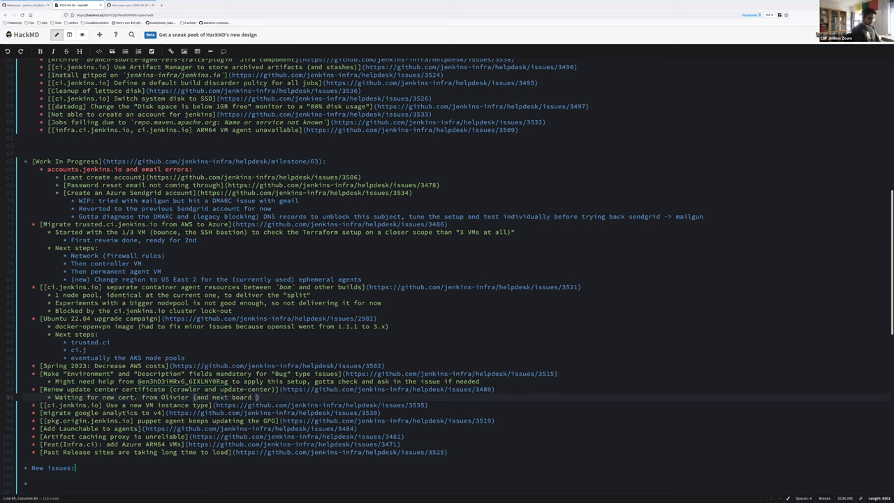
pyautogui.write('for the key to Da')
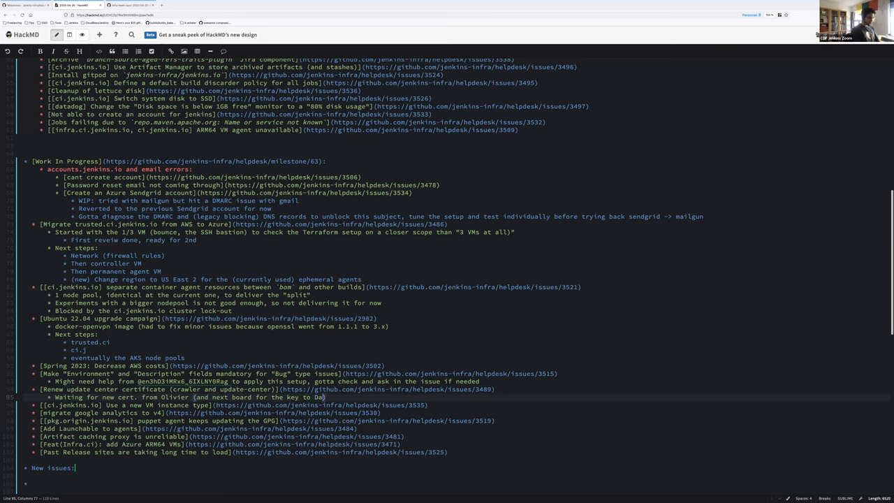
pyautogui.write('mien)')
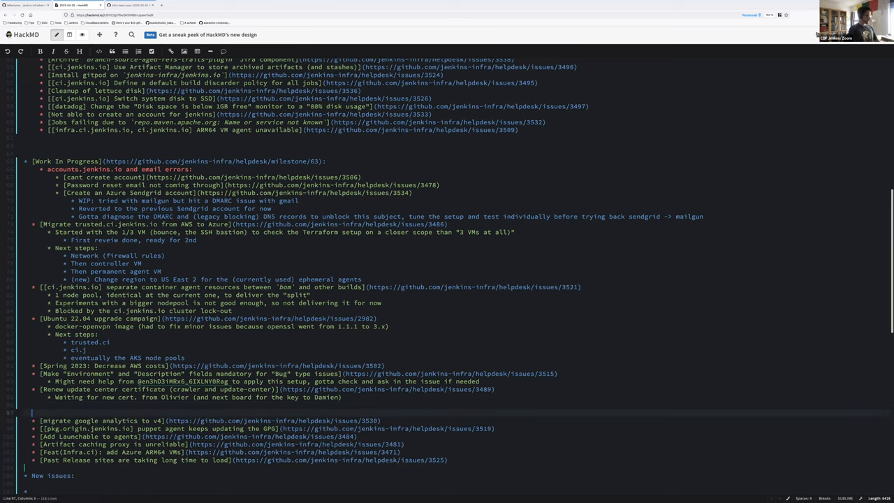
# Step: Restore the '[ci.jenkins.io] Use a new VM instance type' link and note Google Analytics v4 awaits Olivier
pyautogui.write('[[ci.jenkins.io] Use a new VM instance type](https://github.com/jenkins-infra/helpdesk/issues/3535)')
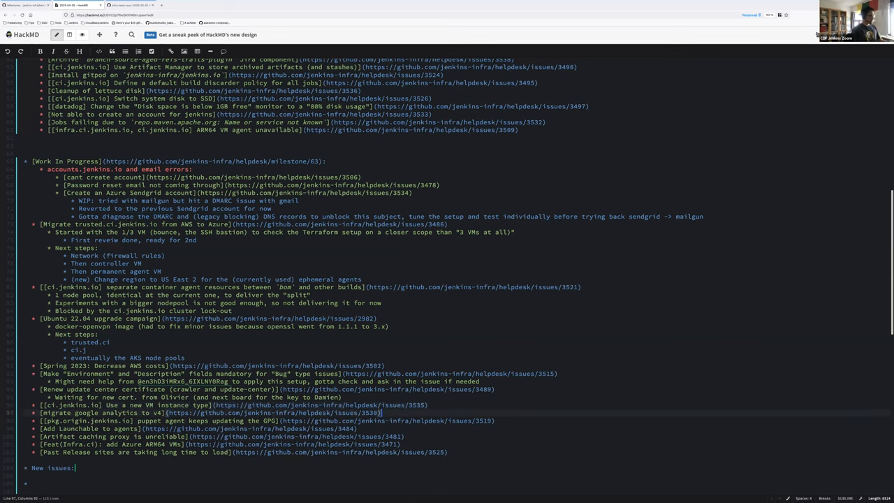
pyautogui.press('Enter')
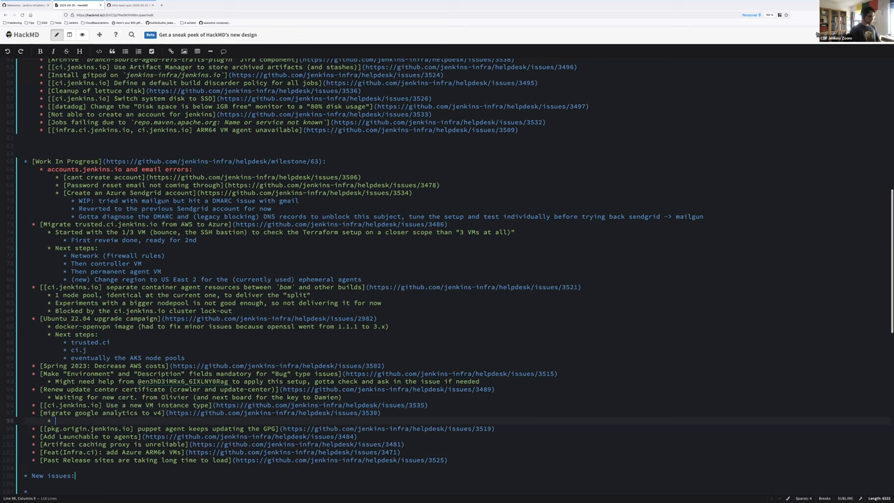
pyautogui.write('Waiting for O')
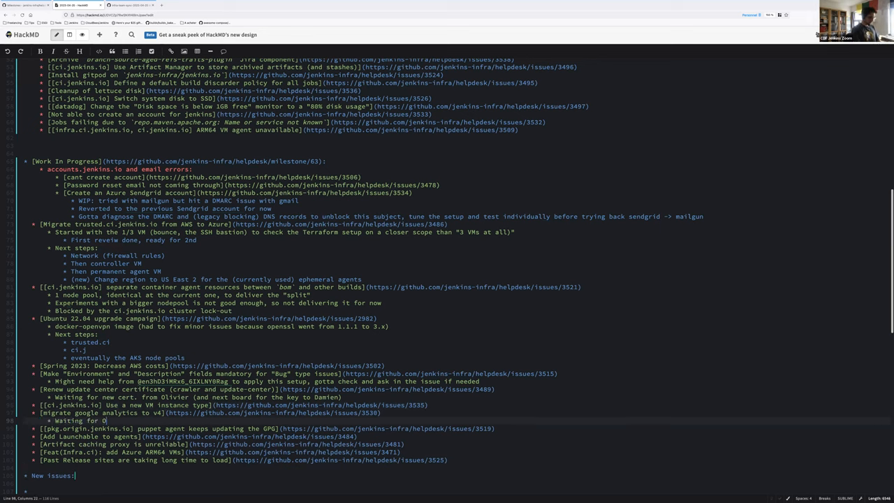
pyautogui.write('livier')
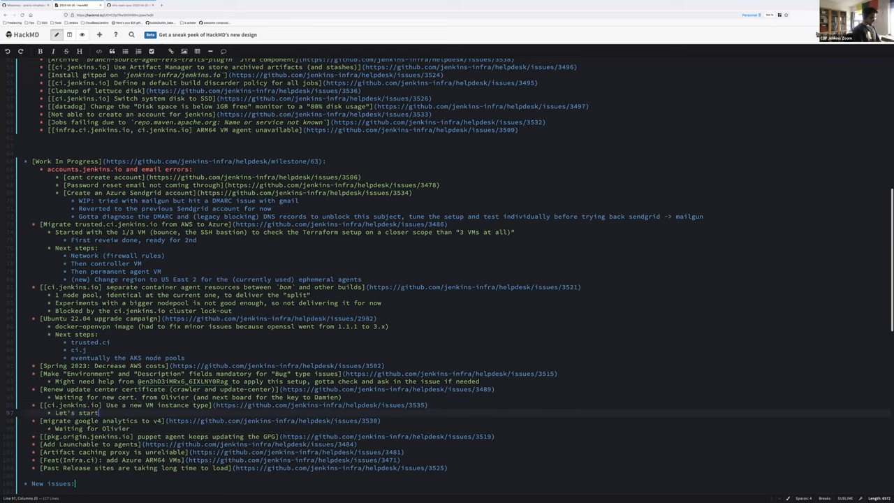
# Step: Note to test the `jenkins:controller` puppet profile on Ubuntu 22.04 ASAP
pyautogui.write('ASAP')
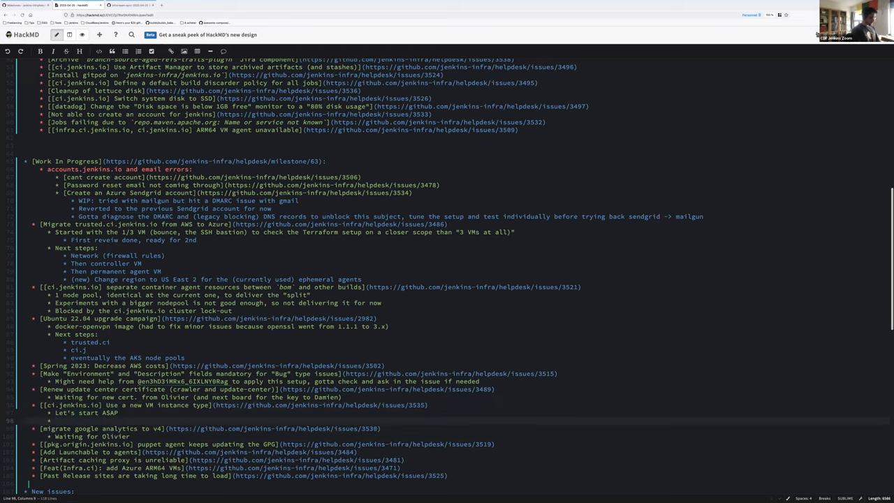
pyautogui.write('Will "test"')
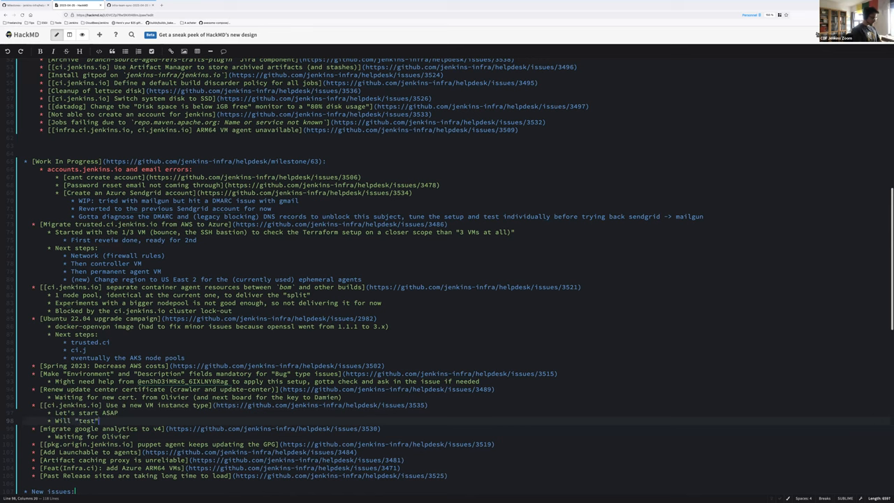
pyautogui.write('match')
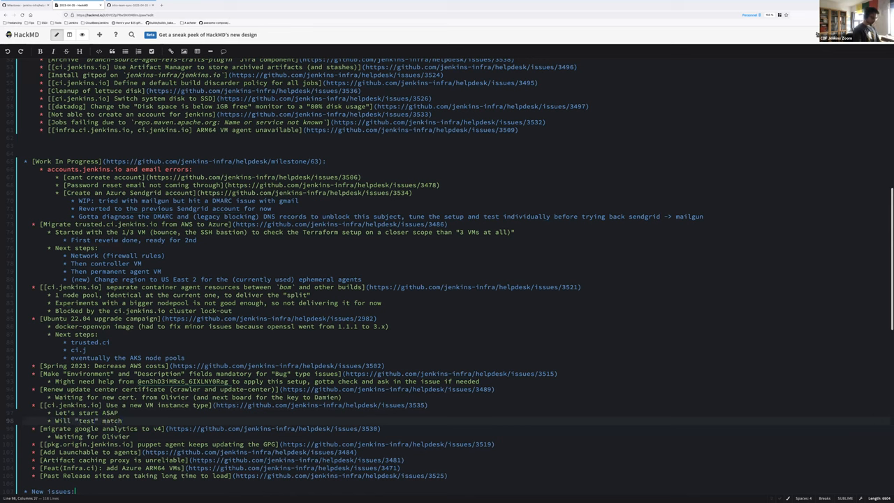
pyautogui.write('puppet profile')
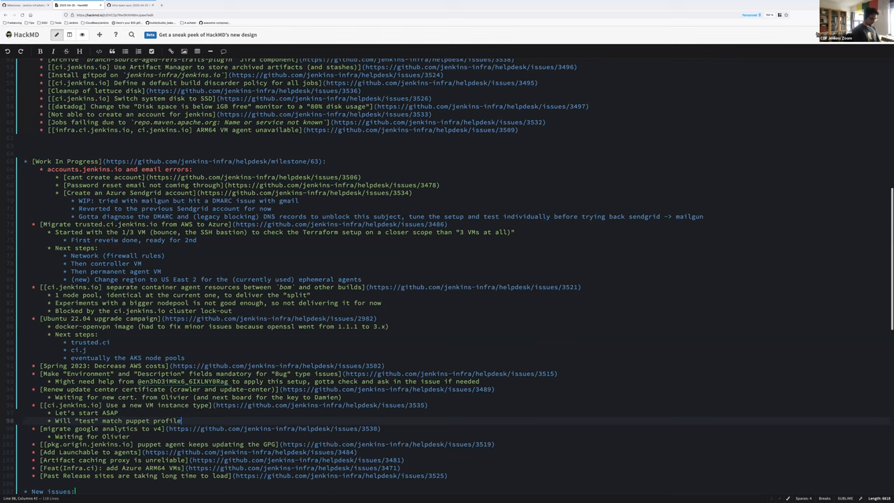
pyautogui.write('`jenkins:co')
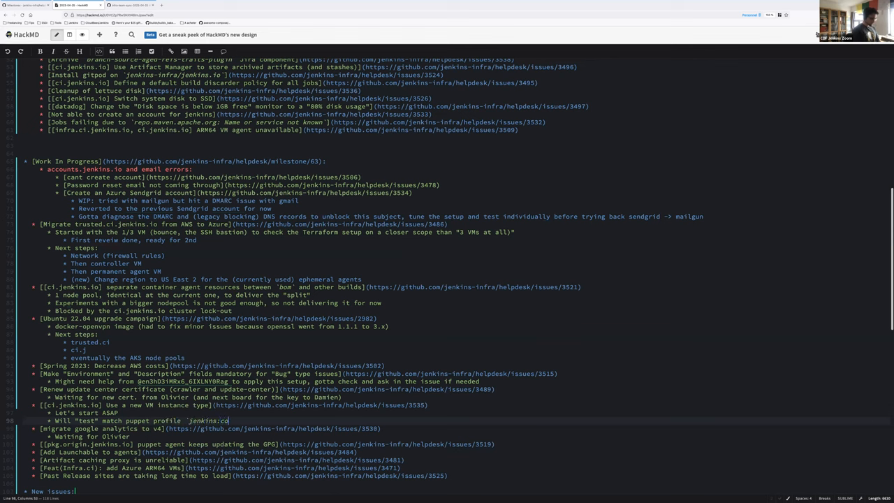
pyautogui.write('ntroller')
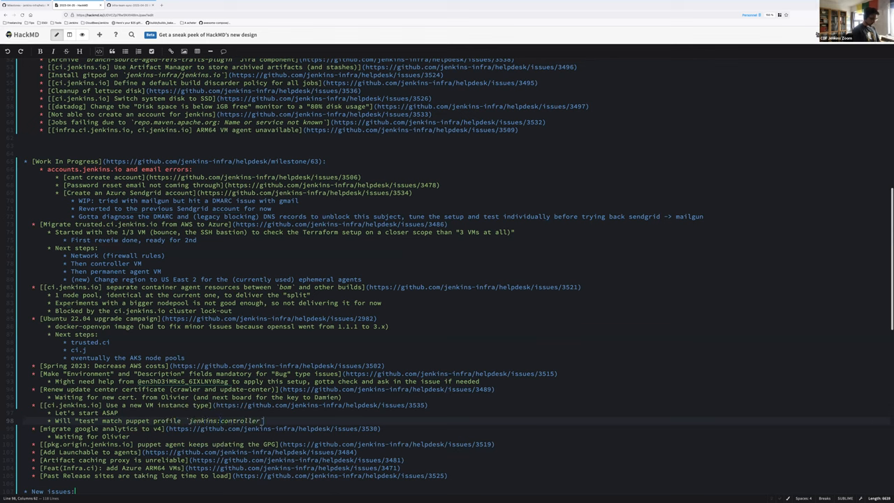
pyautogui.write('on Ubuntu')
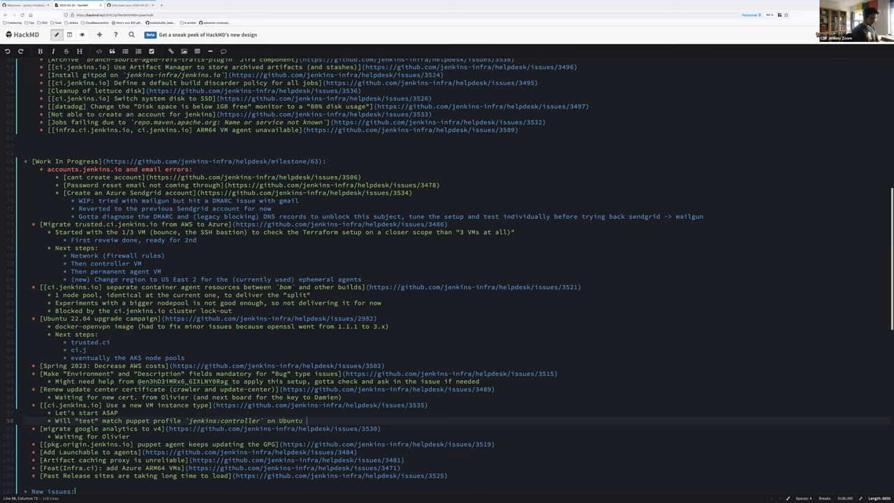
pyautogui.write('22.04 **before** @sm')
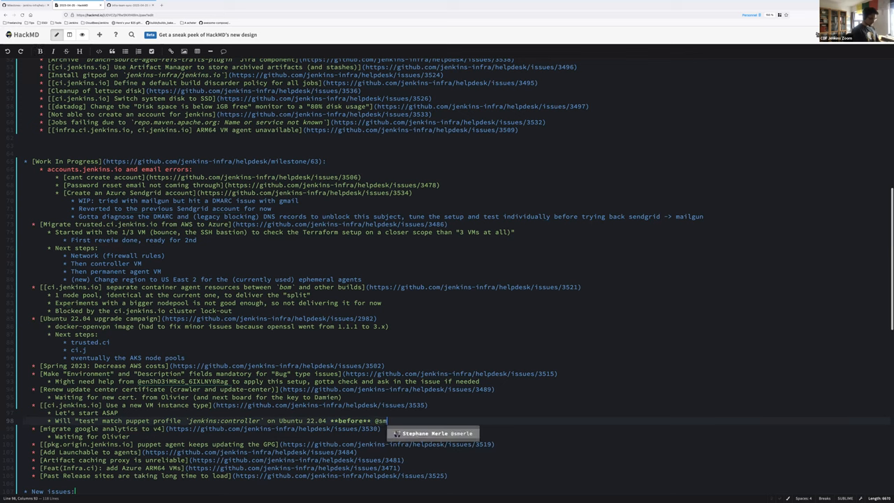
# Step: Add that erle has to do it on trusted.ci
pyautogui.write('erle')
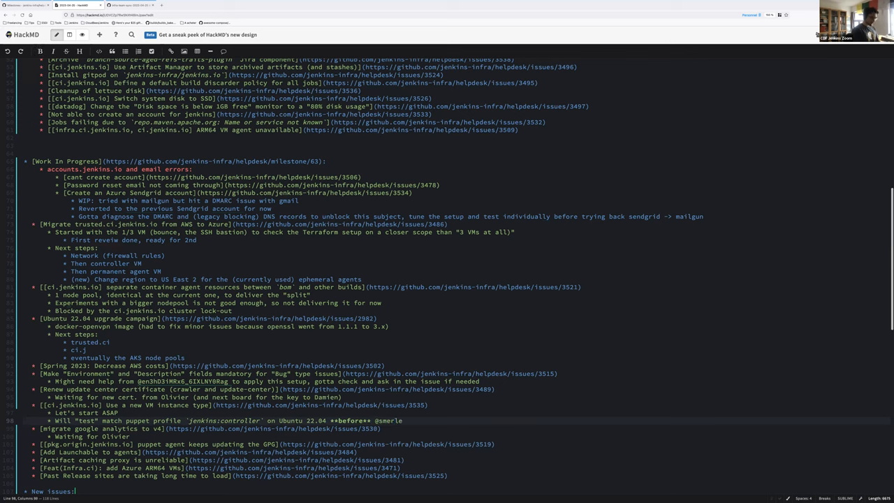
pyautogui.write('has to')
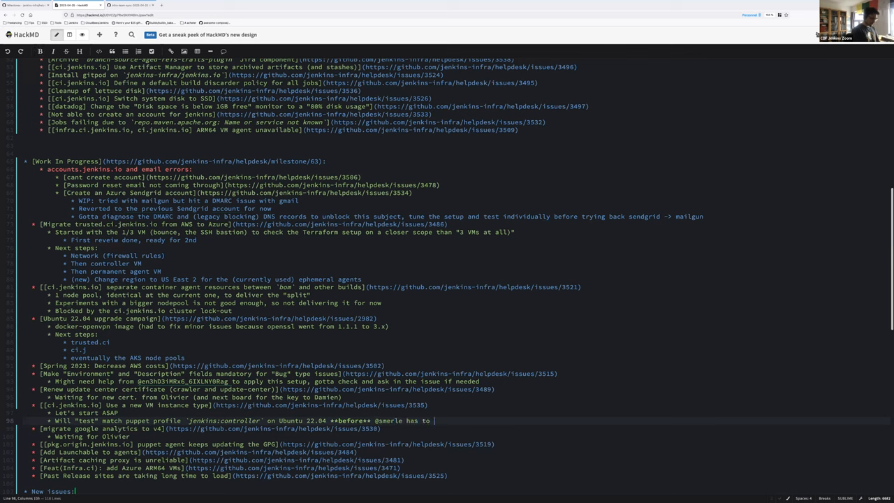
pyautogui.write('do')
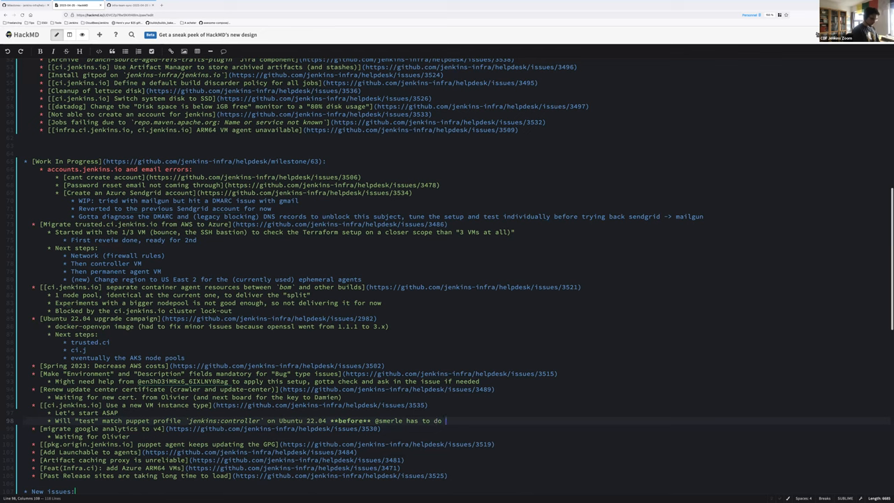
pyautogui.write('it on trusted.')
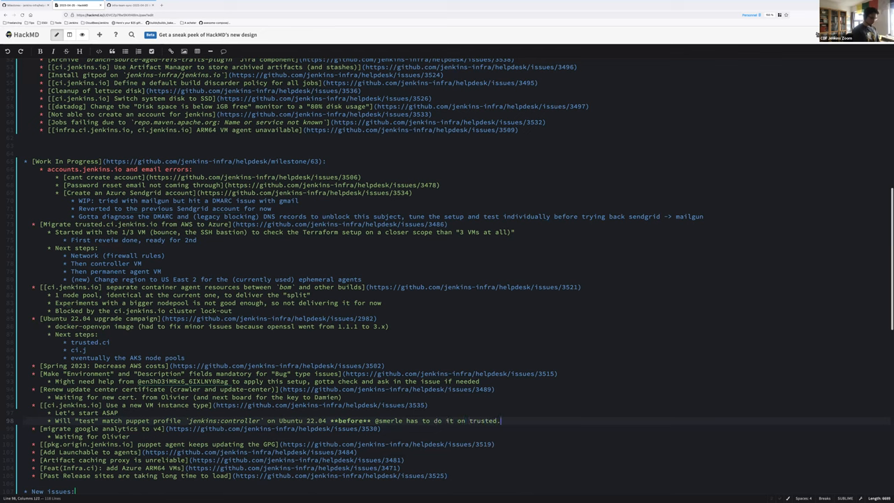
pyautogui.write('ci')
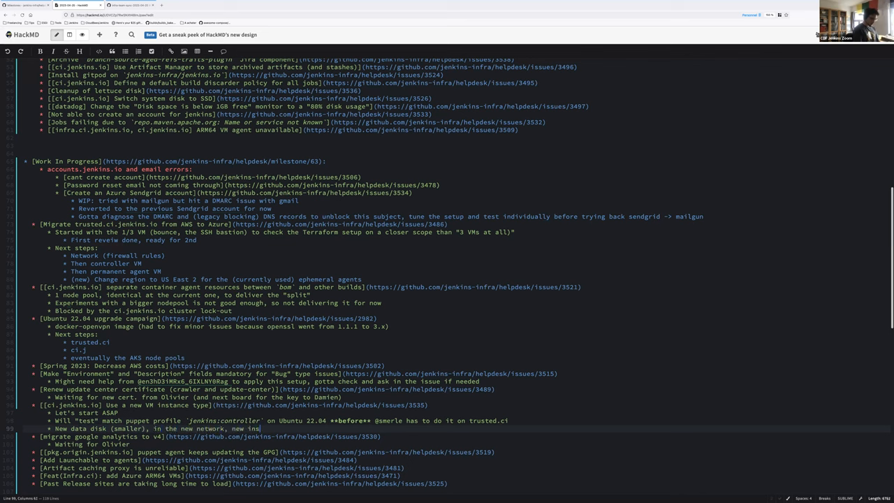
# Step: Write the data disk plan: smaller full-SSD disk, generation 2, Ubuntu 22.04, backups, Terraform audit trail
pyautogui.write('(size and v)')
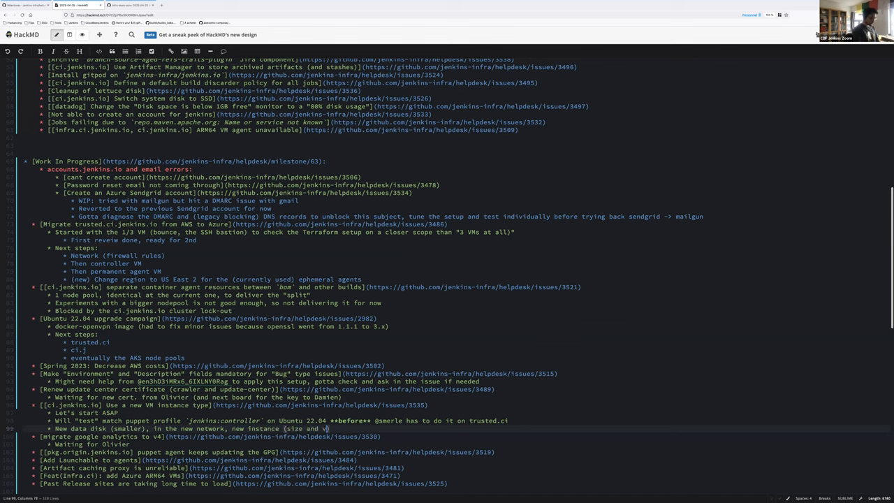
pyautogui.write('2}')
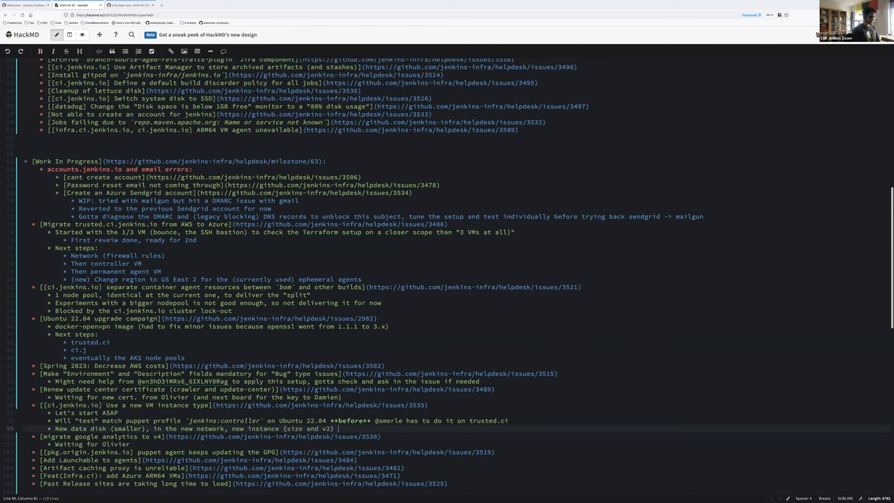
pyautogui.write('an')
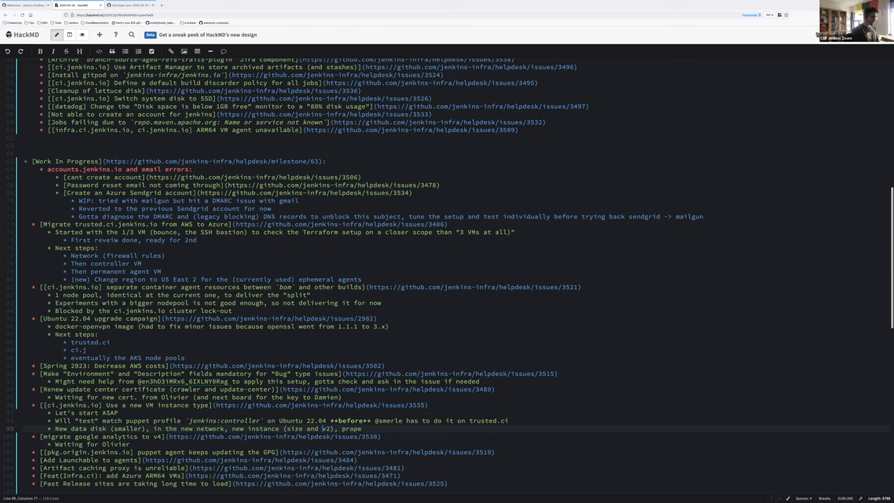
pyautogui.write('generation2')
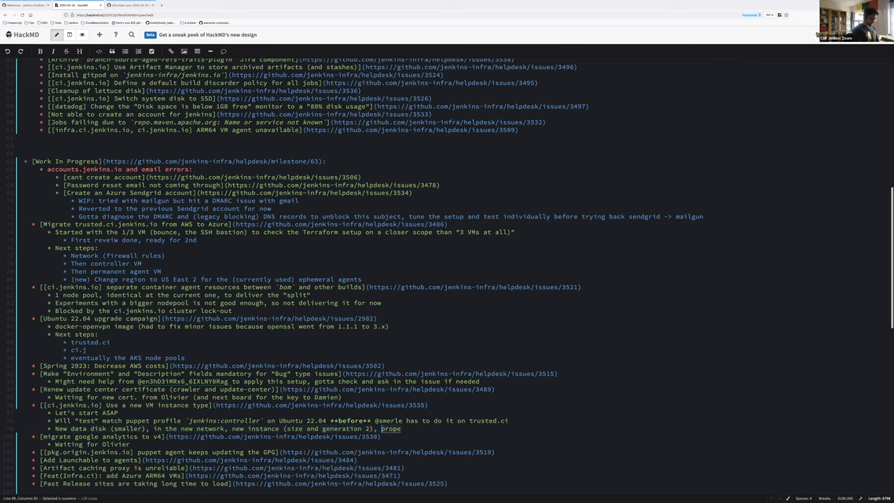
pyautogui.write('Ubuntu 22.04,')
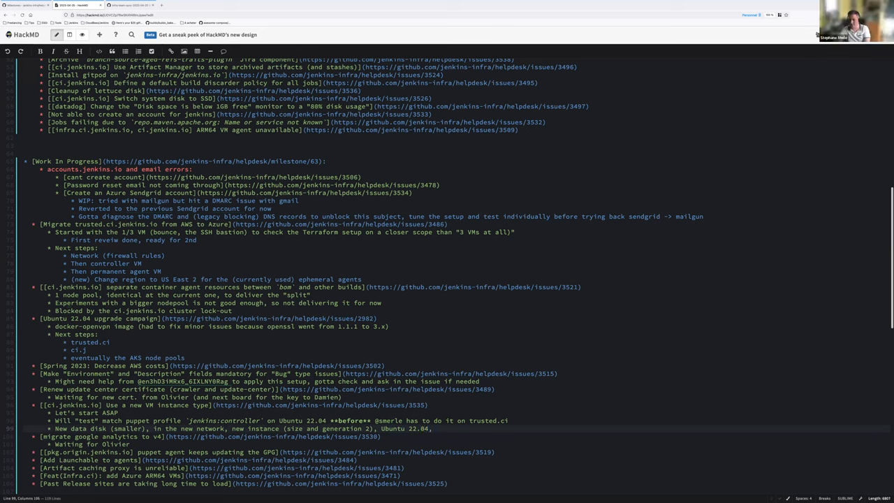
pyautogui.write('f')
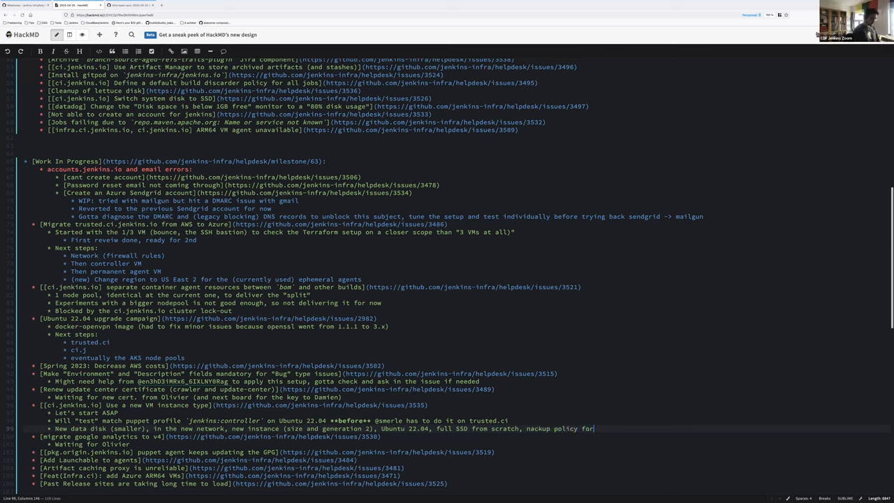
pyautogui.write('data disk, fully managed by Terraform (')
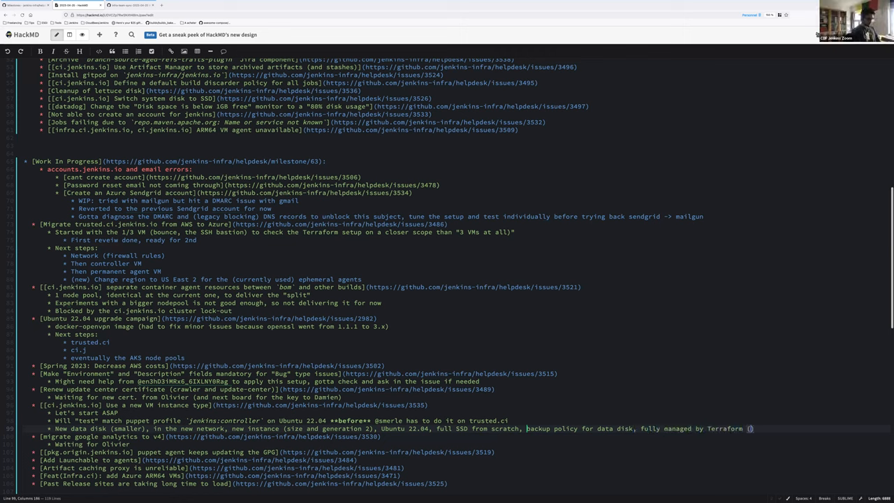
pyautogui.write('with audit trail')
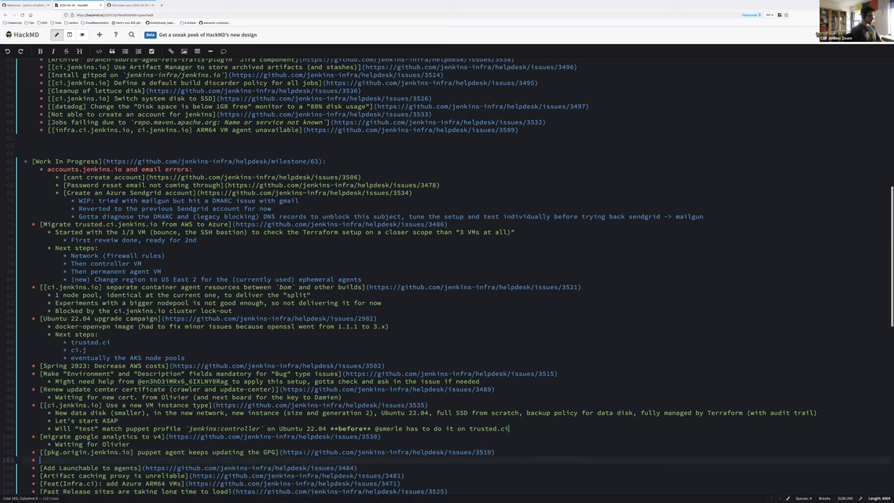
# Step: Mark the GPG item 'Back to backlog until it's too annoying ;)' and start a Launchable sub-bullet
pyautogui.write('Back to backlog unt')
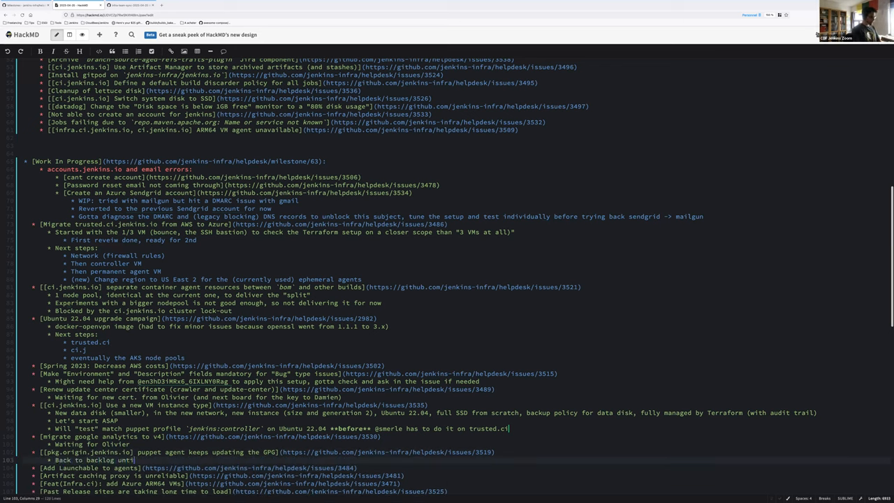
pyautogui.write("it's too annoying ;)")
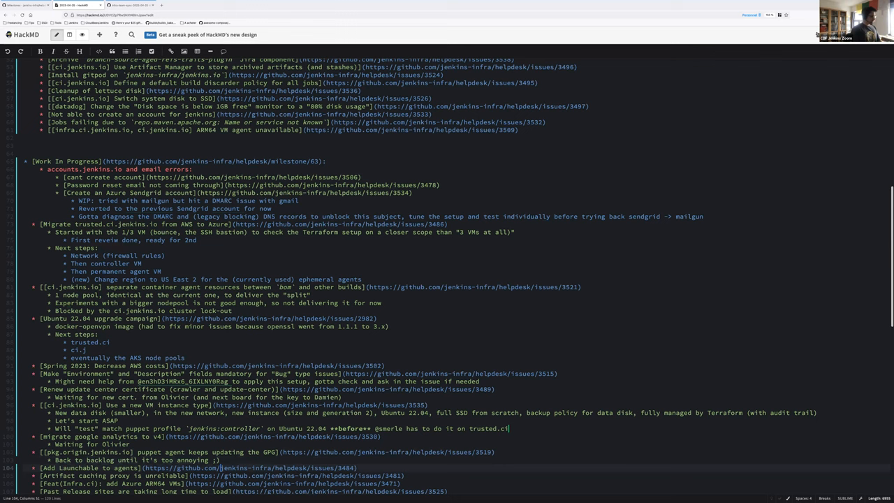
pyautogui.press('Enter')
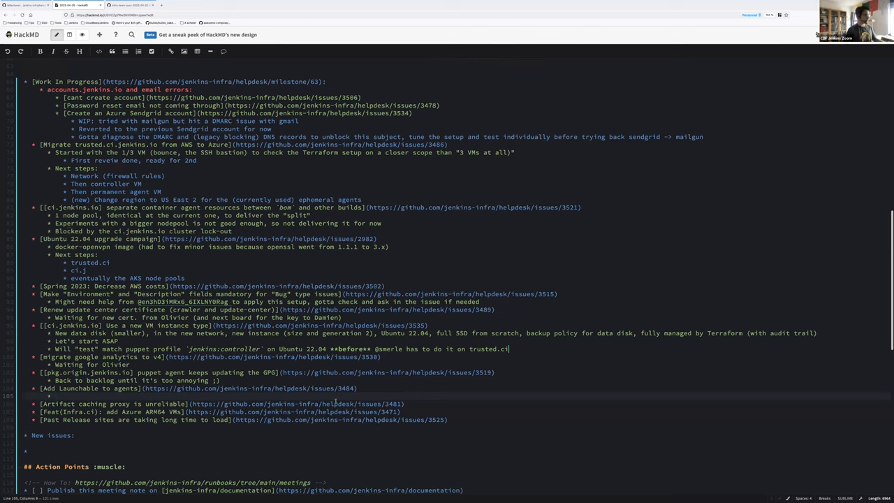
# Step: Note that ACI (Windows container) agents are needed to unblock Basil
pyautogui.write('need to add to ACI')
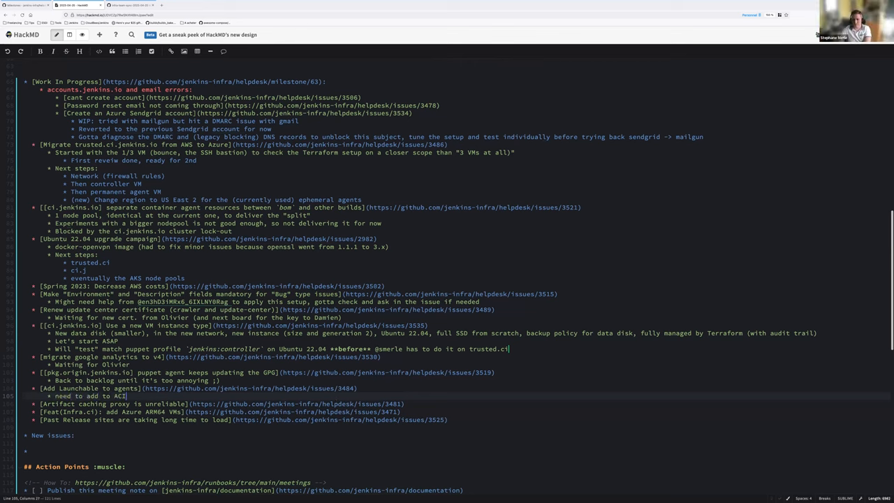
pyautogui.write('(Windows )')
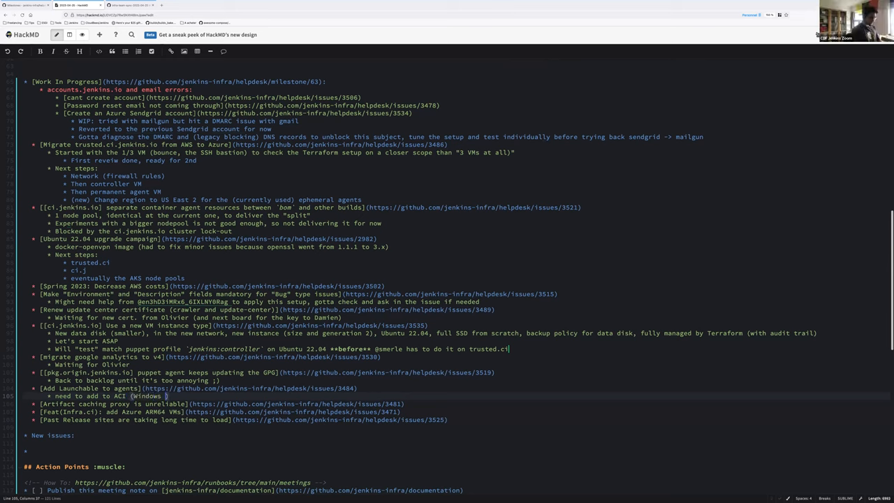
pyautogui.write('container) age')
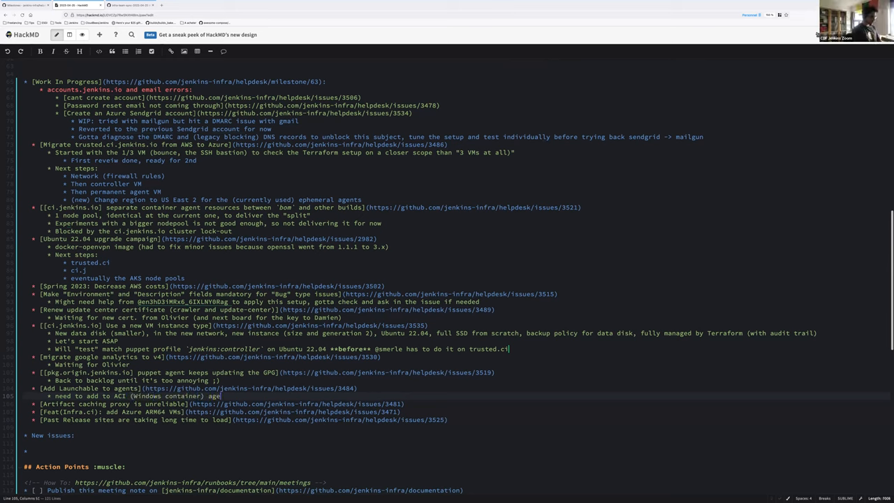
pyautogui.write('nts to unblock Basil')
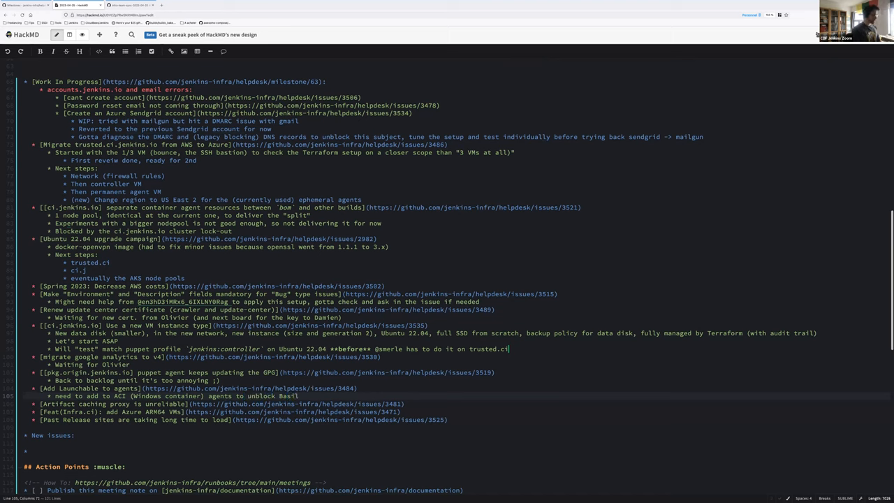
# Step: Add that Launchable is already on all other ci.jenkins agents, Linux and Windows
pyautogui.write('A')
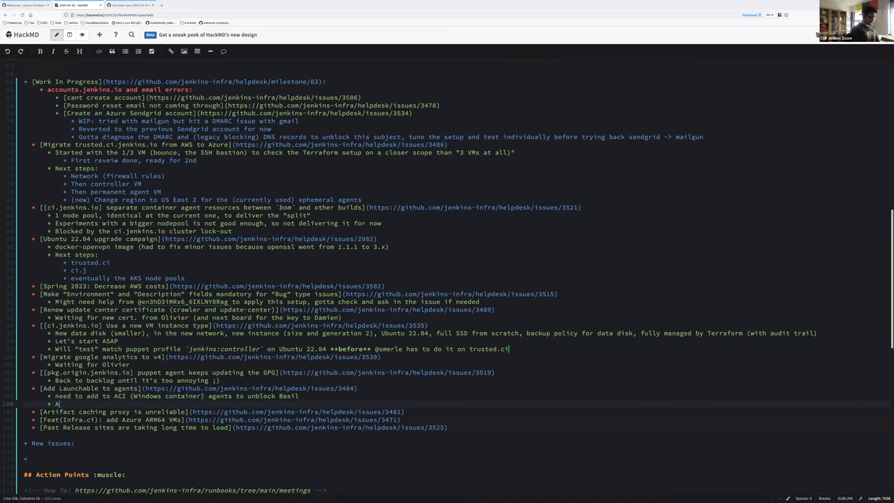
pyautogui.write('lready on all other')
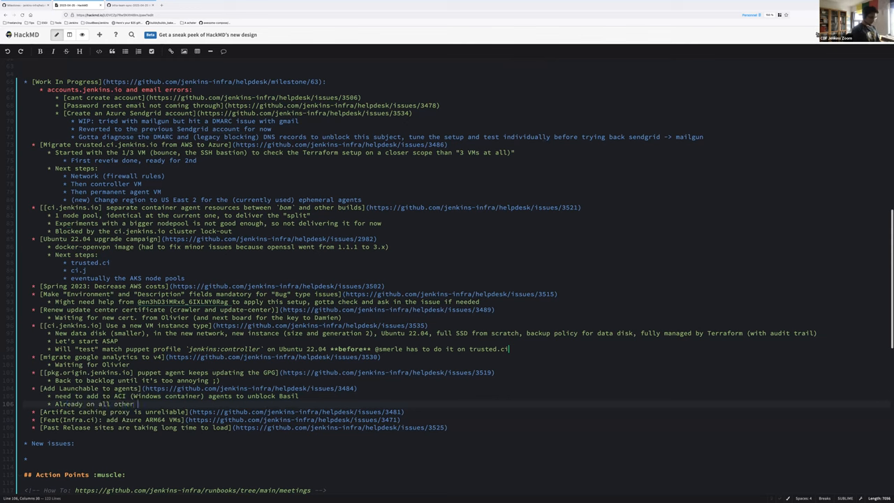
pyautogui.write('agents on ci.je')
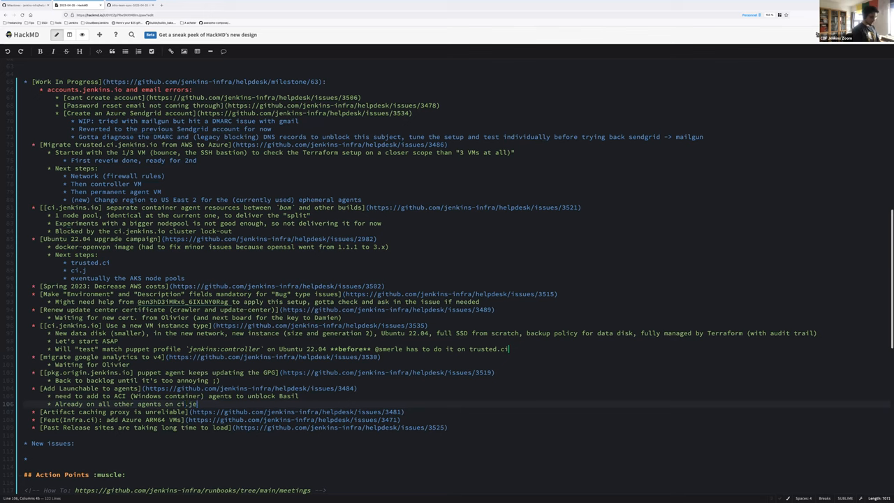
pyautogui.write('(Linux )')
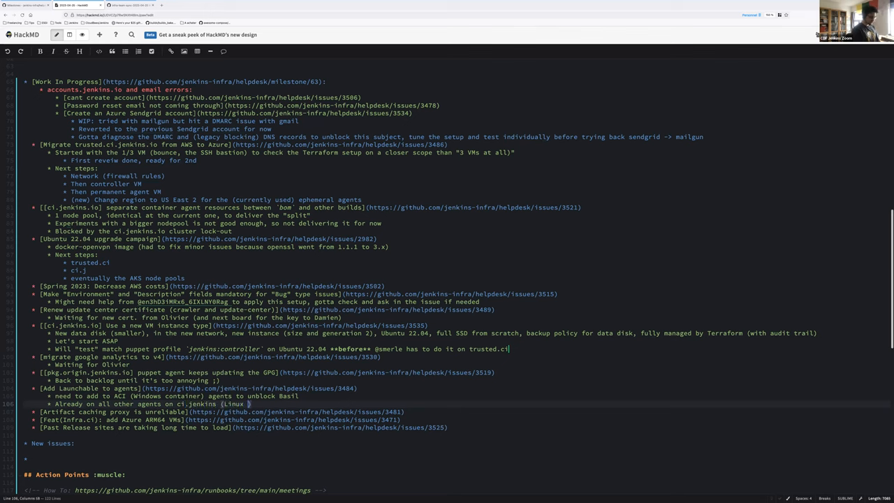
pyautogui.write('all and Windows VMs')
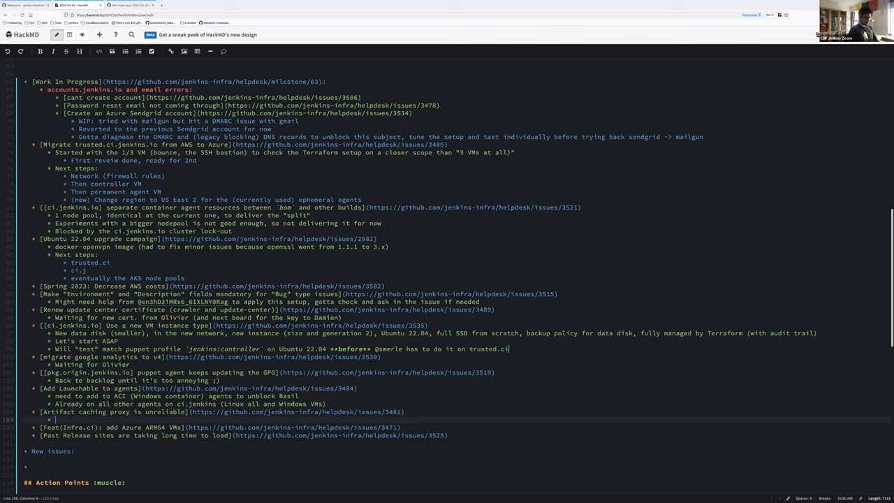
# Step: Note that DO errors are almost gone with the "BOM node pool"
pyautogui.write('DO errors')
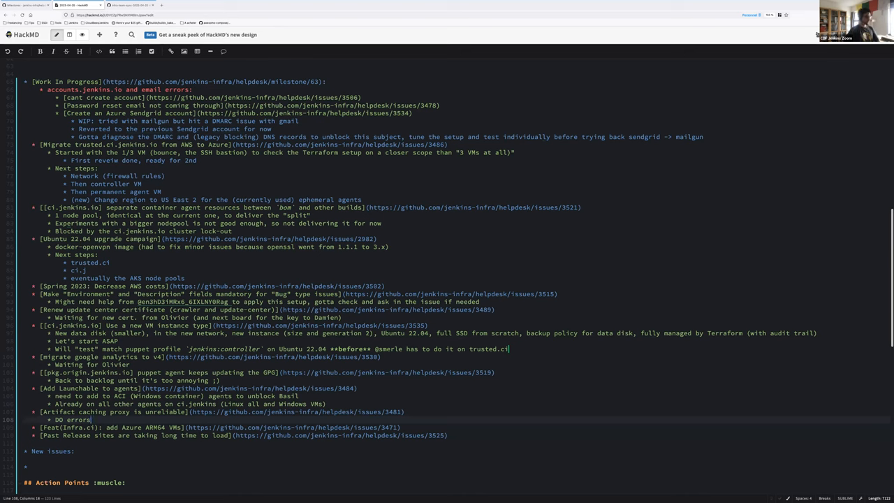
pyautogui.write('almost gone')
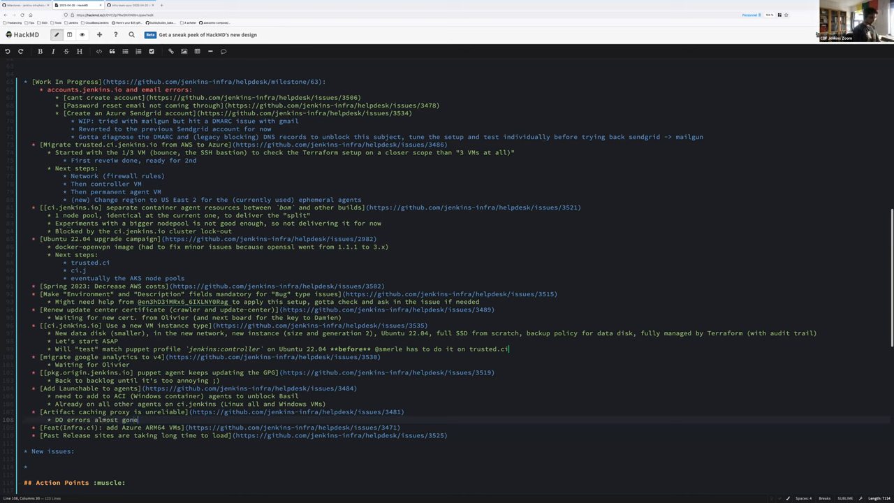
pyautogui.write('with the ""')
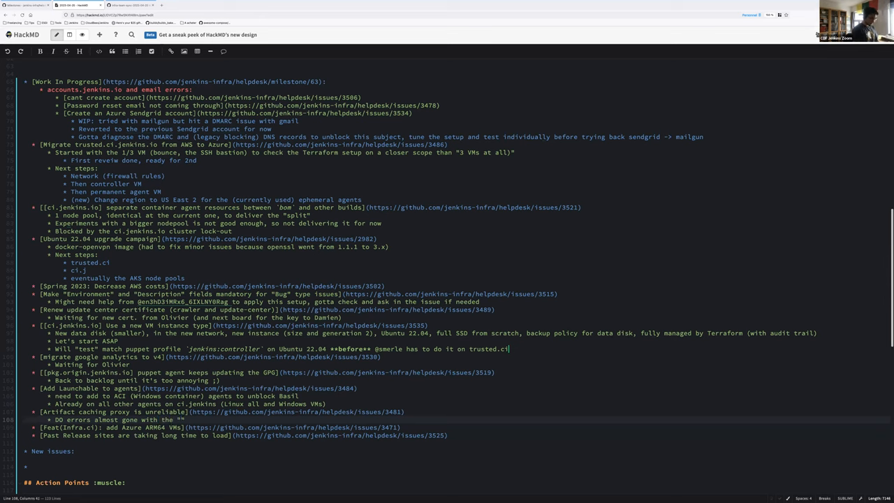
pyautogui.write('BOM node pool')
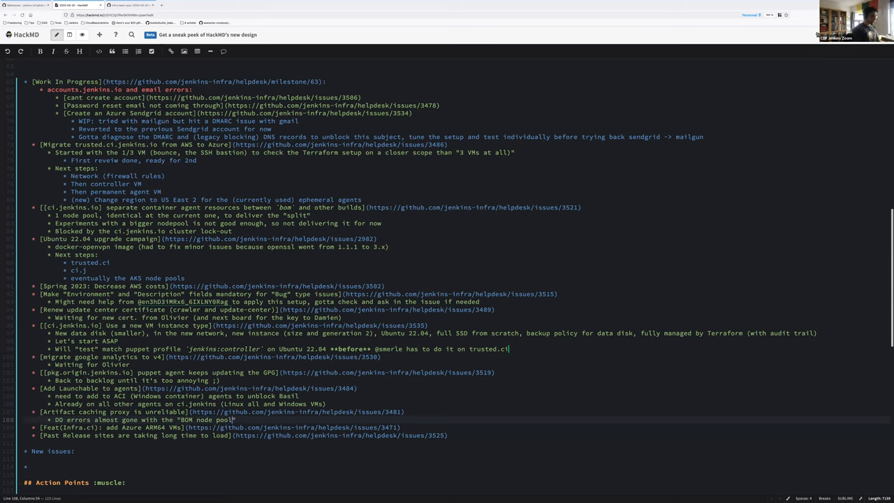
# Step: Add a bullet about Azure "connection error" errors
pyautogui.write('Azure conne')
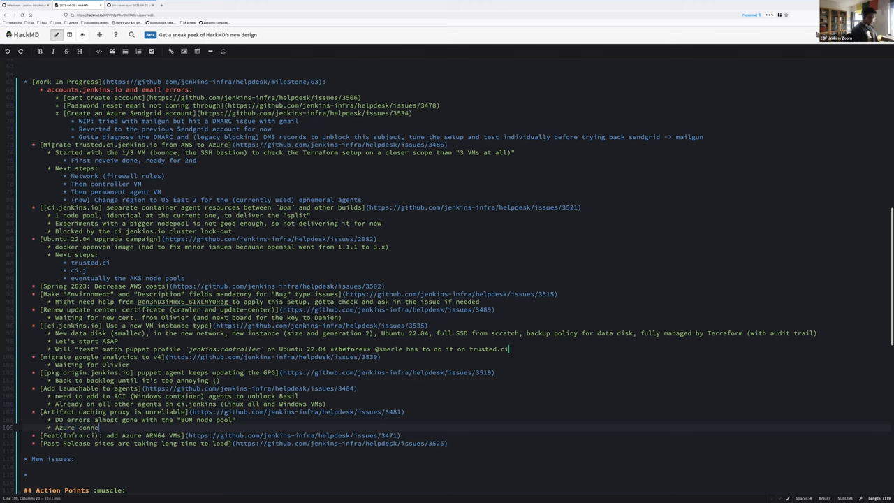
pyautogui.write('ction error"')
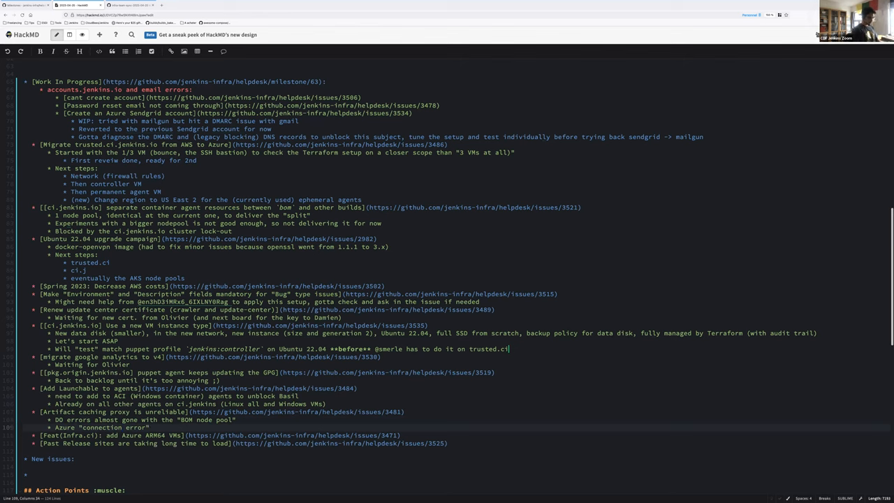
pyautogui.write('errors')
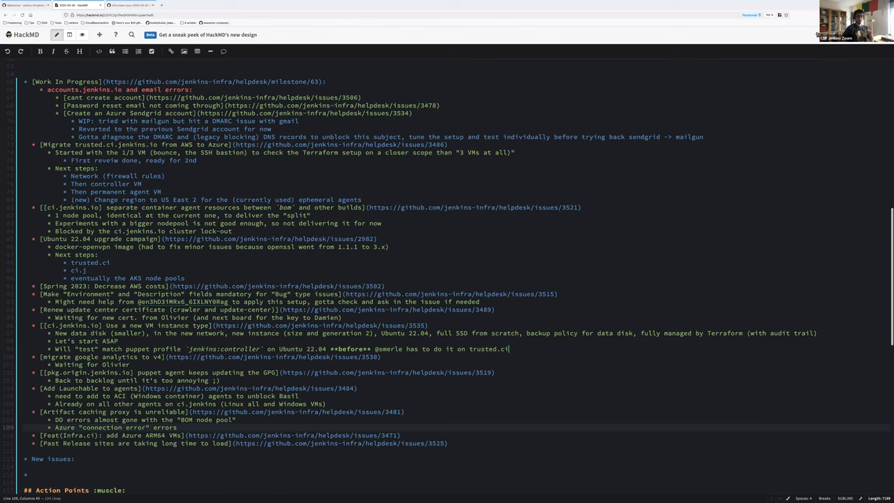
# Step: Add nested bullet 'Tim Jacomb published a new Azure VM Agent plugin's feature: INBOUND'
pyautogui.press('Enter')
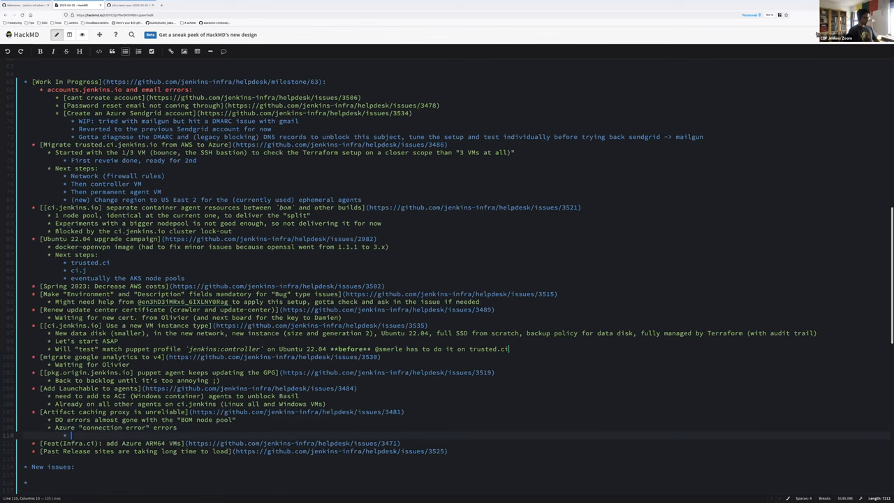
pyautogui.write('Tim')
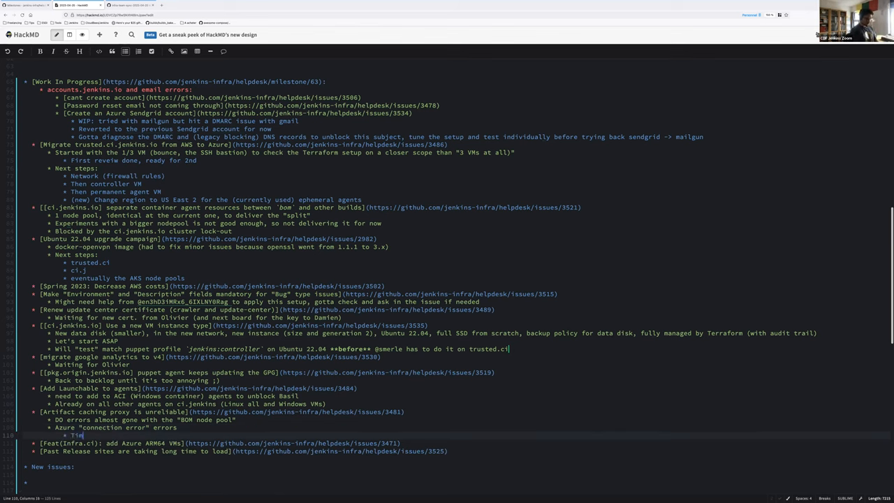
pyautogui.write('Jacomb')
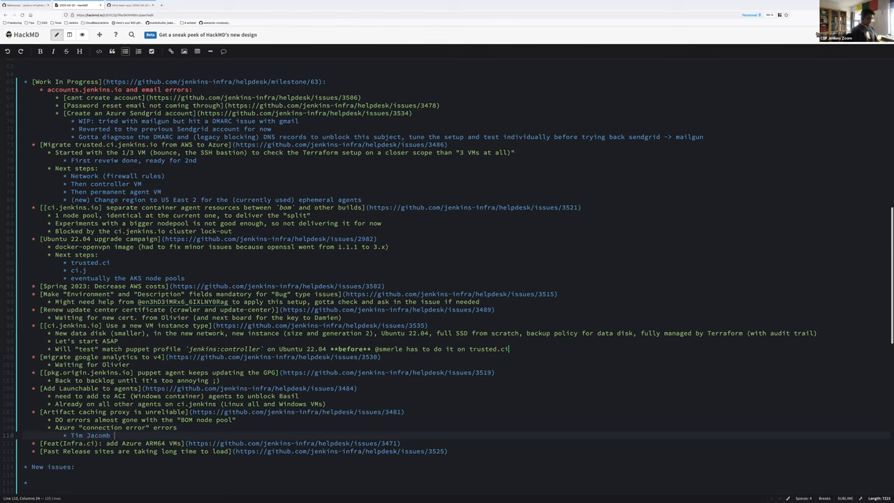
pyautogui.write('p')
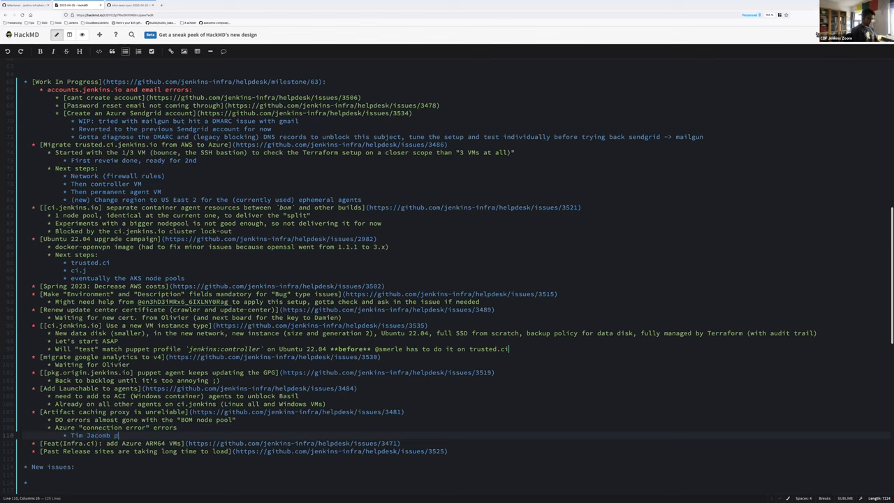
pyautogui.write('ublished a new Azure VM')
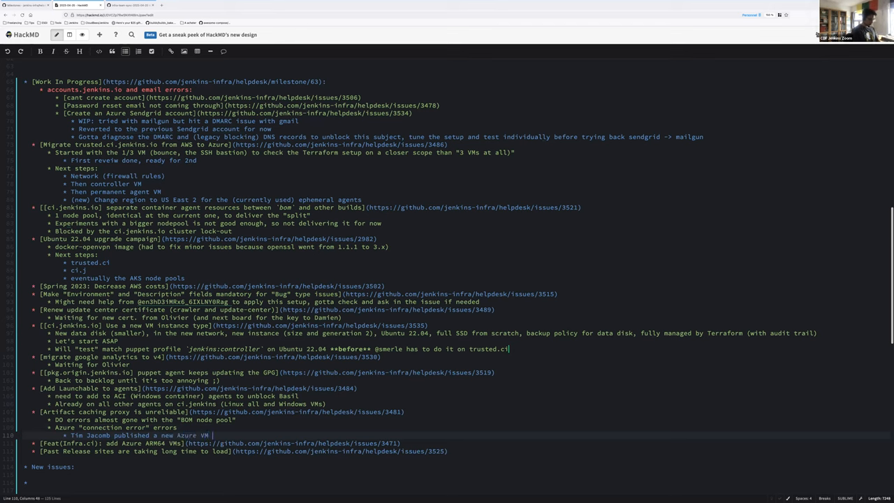
pyautogui.write('feature')
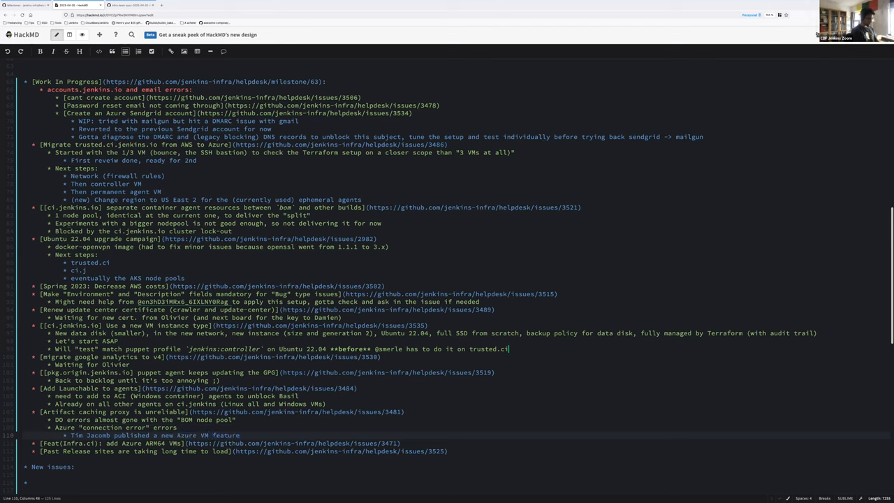
pyautogui.write("Agent plugin's")
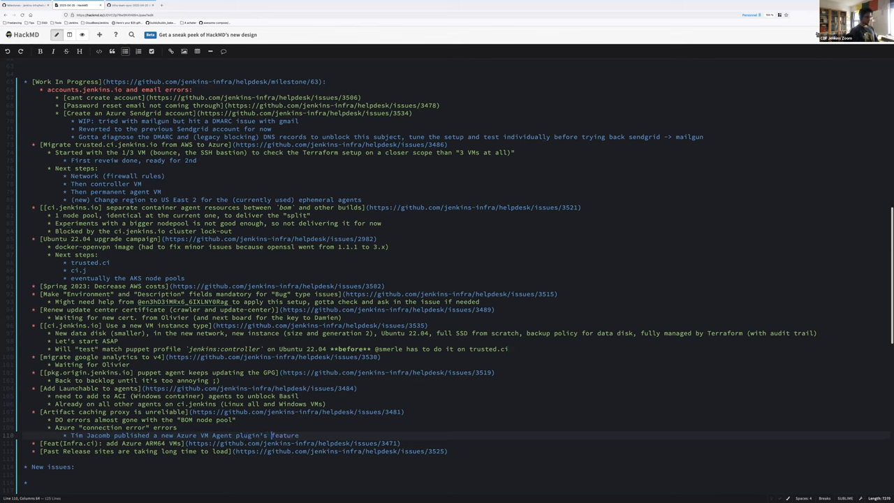
pyautogui.write(': INBOUND')
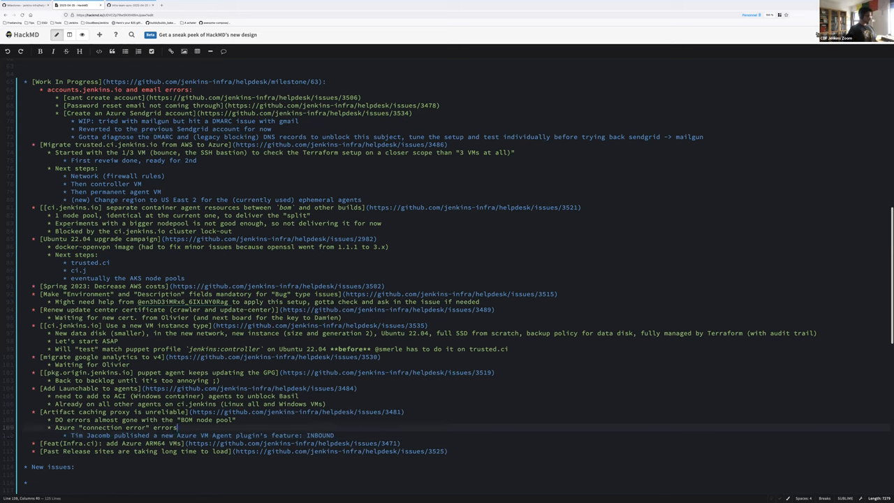
# Step: Add 'Issue related to networks/regions' and '=> that should help us migrating agents workload closer to ACP'
pyautogui.write('Blocke')
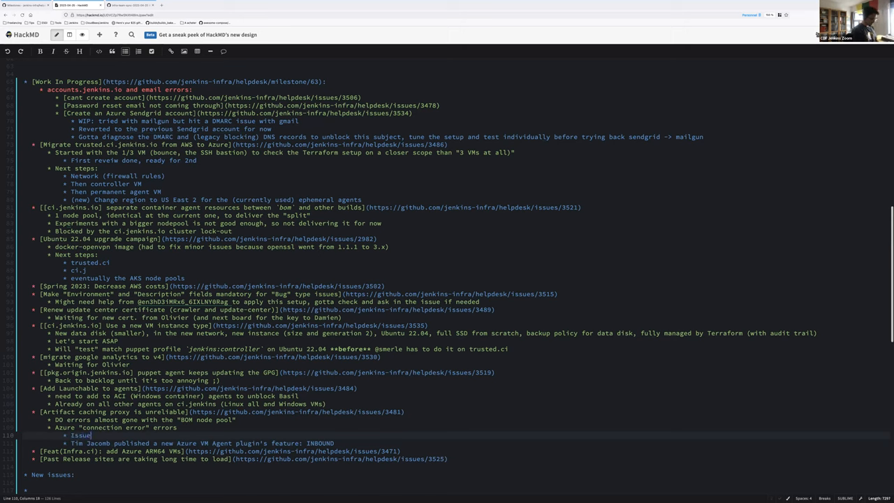
pyautogui.write('related to net')
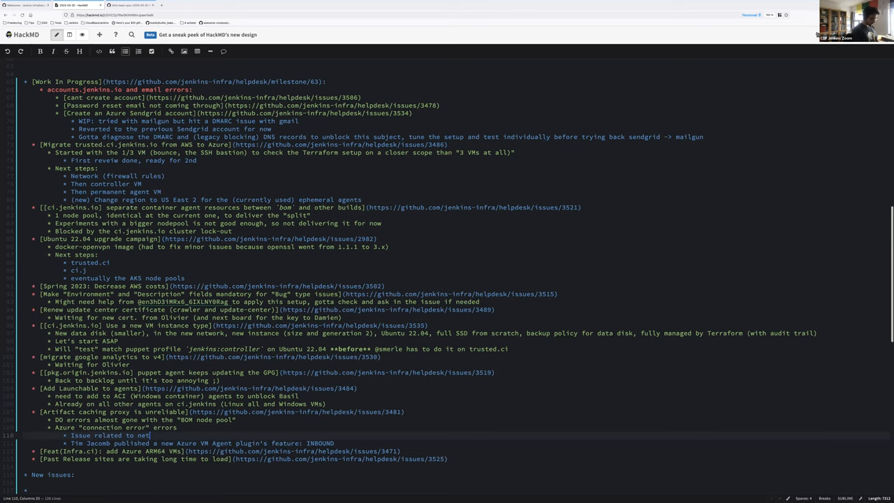
pyautogui.write('works/regions')
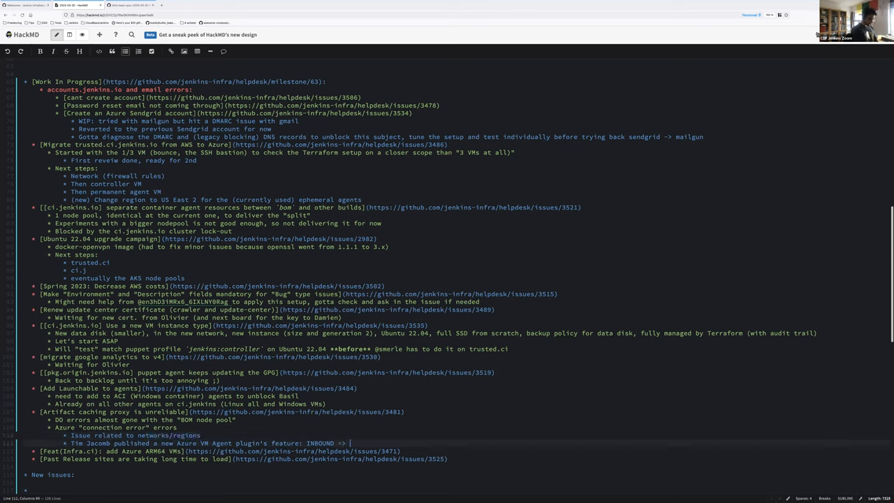
pyautogui.write('that should help us')
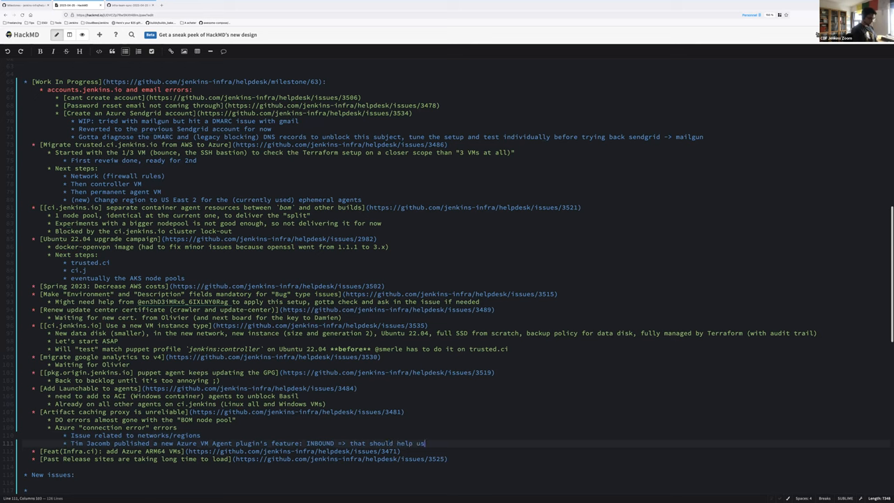
pyautogui.write('migrating agents workload closer to A')
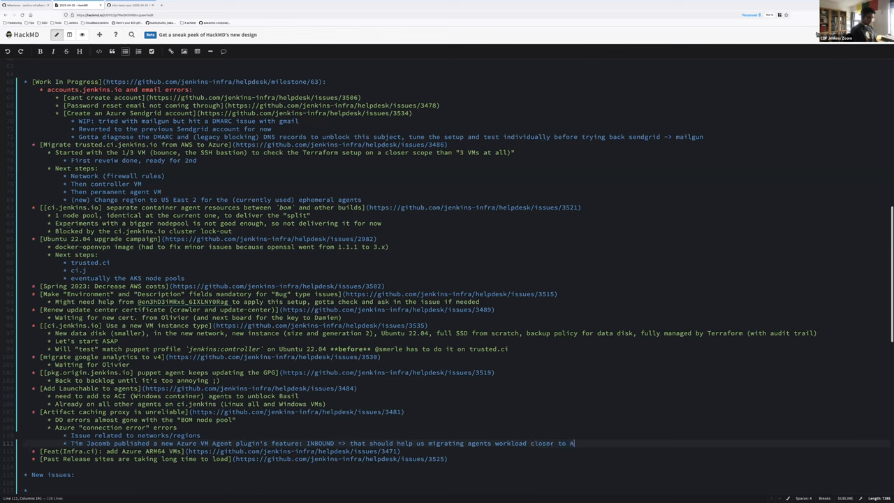
pyautogui.write('CP')
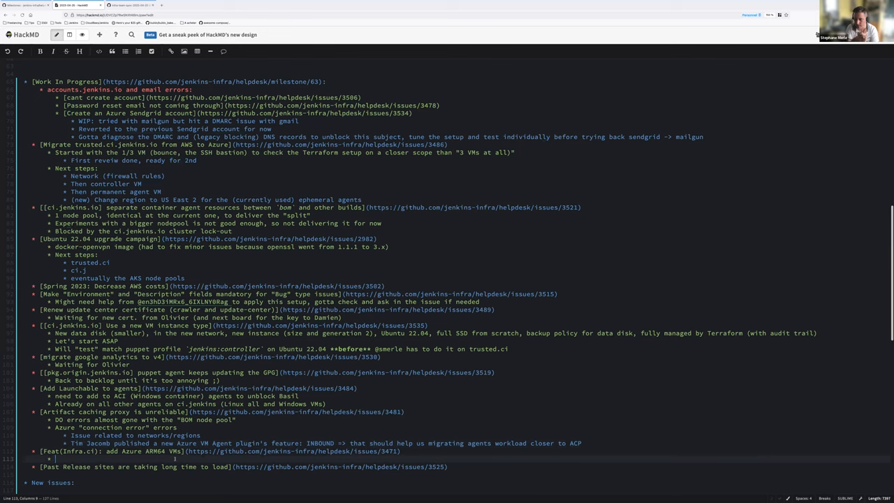
# Step: Note Packer build successful and a version-overwrite bump on PR and main branch builds
pyautogui.write('Packer')
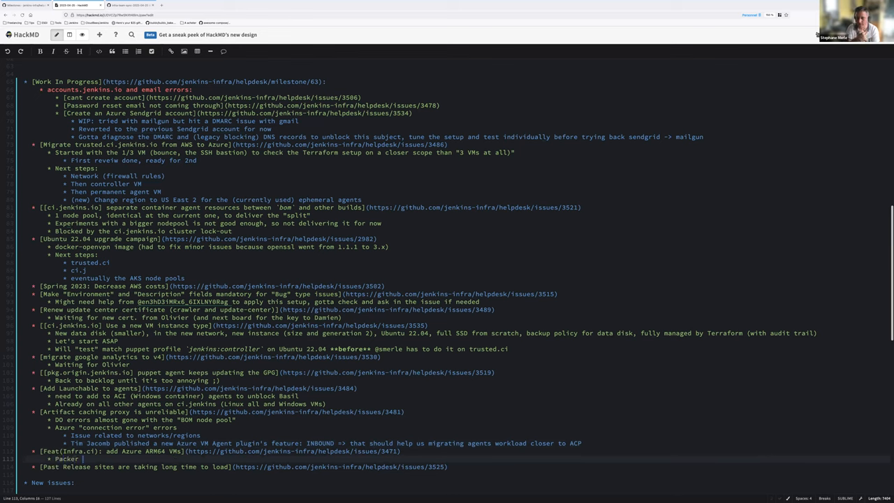
pyautogui.write('build successful \\o/')
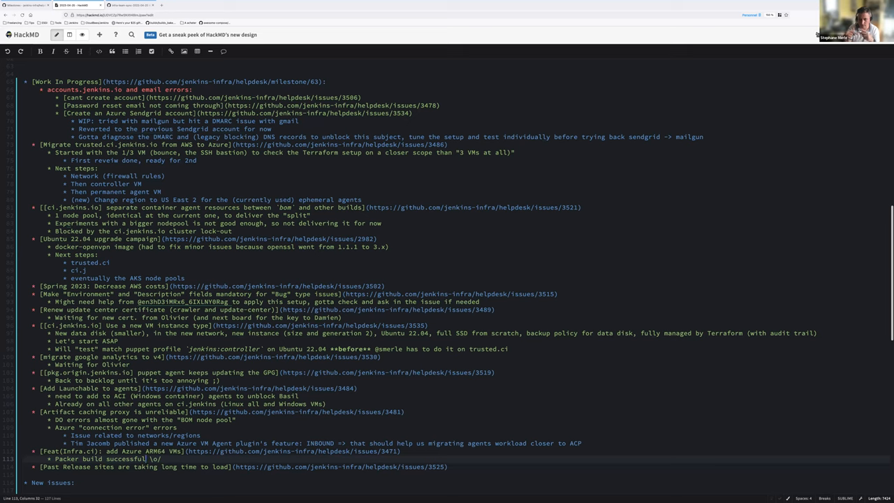
pyautogui.press('Enter')
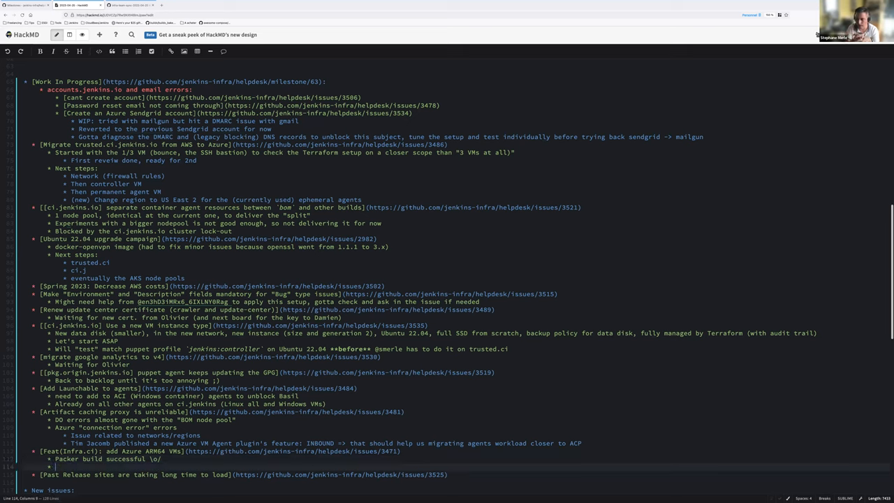
pyautogui.write('Hit a bump r')
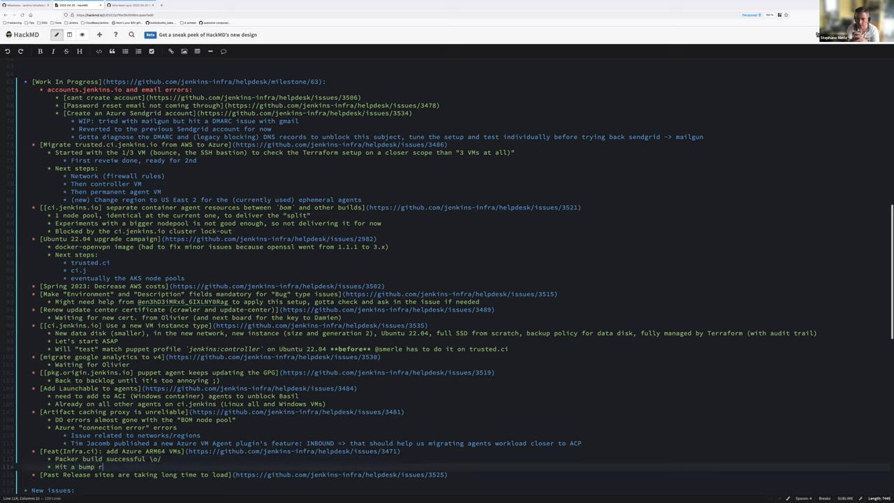
pyautogui.write('egarding to version overwrite on')
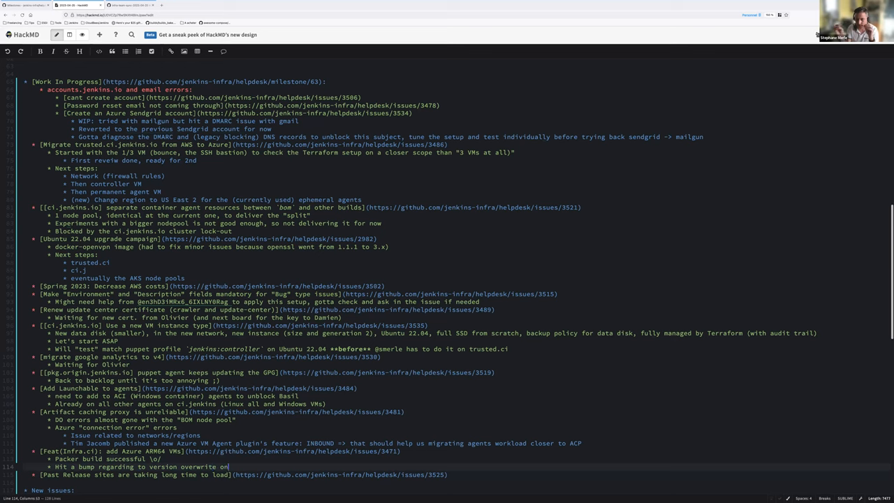
pyautogui.write('PRs and staging (main')
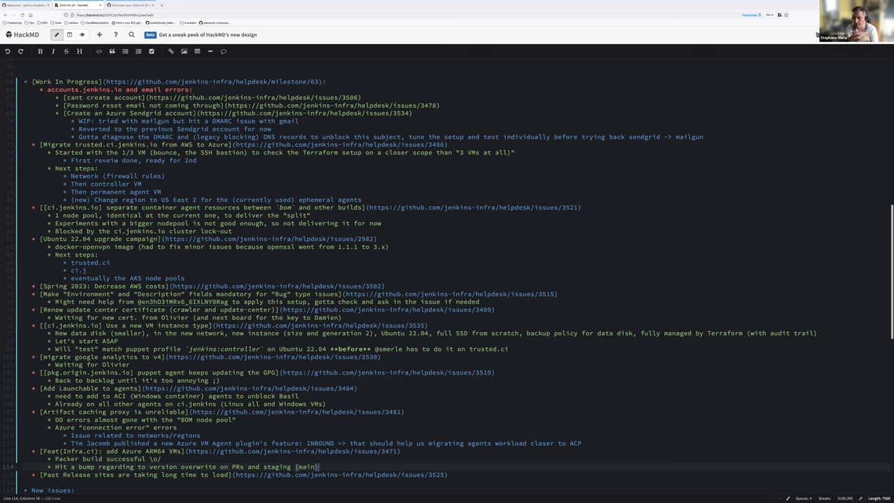
pyautogui.write('branch builds')
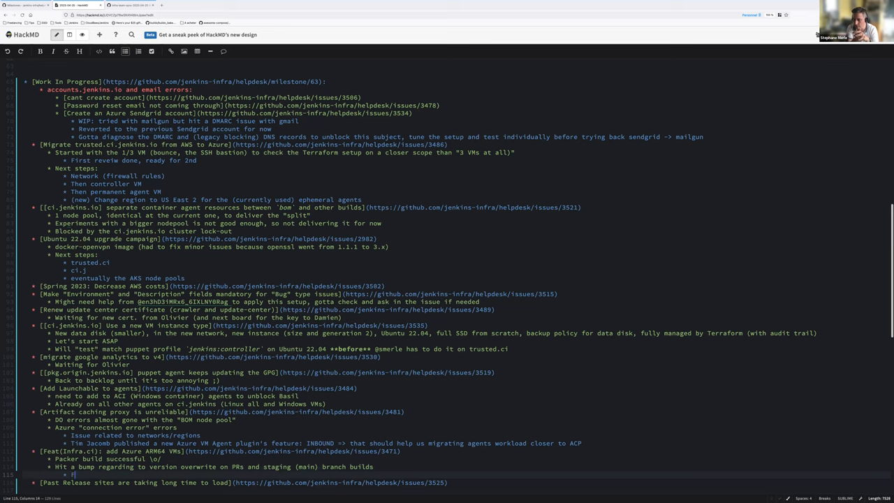
pyautogui.write('fixed by')
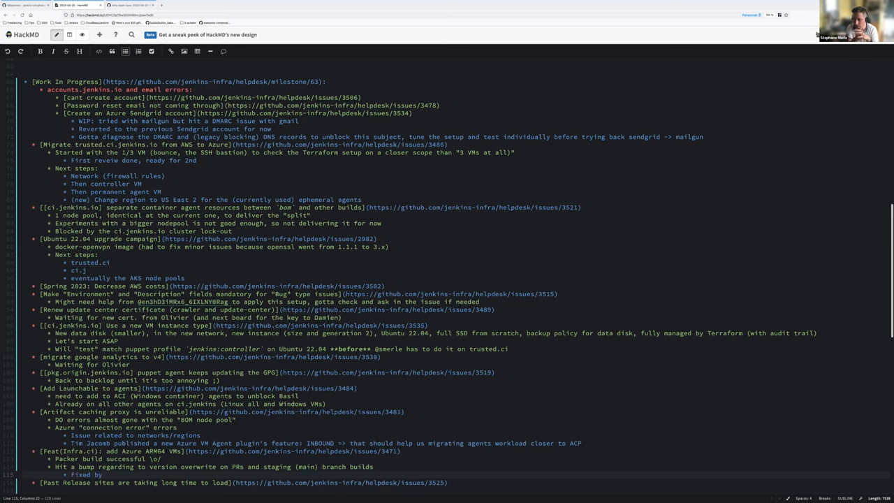
pyautogui.write('@lemeurherve')
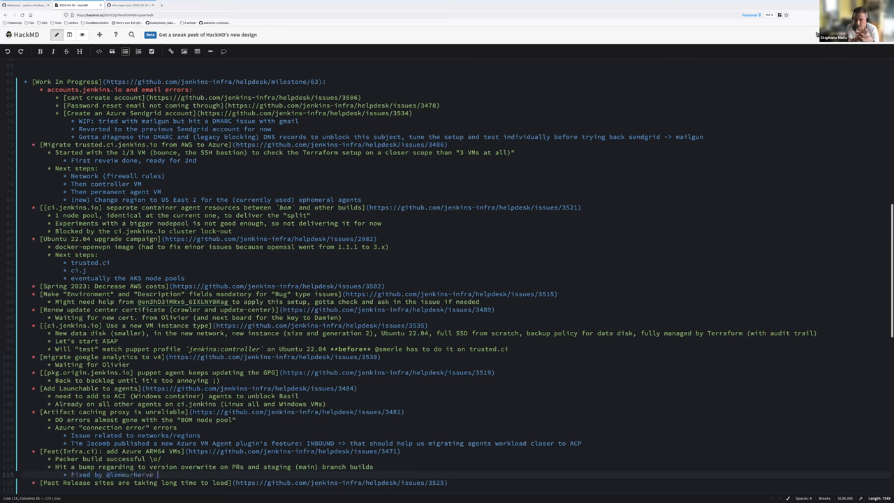
pyautogui.write('()')
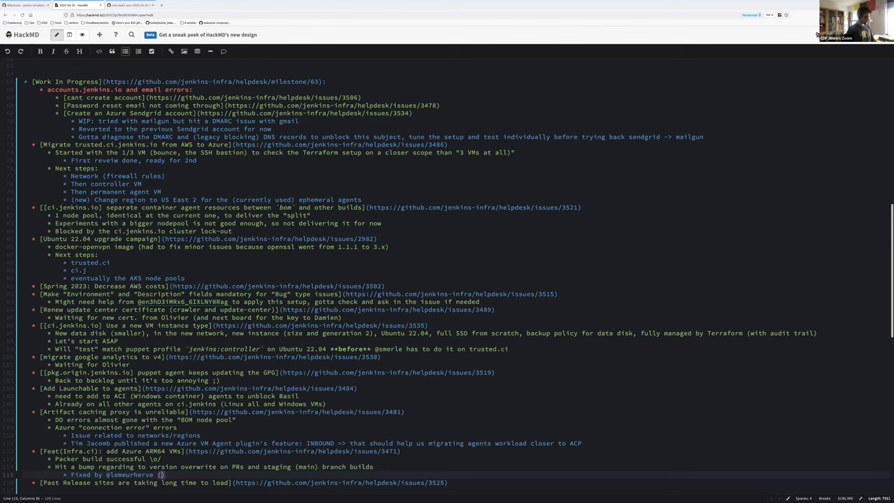
pyautogui.write('a new')
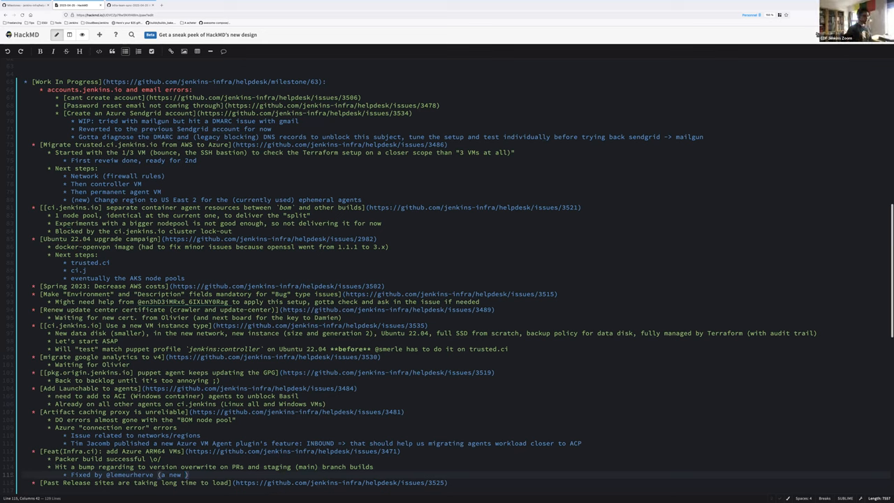
pyautogui.doubleClick(197, 475)
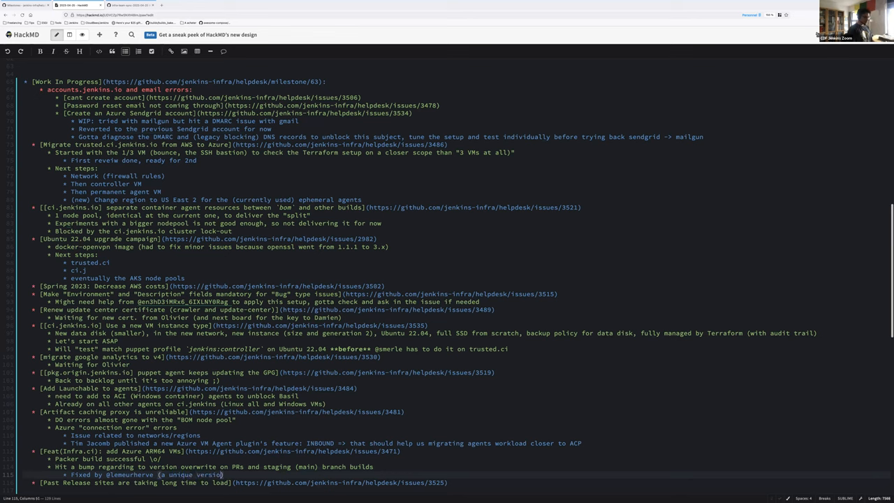
pyautogui.write('is generated by the pipeline on each run)')
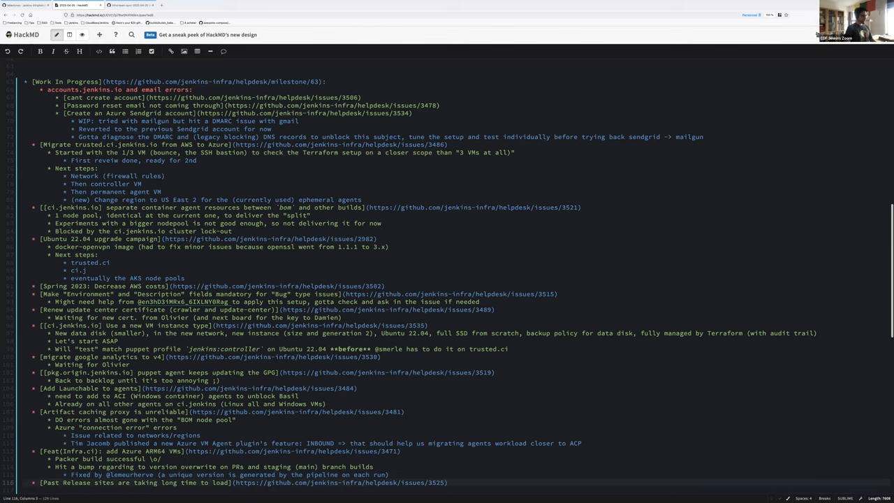
# Step: Note that the first set of configuration changes fixed `/war-stable` (LTS list) but not `/war` (Weekly history)
pyautogui.scroll(-3)
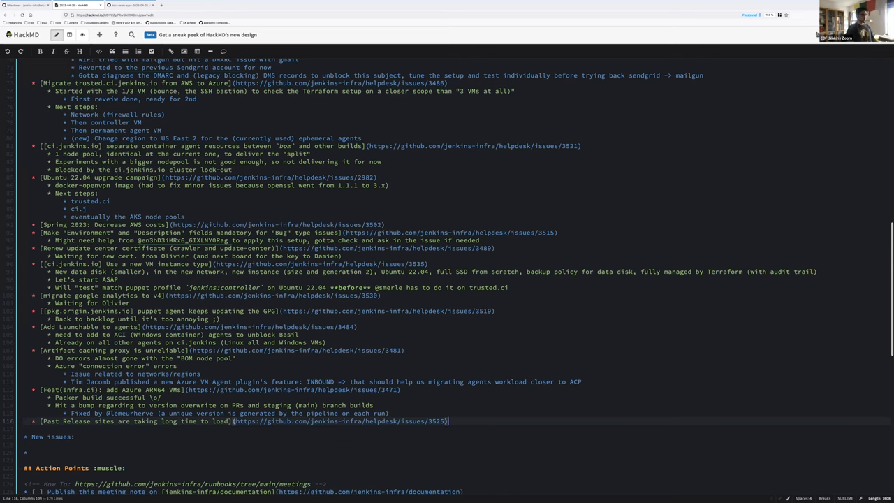
pyautogui.write('First')
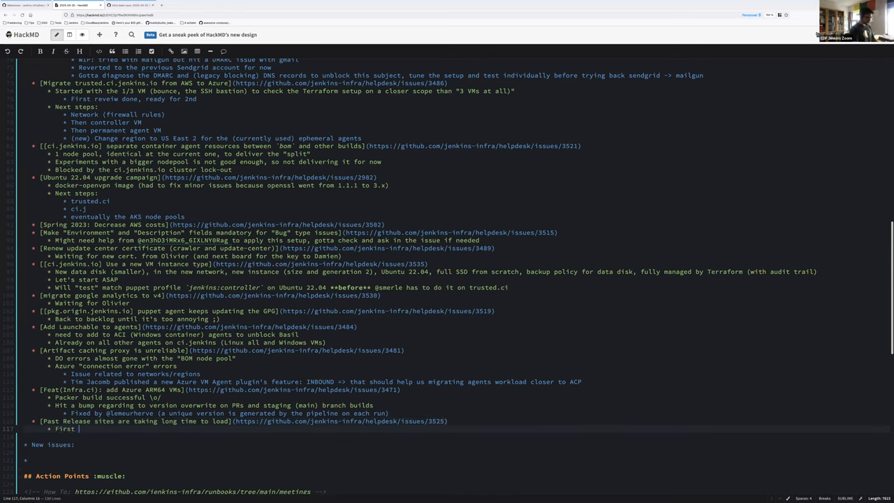
pyautogui.write('set of w')
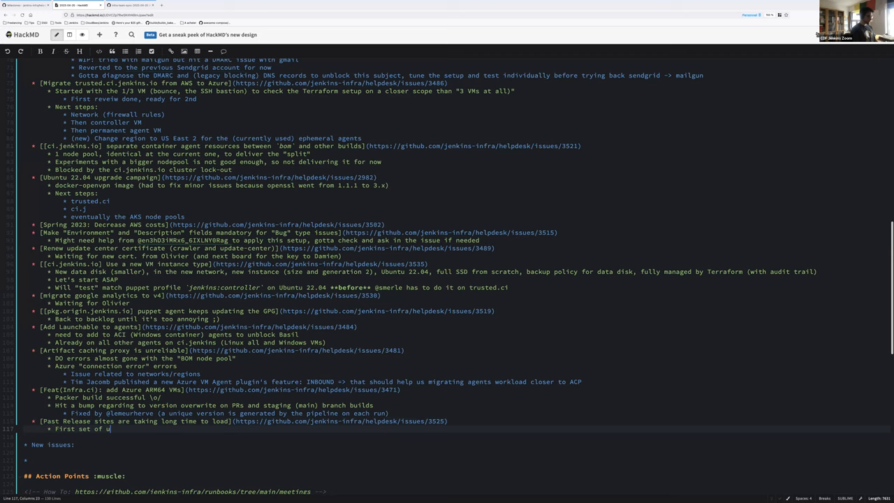
pyautogui.write('pdates')
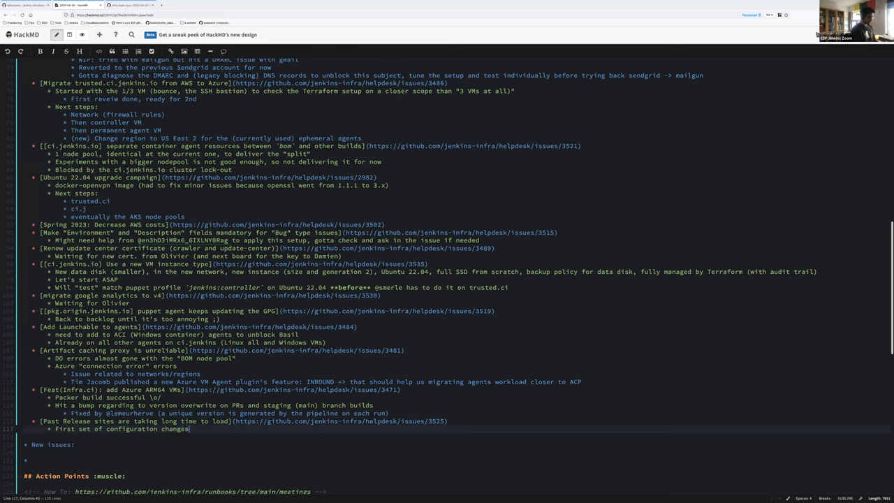
pyautogui.write('that fixed the problem for')
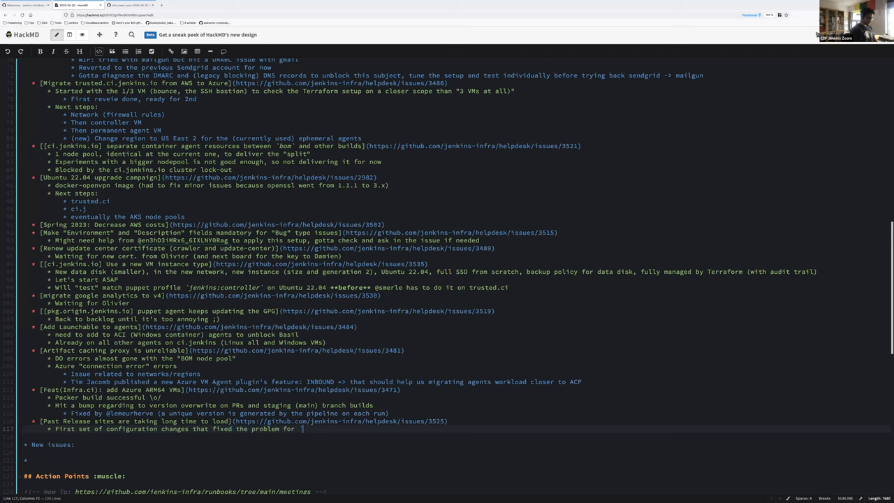
pyautogui.write('`/war-stab')
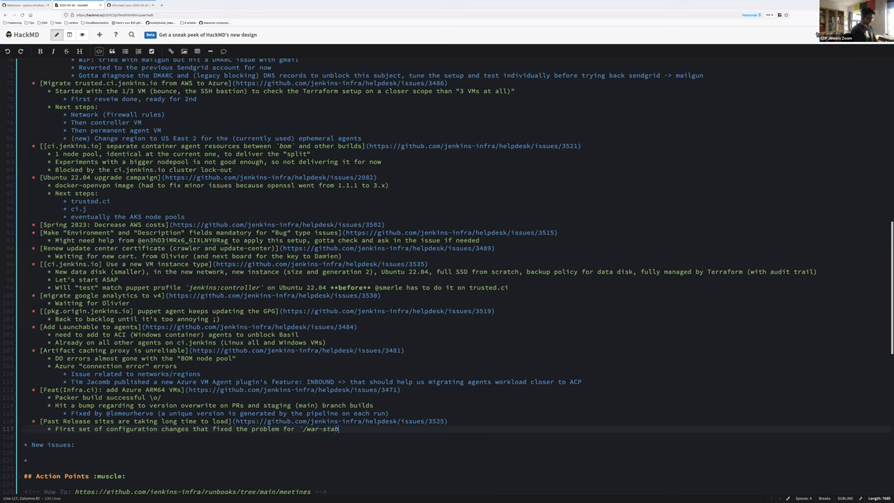
pyautogui.write('(LTS)')
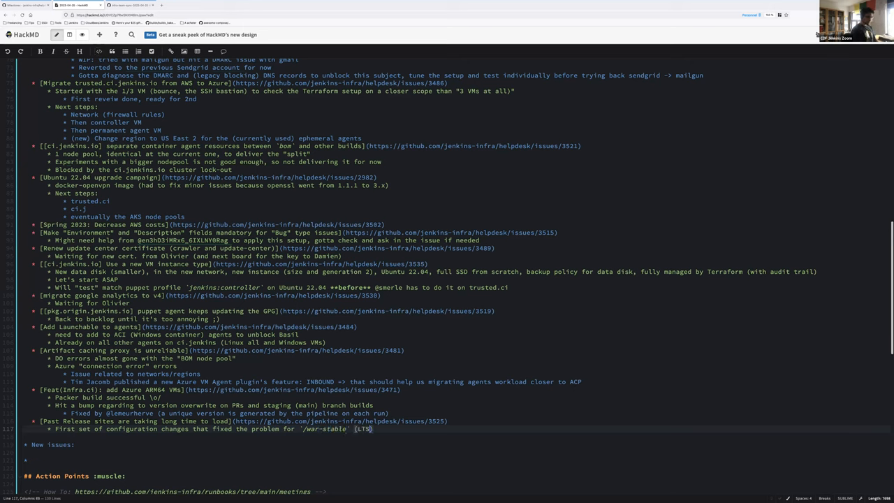
pyautogui.write('list')
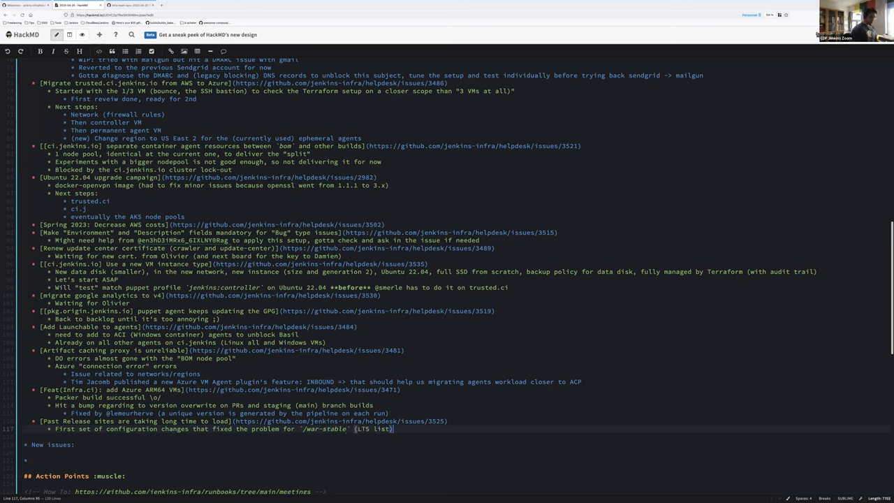
pyautogui.write(', but not `/war` (Weekly history')
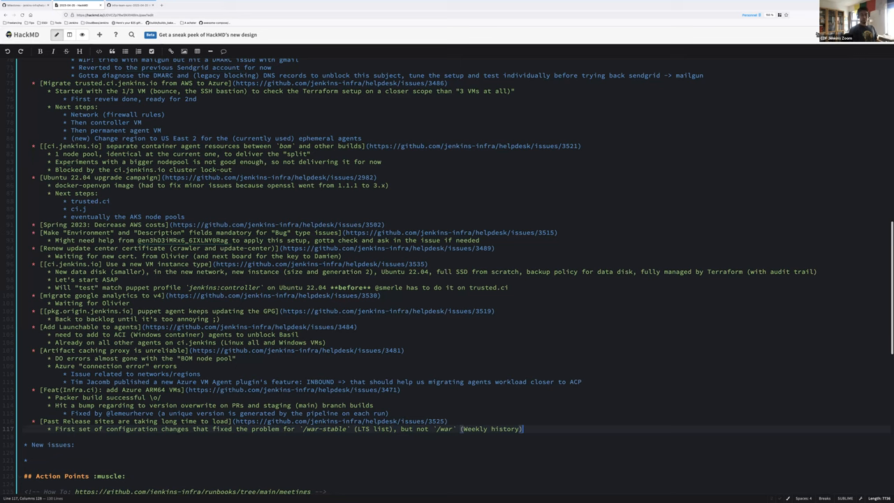
# Step: Add bullets 'No more errors' and 'Need to observe with the datadog integration'
pyautogui.press('Enter')
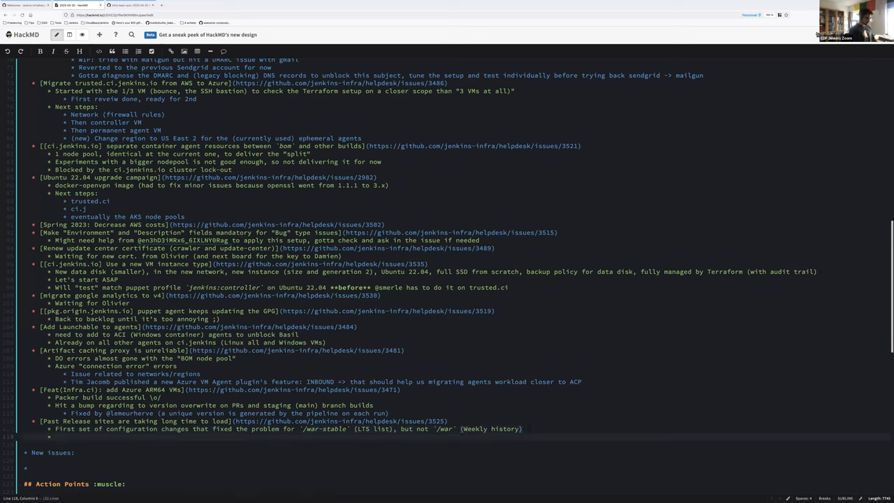
pyautogui.write('No more errors: only slow for weekly listin')
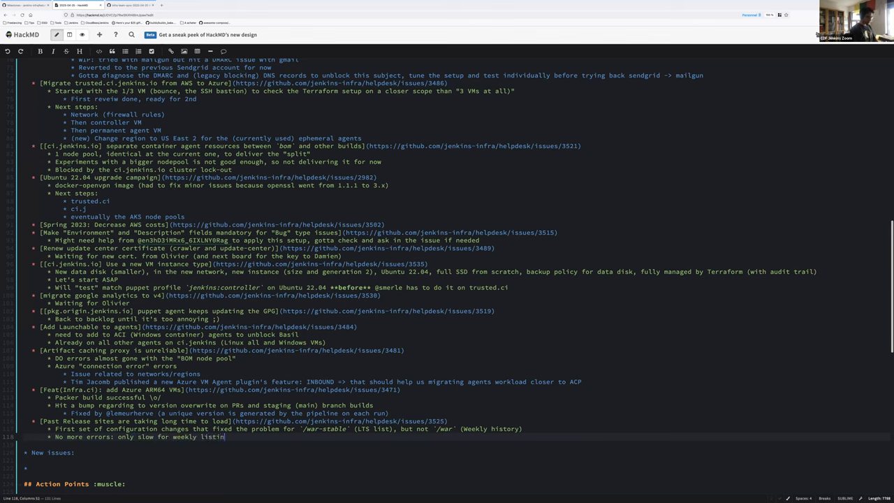
pyautogui.press('Enter')
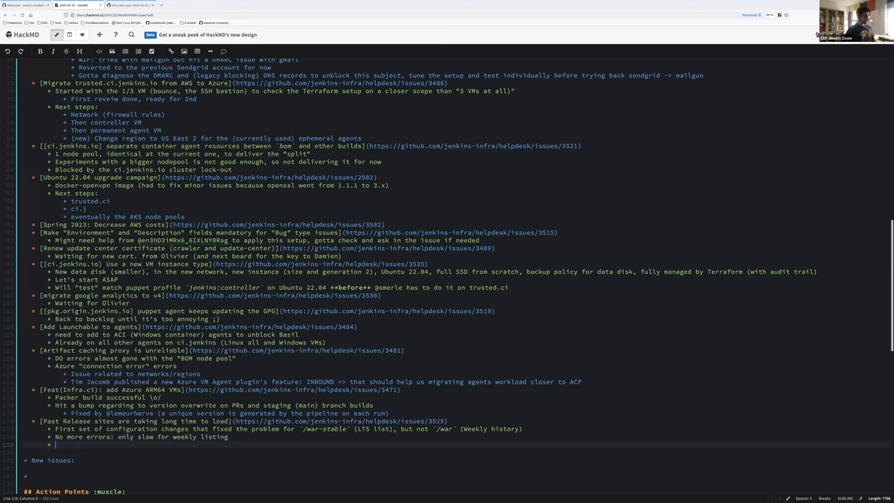
pyautogui.write('Need to')
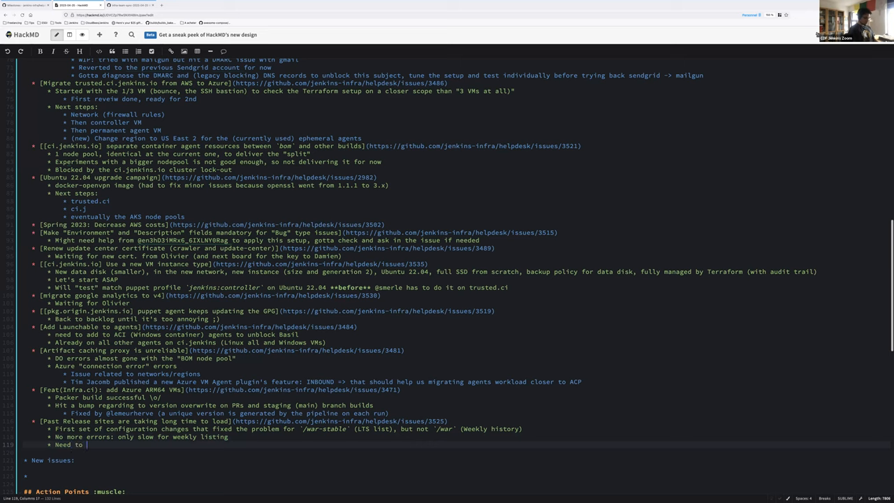
pyautogui.write('observe')
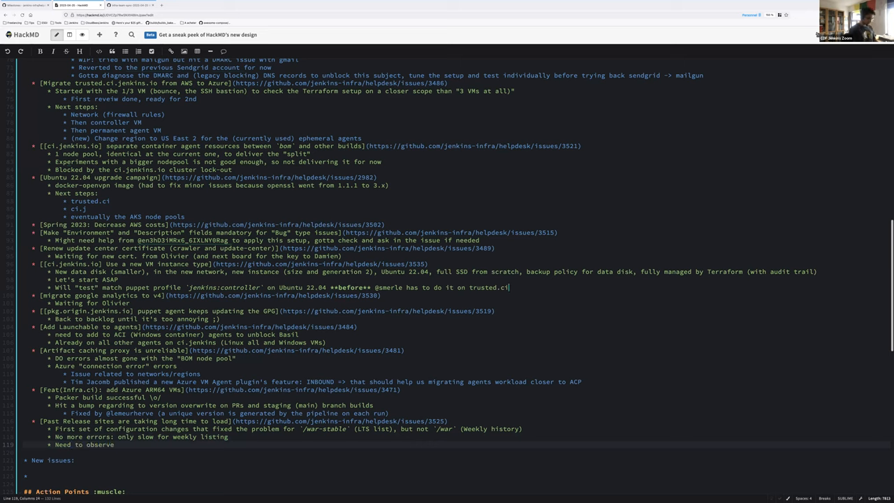
pyautogui.write('datadog i,ntegratio')
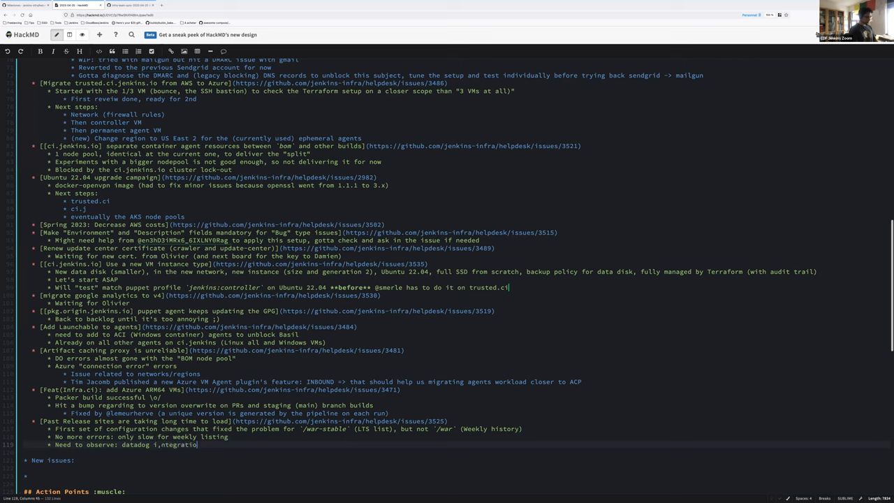
pyautogui.write('integration')
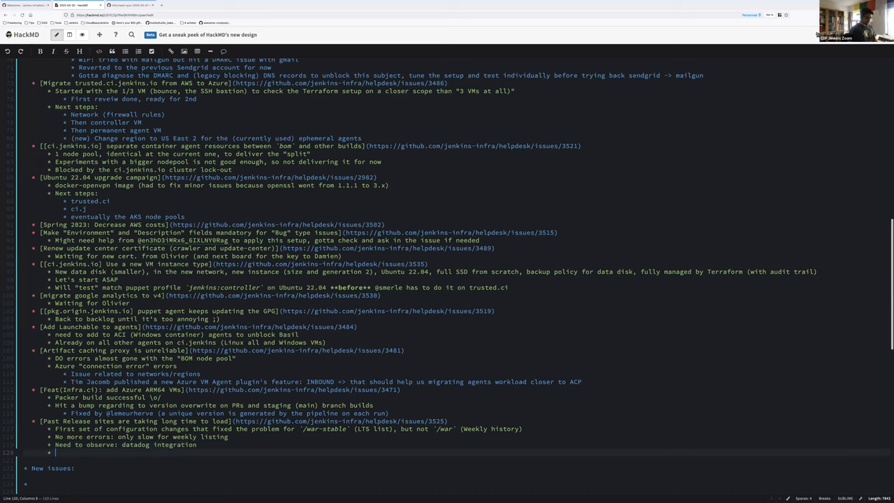
# Step: Note suspicion that CIFS on the Azure file share htdocs slows directory listing
pyautogui.write('We sup')
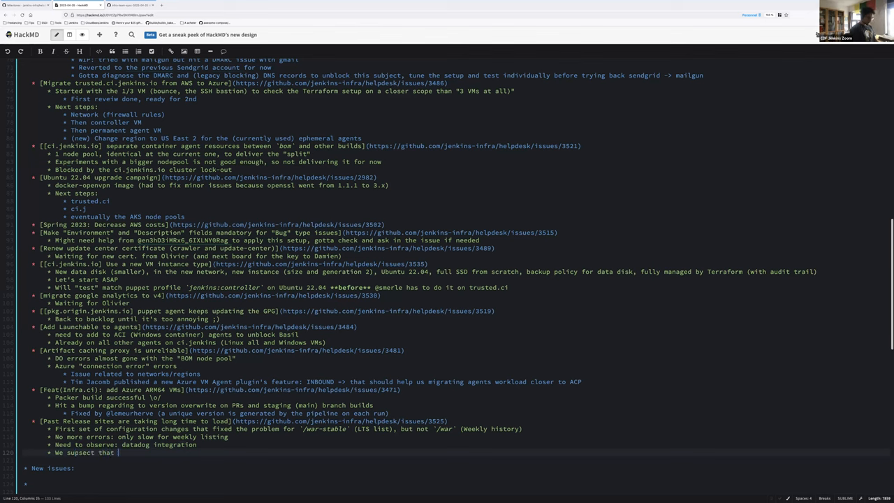
pyautogui.write('the CIFS protocol sued for the underlying')
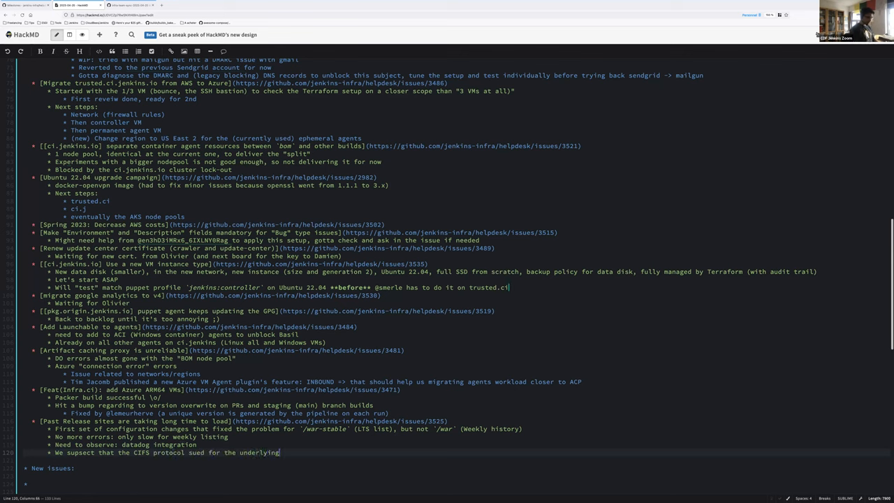
pyautogui.write('azurefil h')
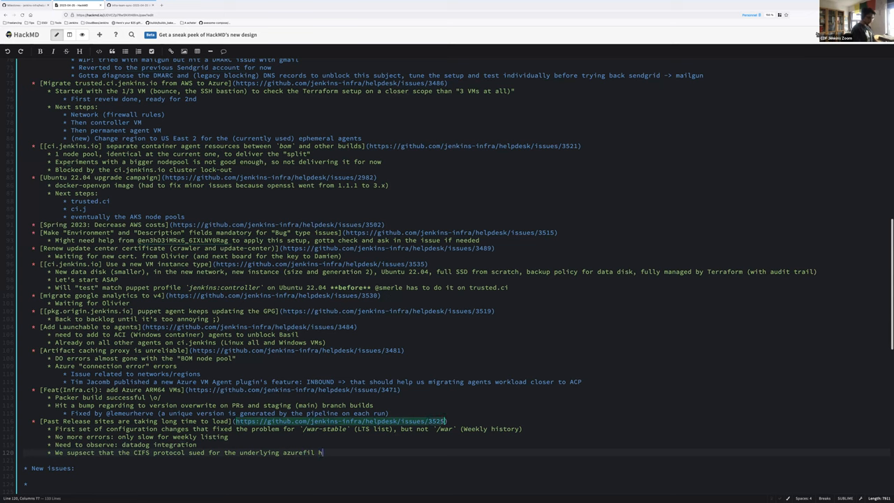
pyautogui.write('tdocs, w')
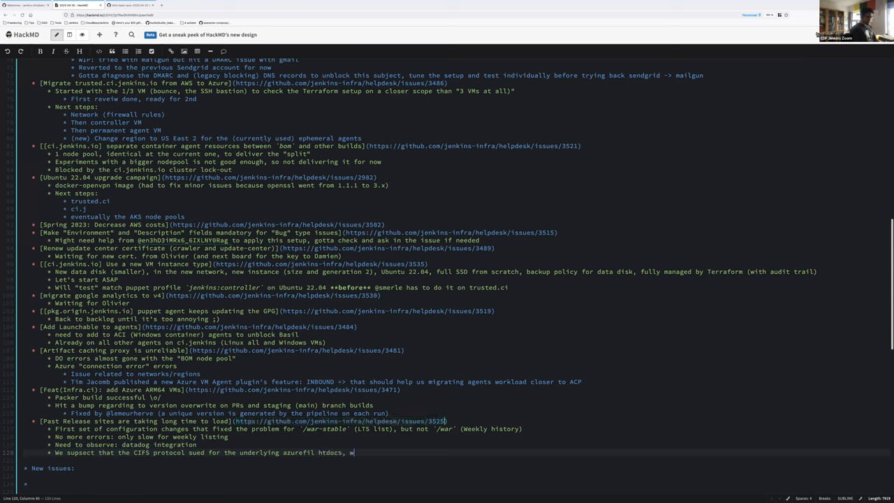
pyautogui.write('creates these slowness when listing d')
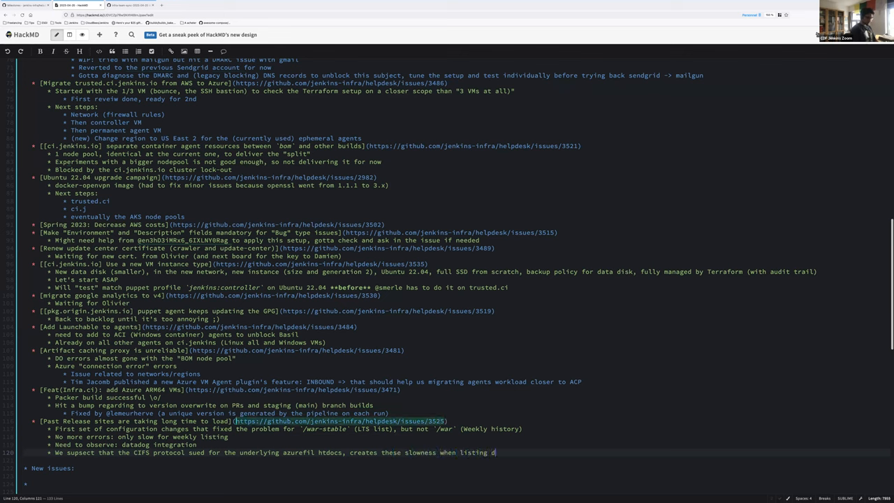
pyautogui.write('irectory')
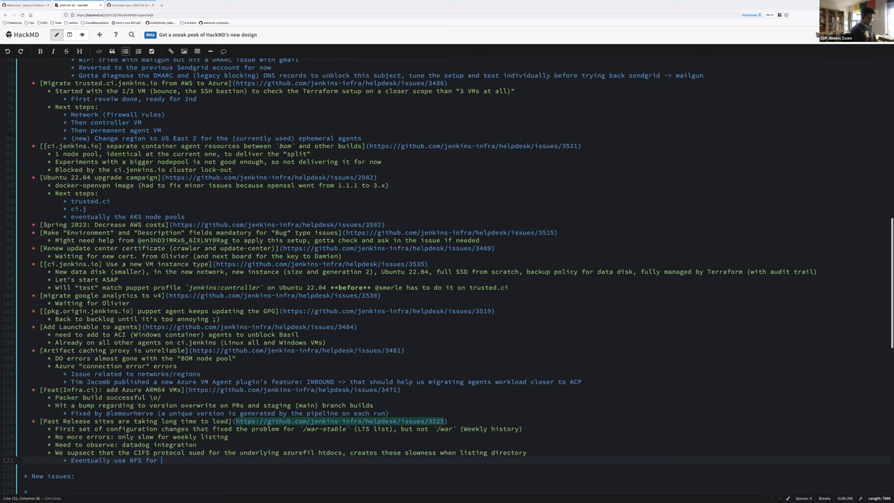
# Step: Add a sub-bullet suggesting NFS for full POSIX, which would require premium storage
pyautogui.write('full POSIX')
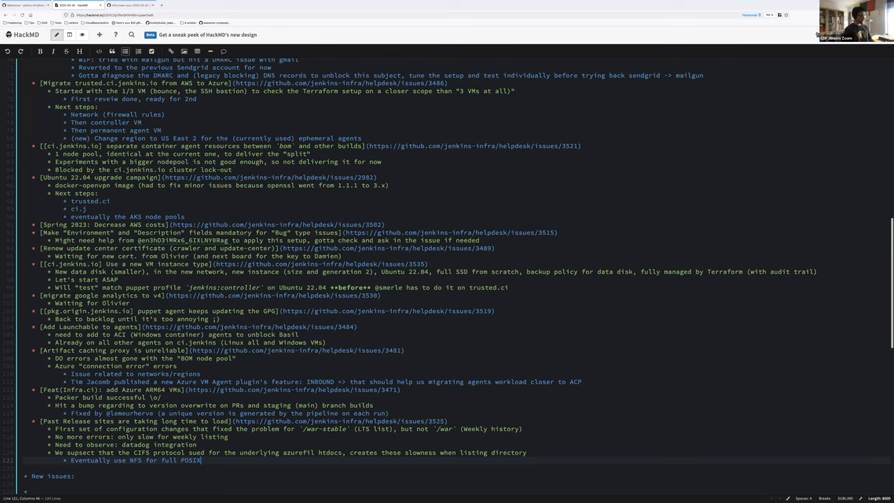
pyautogui.write(', but would require a premium sto')
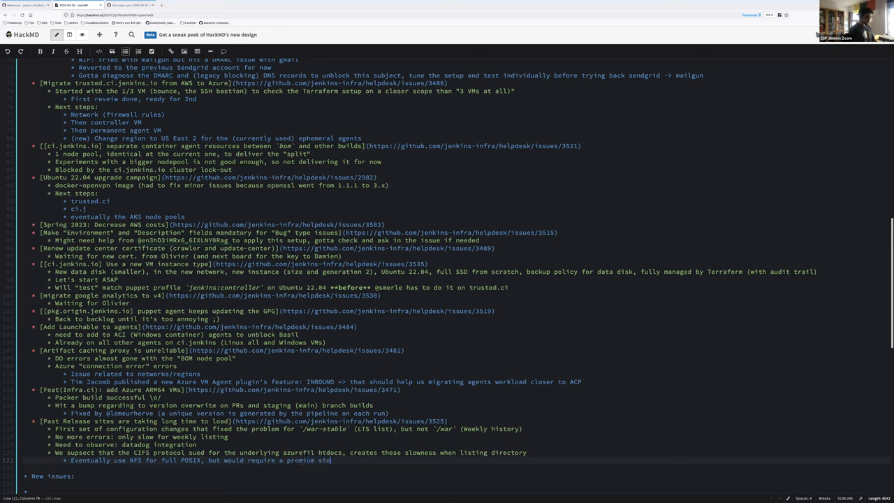
pyautogui.write('rage')
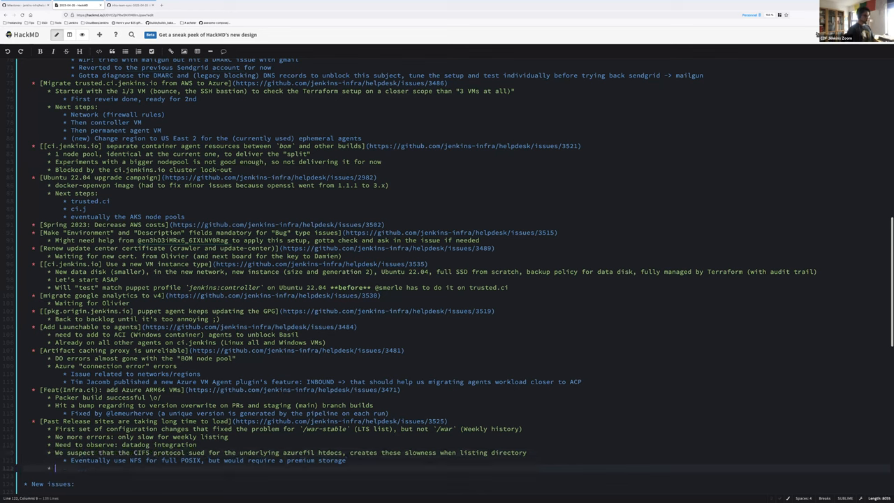
# Step: Write 'Remediation: using nginx ingress caching for these pages', then scroll down toward New issues
pyautogui.write('Remdiation')
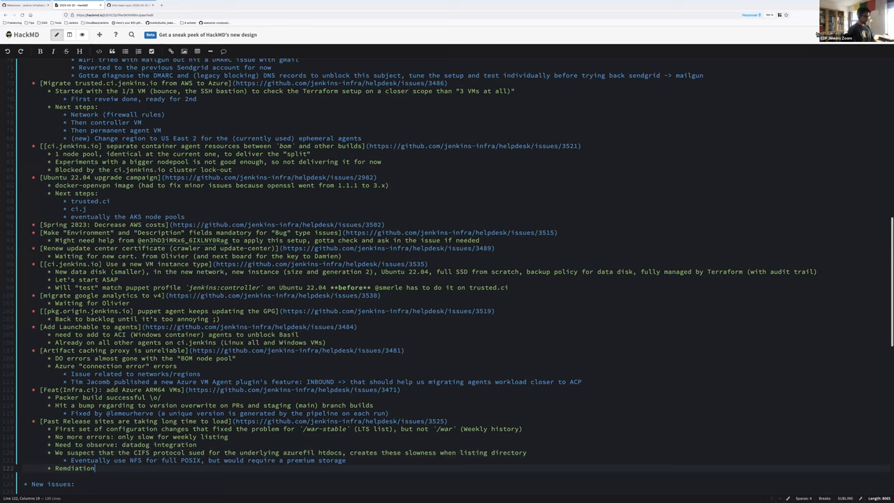
pyautogui.write('using')
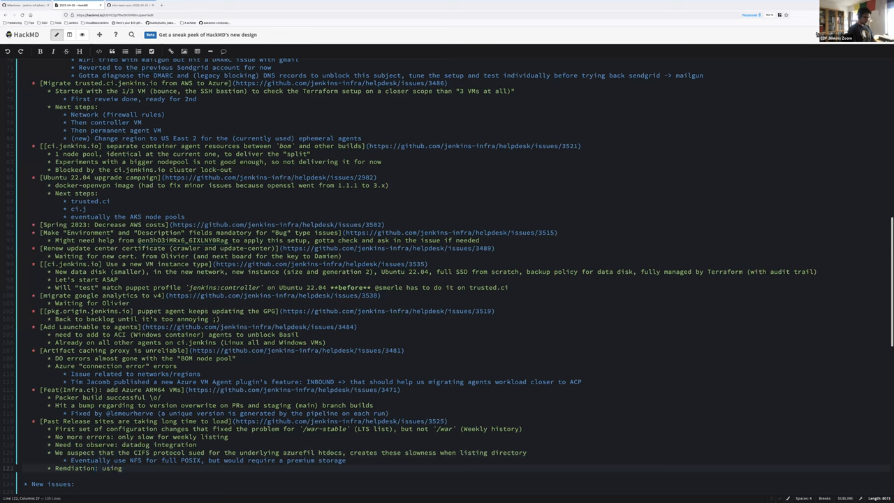
pyautogui.write('nginx ingress ca')
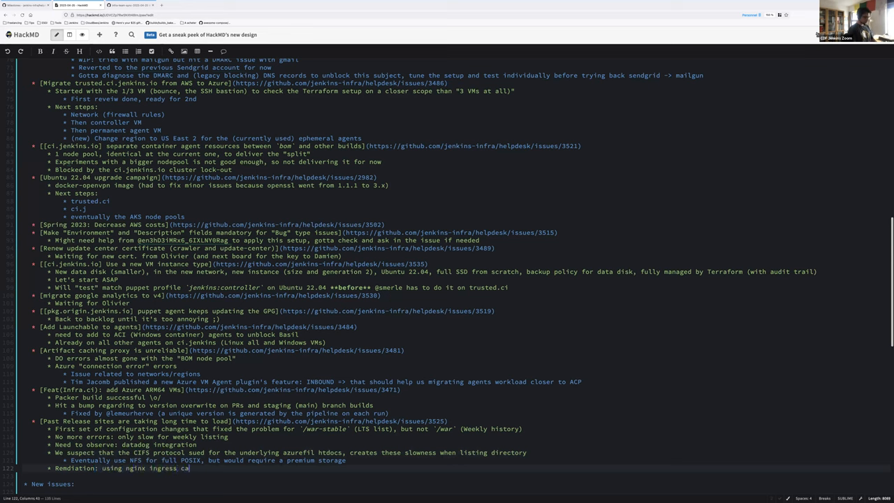
pyautogui.write('ching')
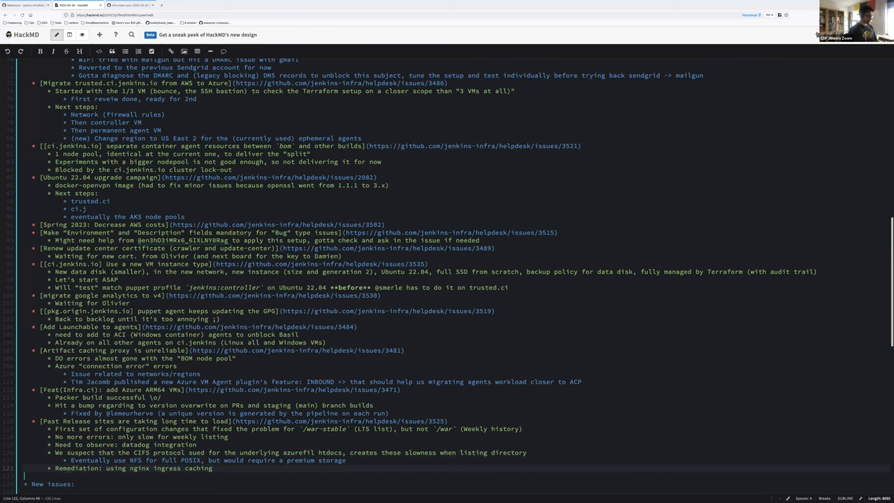
pyautogui.write('for these pages')
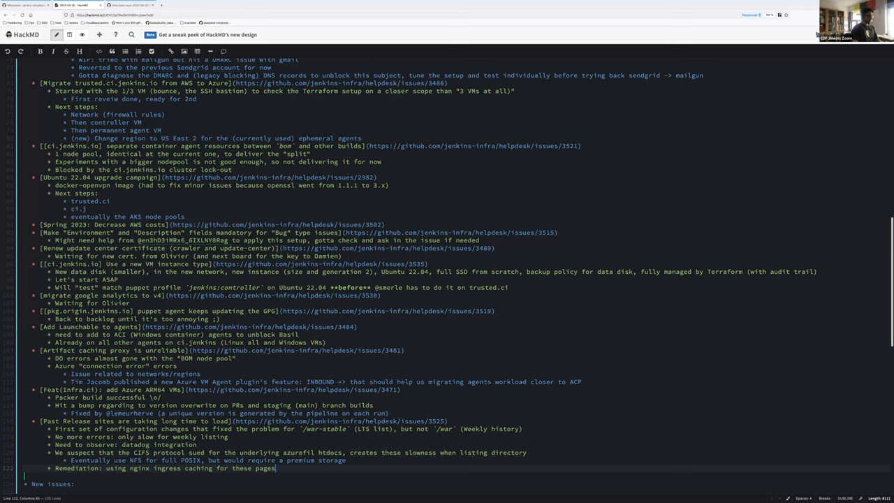
pyautogui.scroll(-3)
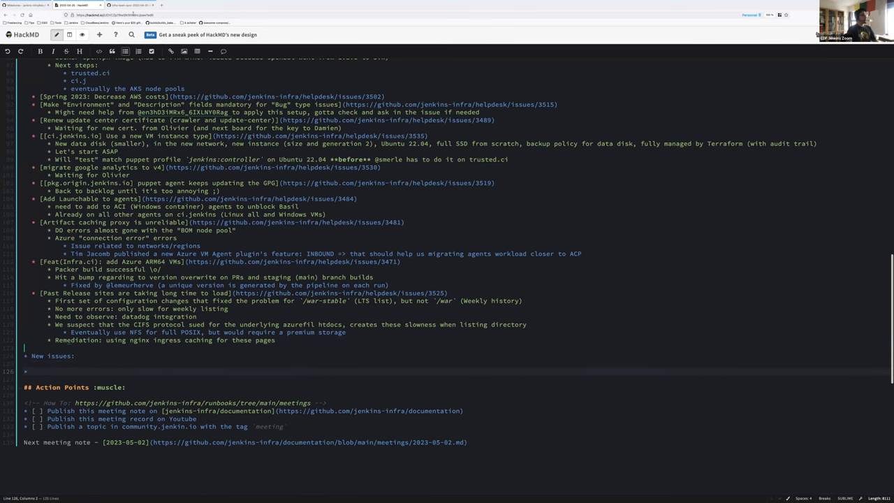
pyautogui.click(132, 9)
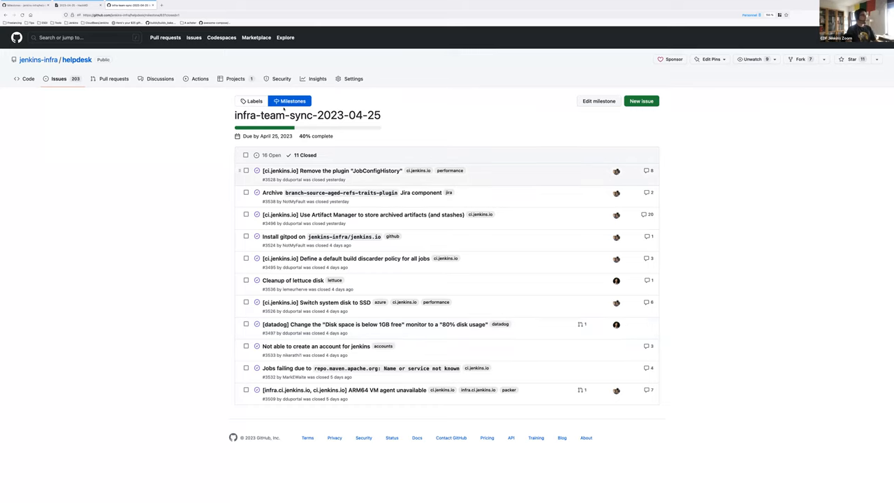
# Step: Leave the milestone page for the full list of 203 open jenkins-infra/helpdesk issues
pyautogui.click(290, 100)
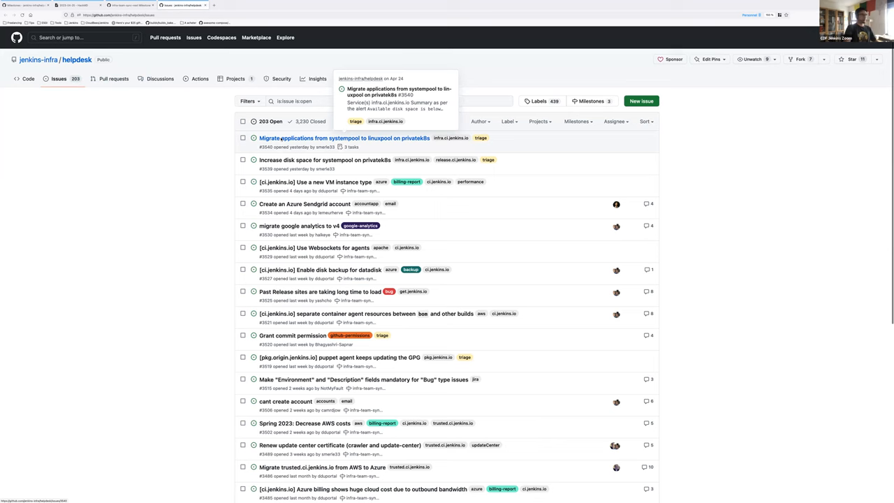
pyautogui.moveTo(172, 132)
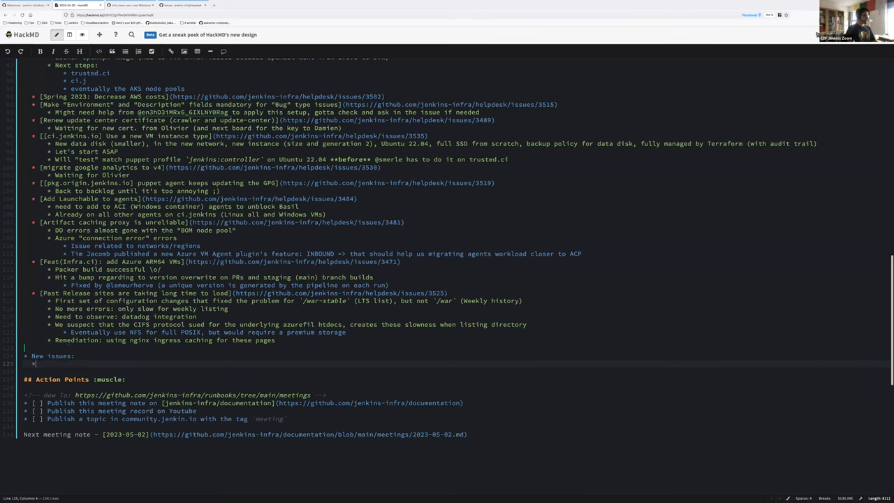
# Step: Finish the disk-full system pool item and start 'application are running on the' with link 3540
pyautogui.write('https://github.com/jenkins-infra/helpdesk/issues/3540')
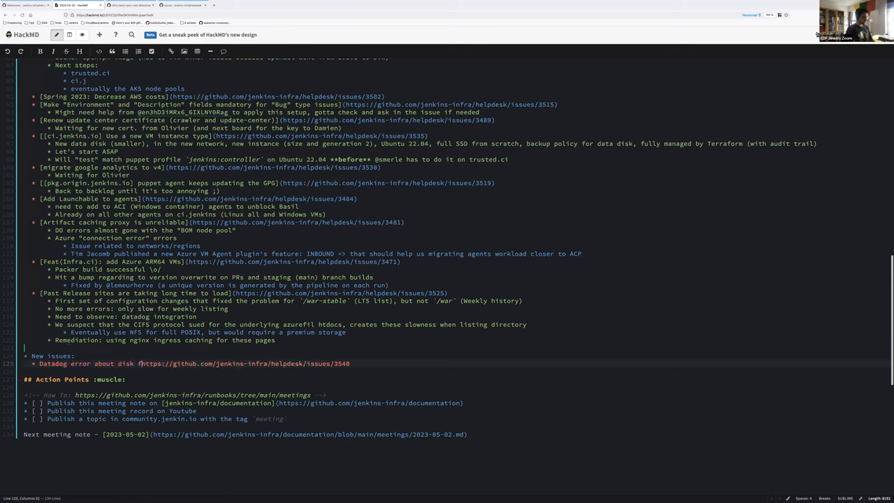
pyautogui.write('full: systempool disk')
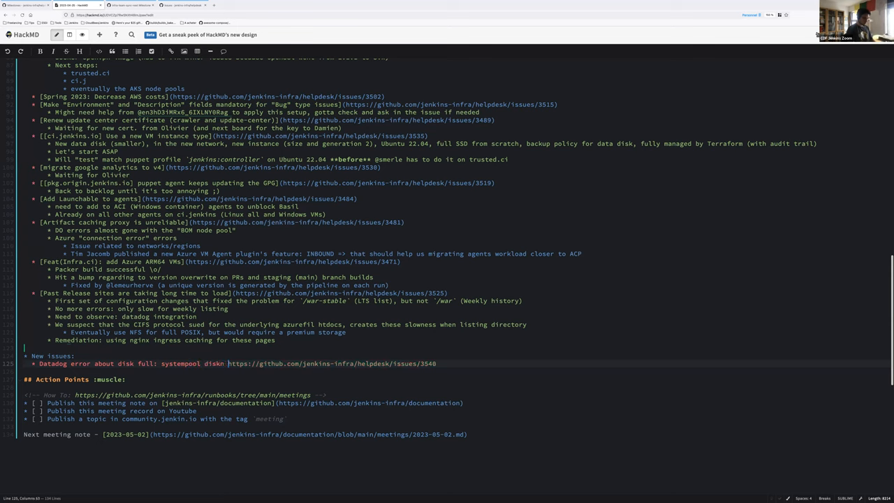
pyautogui.write('needs to be inch')
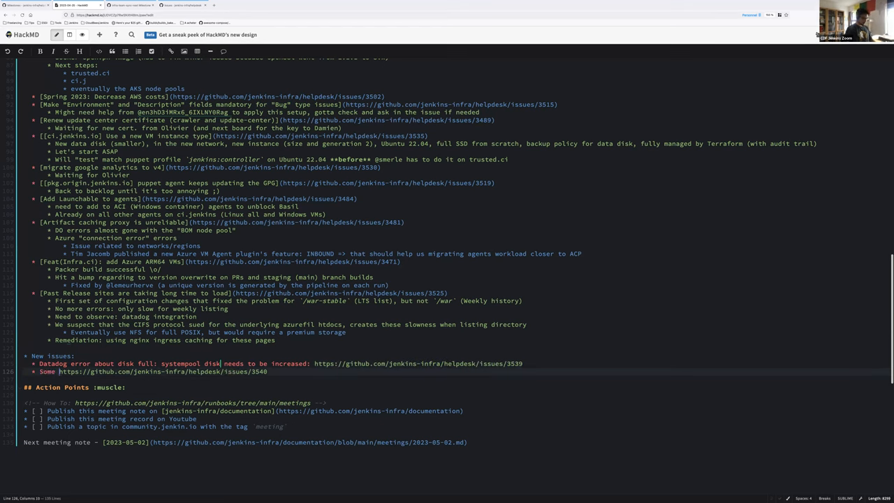
pyautogui.write('application are')
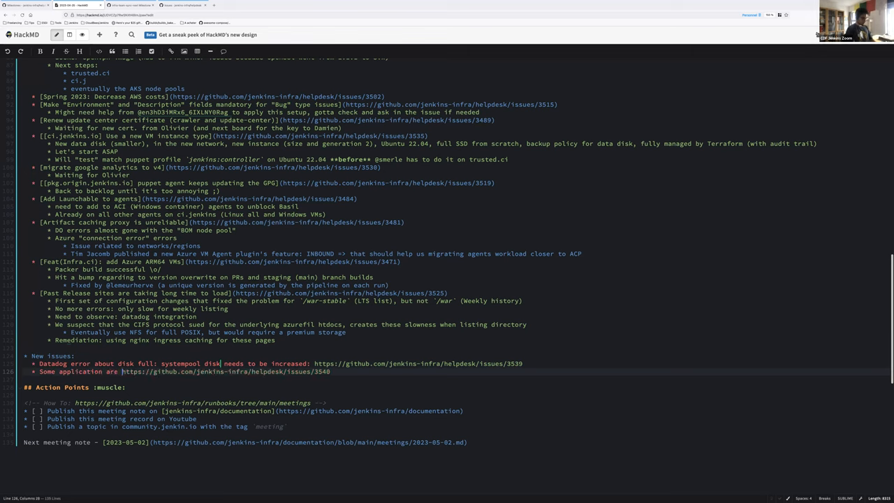
pyautogui.write('running on the')
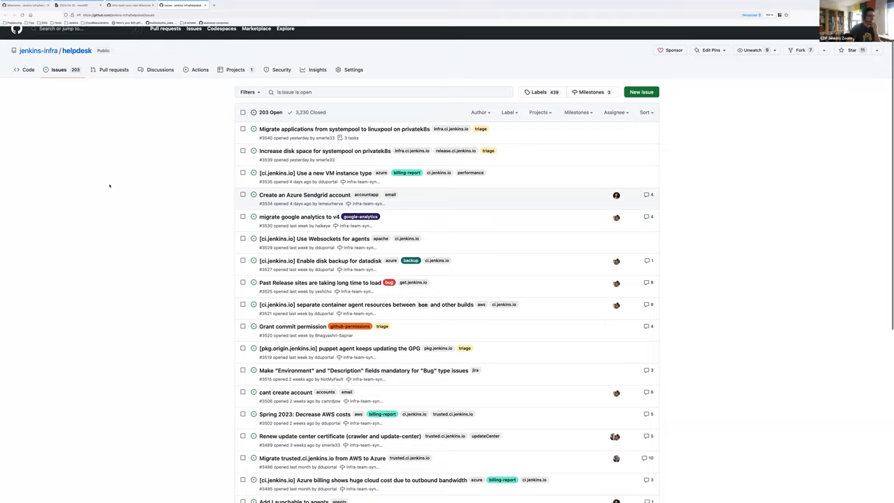
# Step: Scroll to the 'Enable disk backup for datadisk' issue and copy its link
pyautogui.scroll(-3)
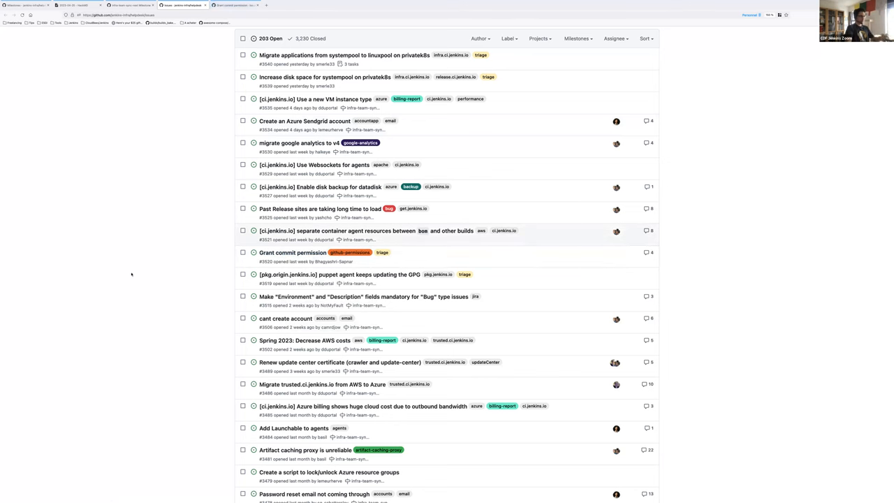
pyautogui.scroll(-3)
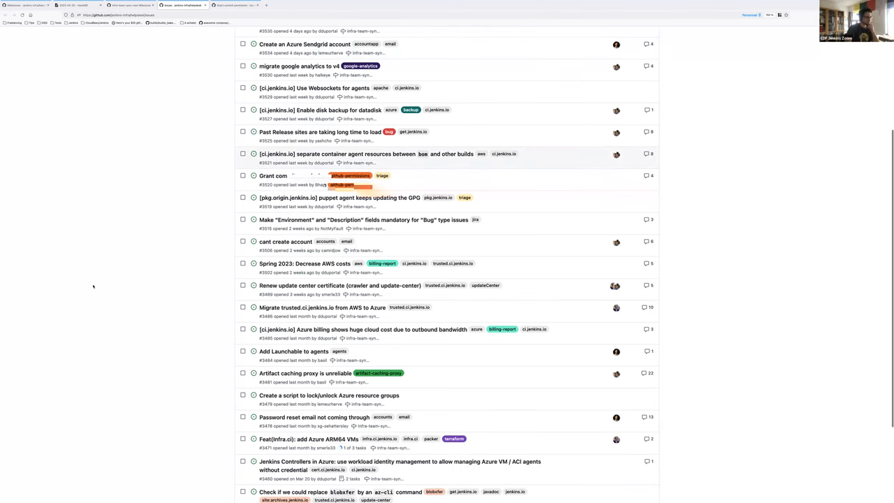
pyautogui.scroll(3)
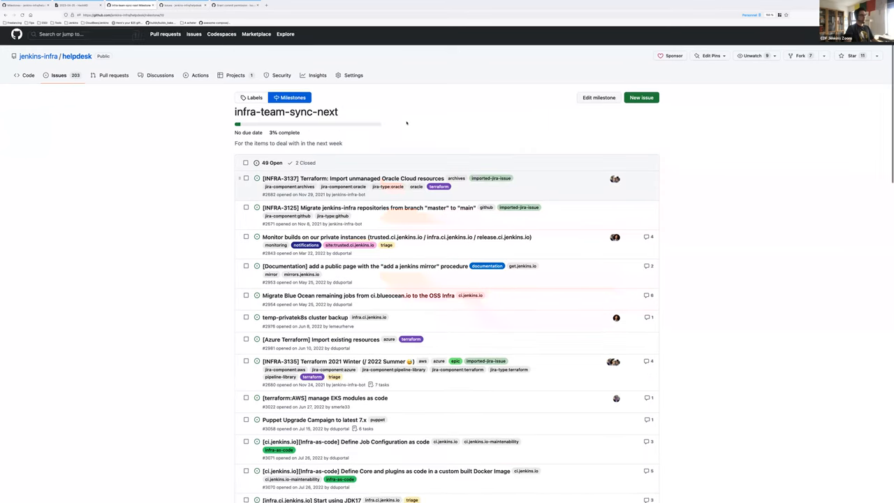
pyautogui.scroll(-3)
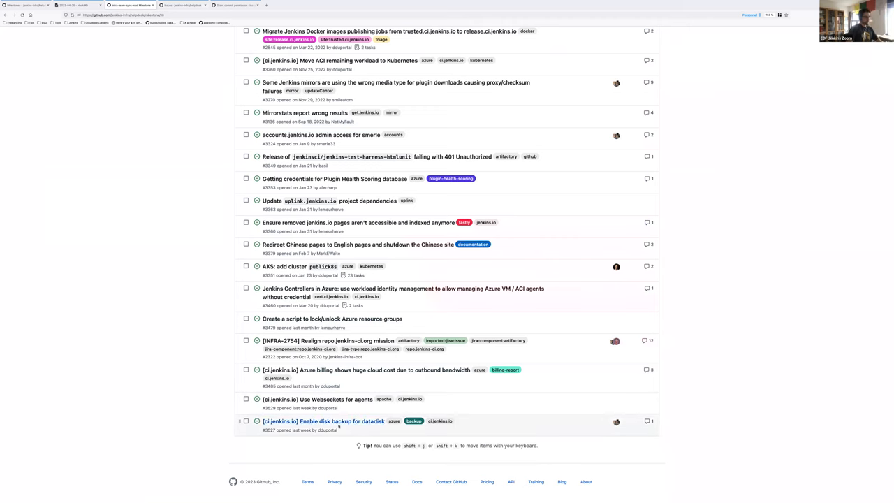
pyautogui.rightClick(316, 421)
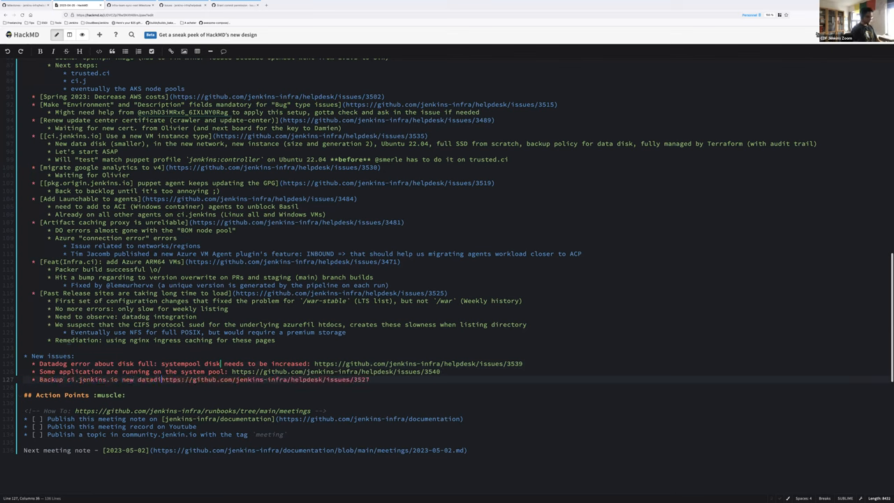
# Step: Note datadisk backup #3527 as 'to merged into' '[ci.jenkins.io] Use a new VM instance type'
pyautogui.write('to')
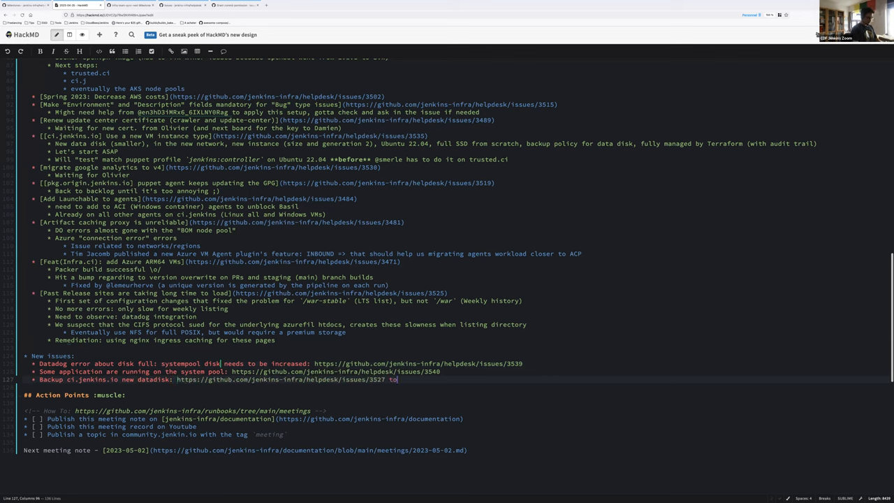
pyautogui.write('merged')
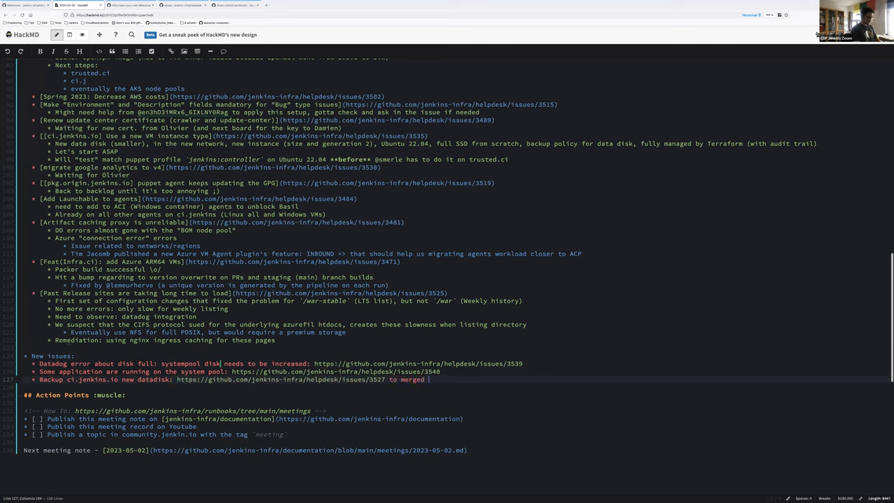
pyautogui.write('into')
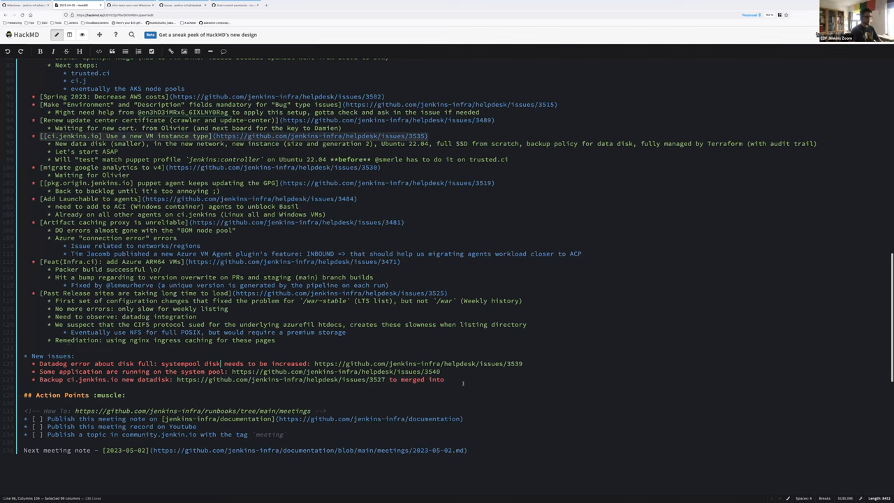
pyautogui.write('[ci.jenkins.io] Use a new VM instance type](https://github.com/jenkins-infra/helpdesk/issues/3535)')
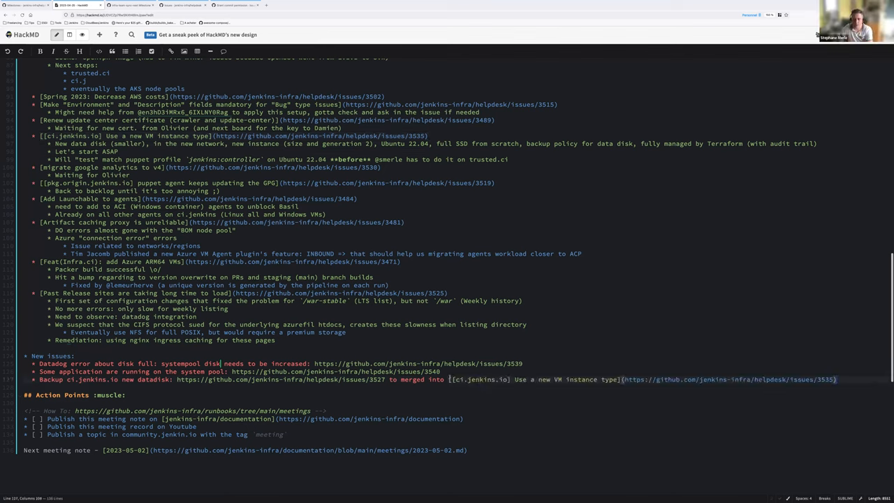
pyautogui.press('Enter')
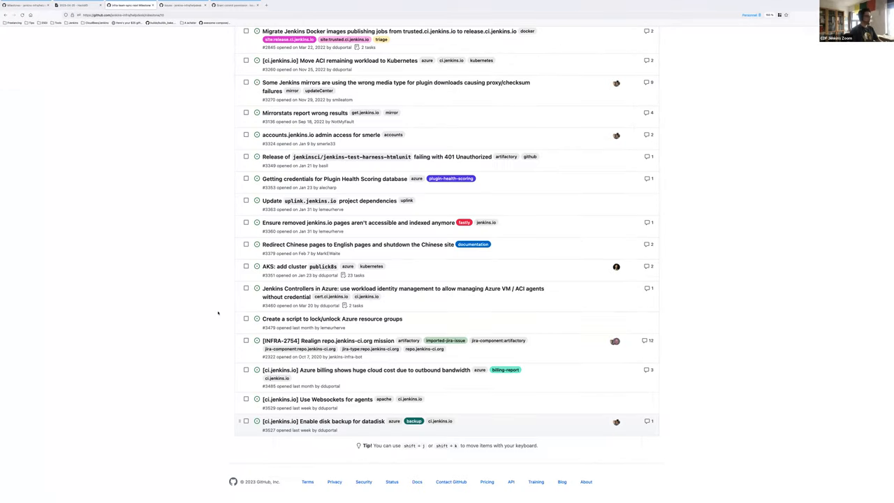
pyautogui.moveTo(310, 399)
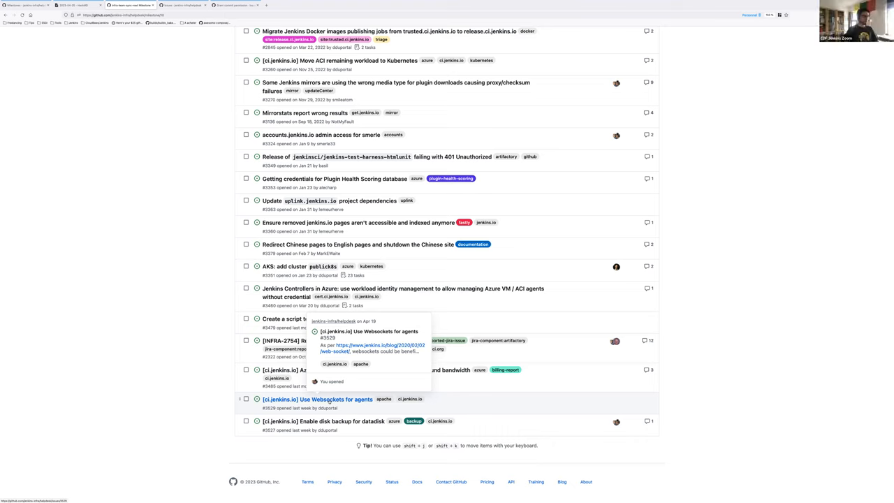
pyautogui.moveTo(112, 370)
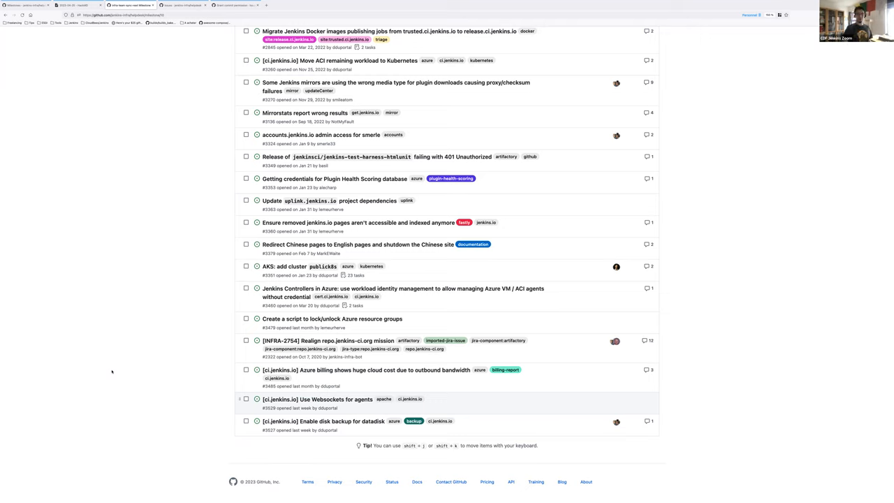
pyautogui.moveTo(107, 370)
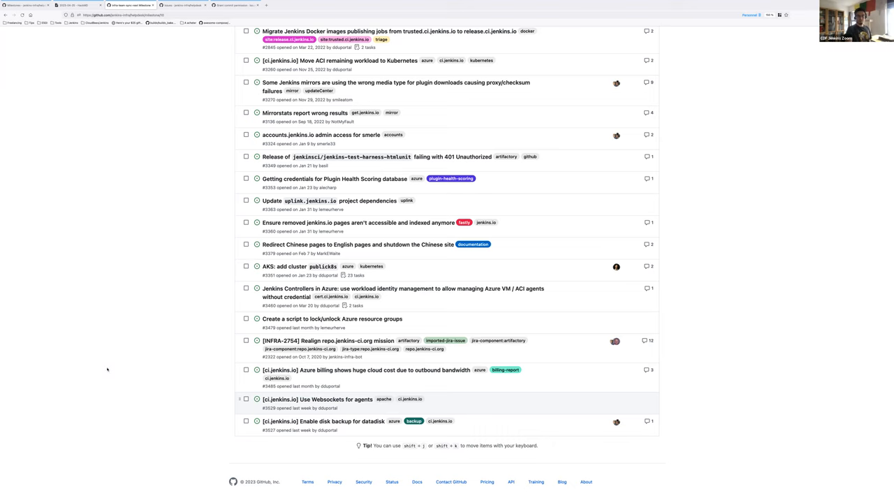
pyautogui.moveTo(317, 399)
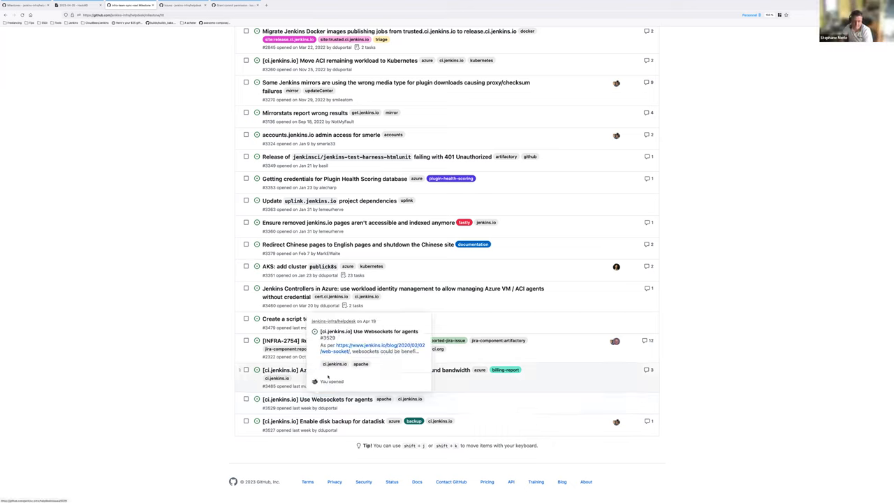
pyautogui.moveTo(318, 370)
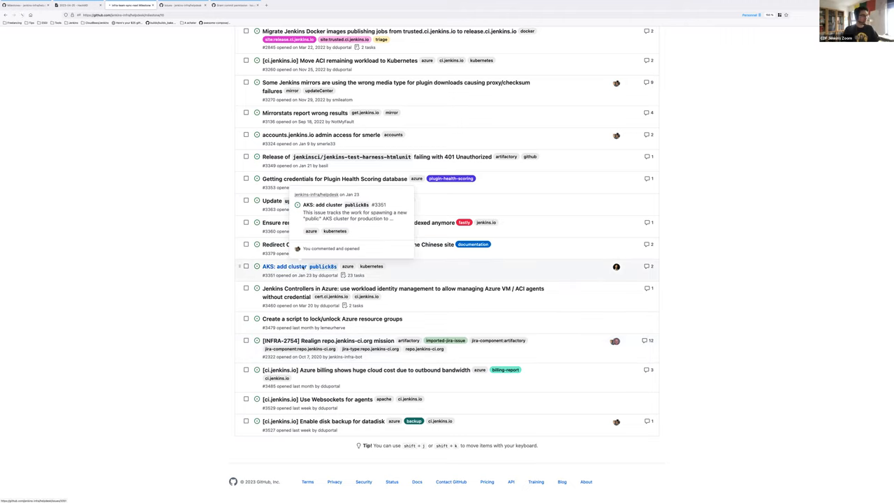
# Step: Assign 'AKS: add cluster publick8s' to the infra-team-sync-2023-05-02 milestone
pyautogui.click(288, 266)
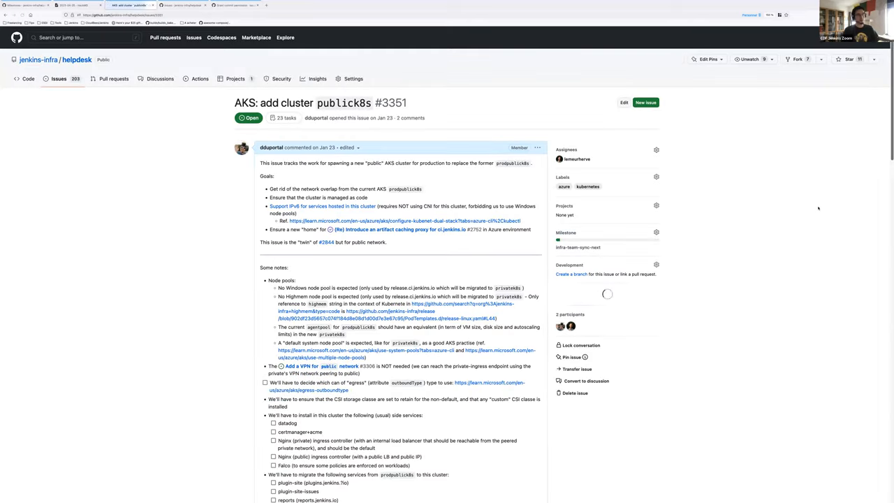
pyautogui.click(656, 232)
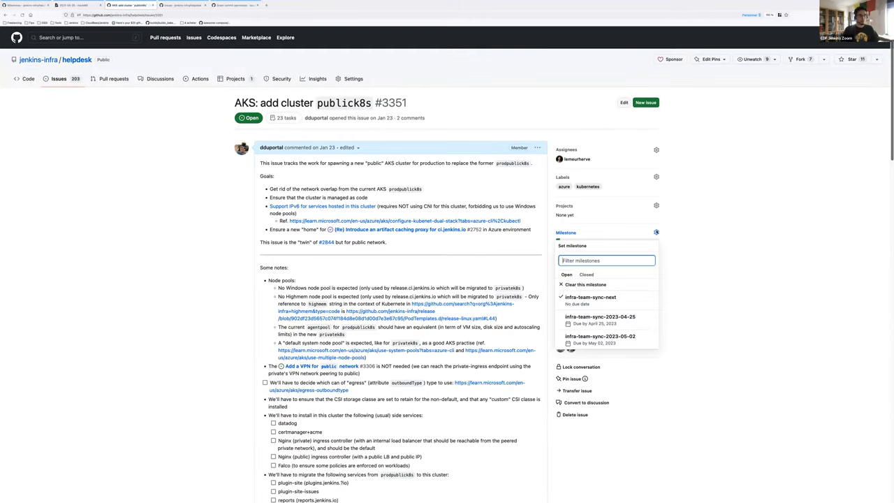
pyautogui.moveTo(606, 319)
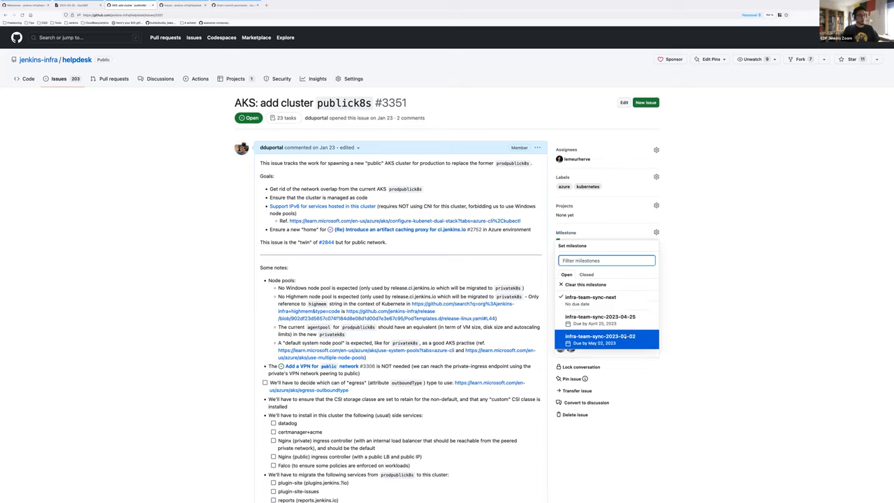
pyautogui.click(602, 337)
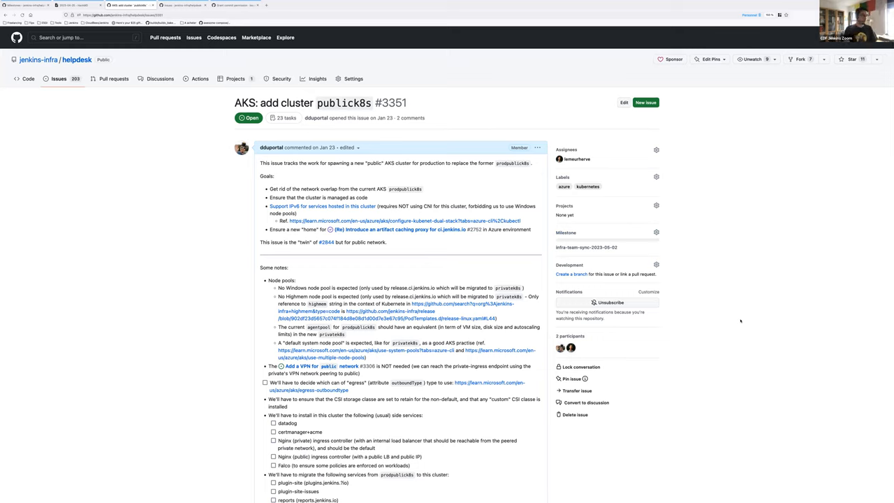
pyautogui.scroll(-3)
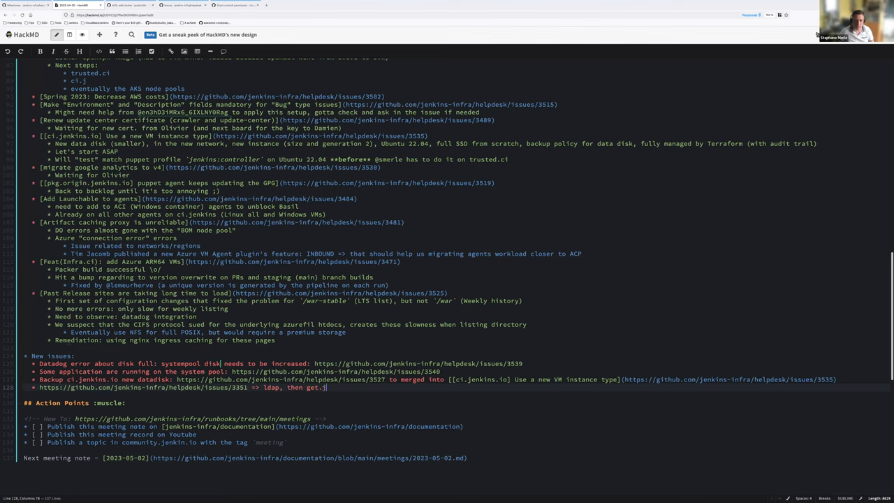
# Step: Complete the #3351 note so it reads '=> ldap, then get.jenkins.io'
pyautogui.write('.jenkins.io')
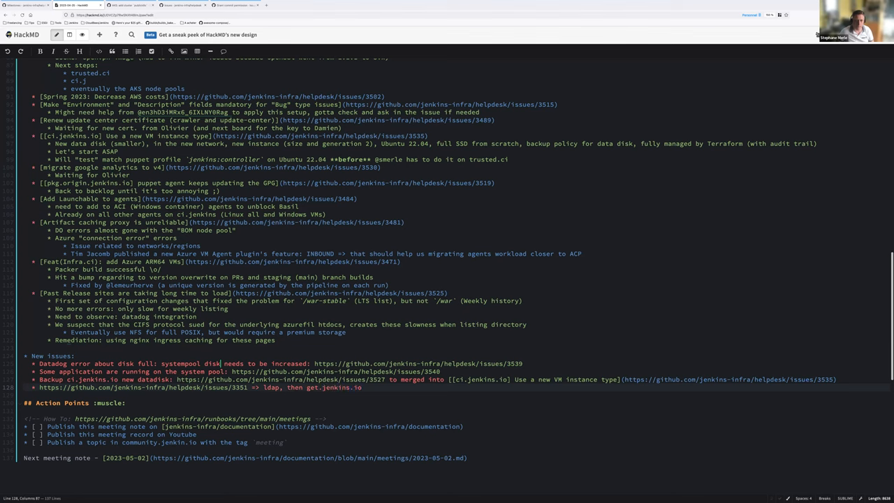